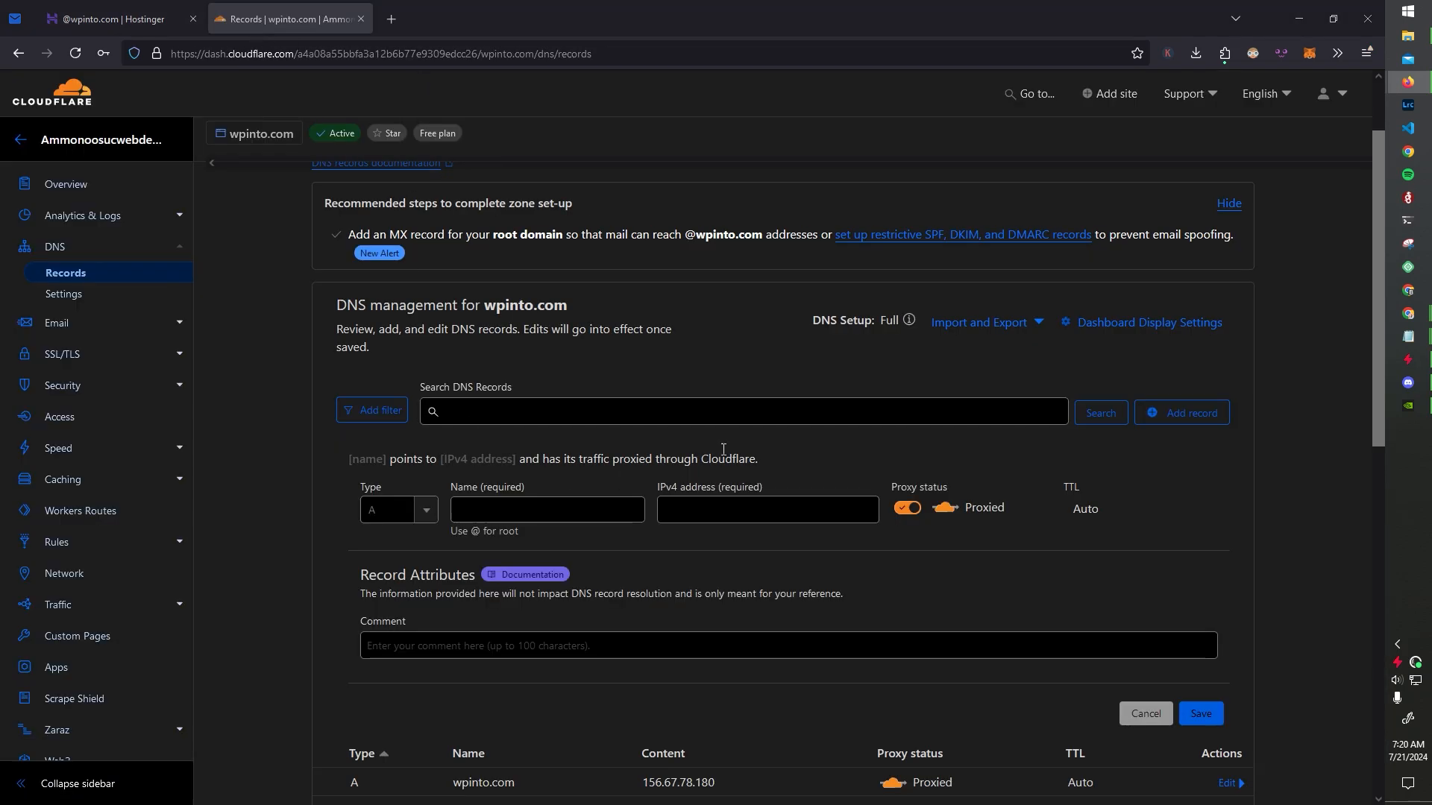
Step: Scroll the Titan domain verification page showing MX and SPF unverified
scroll(down, 3)
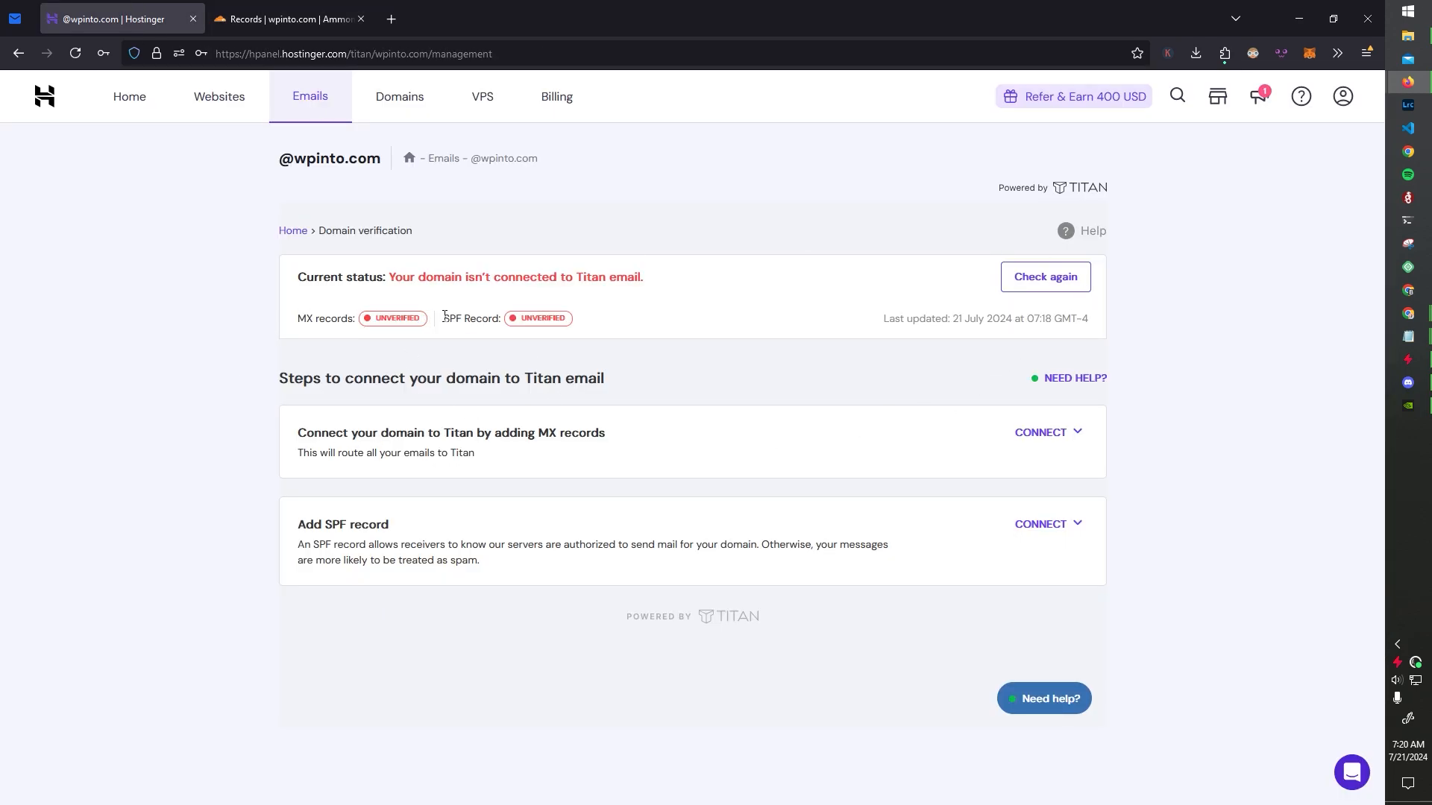
mouse_move(1118, 391)
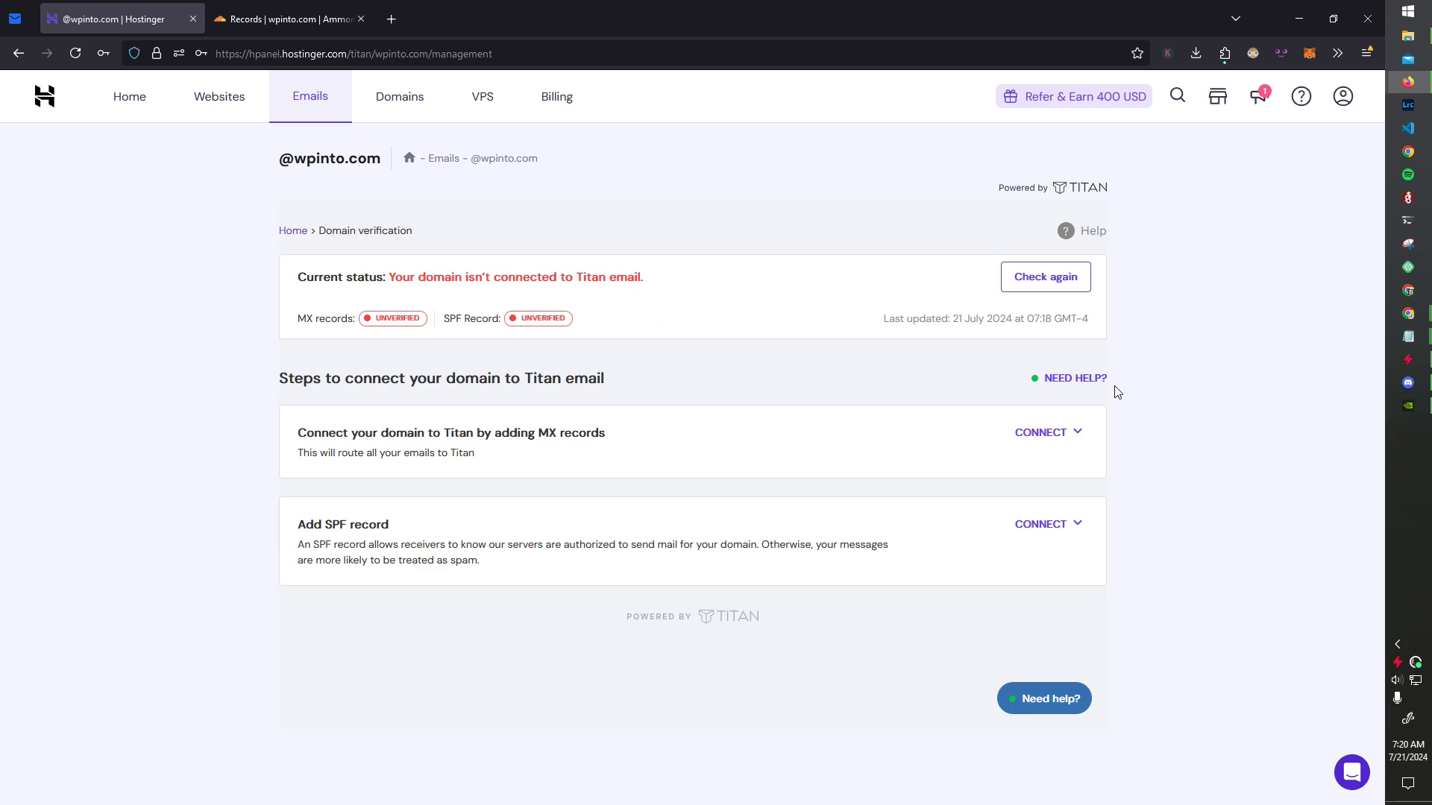
mouse_move(1128, 430)
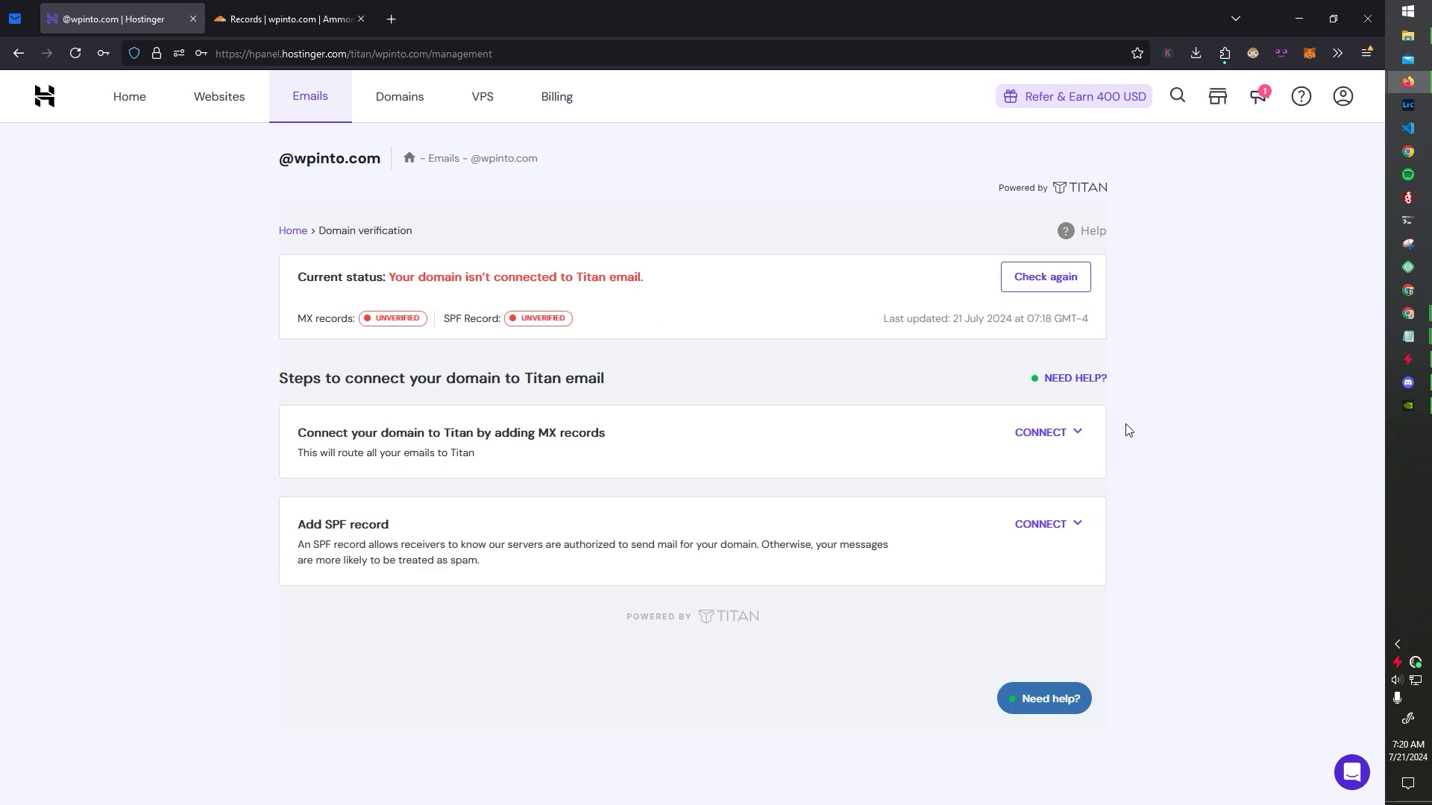
Step: Expand Titan's MX instructions showing mx1.titan.email priority 10 and mx2.titan.email priority 20
click(1041, 431)
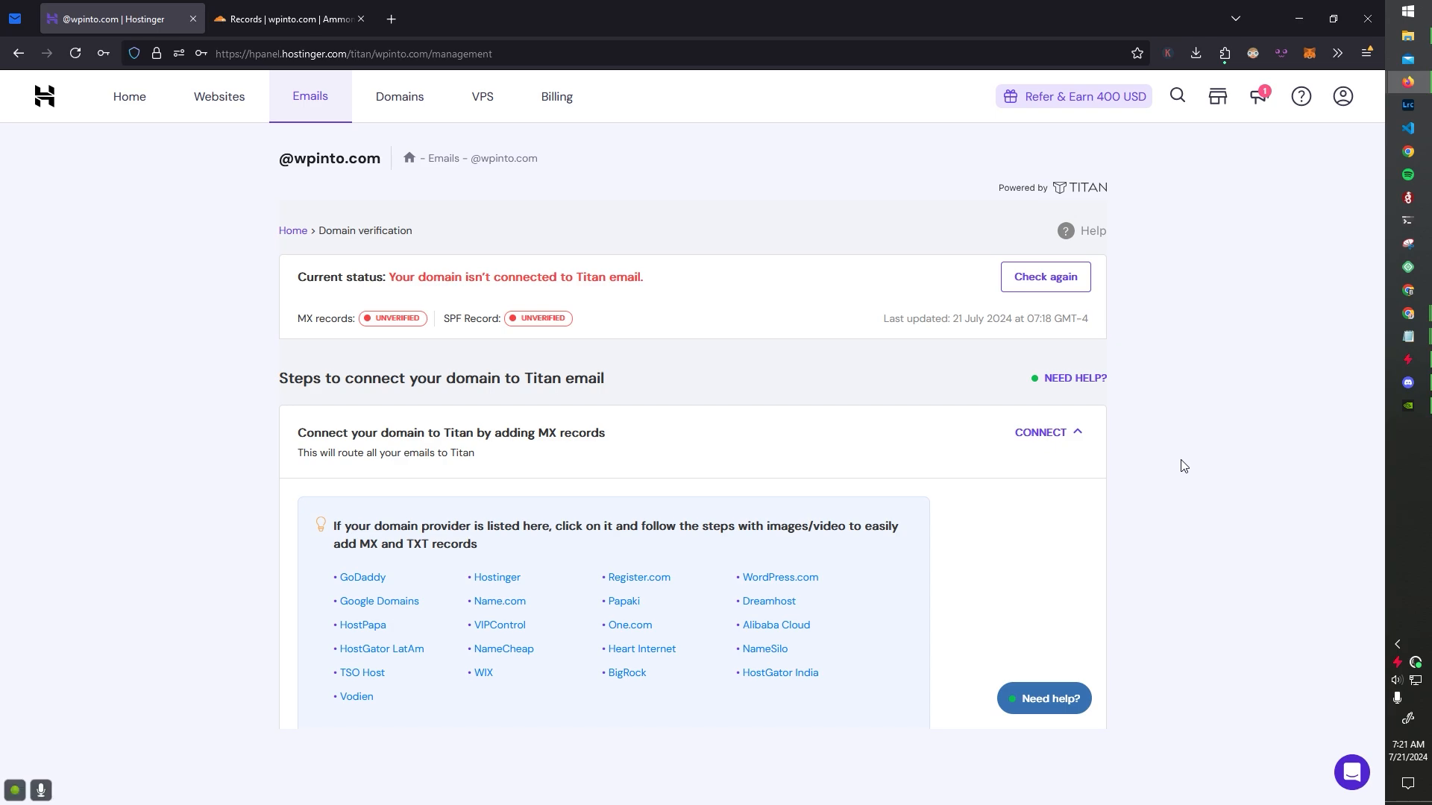
scroll(down, 3)
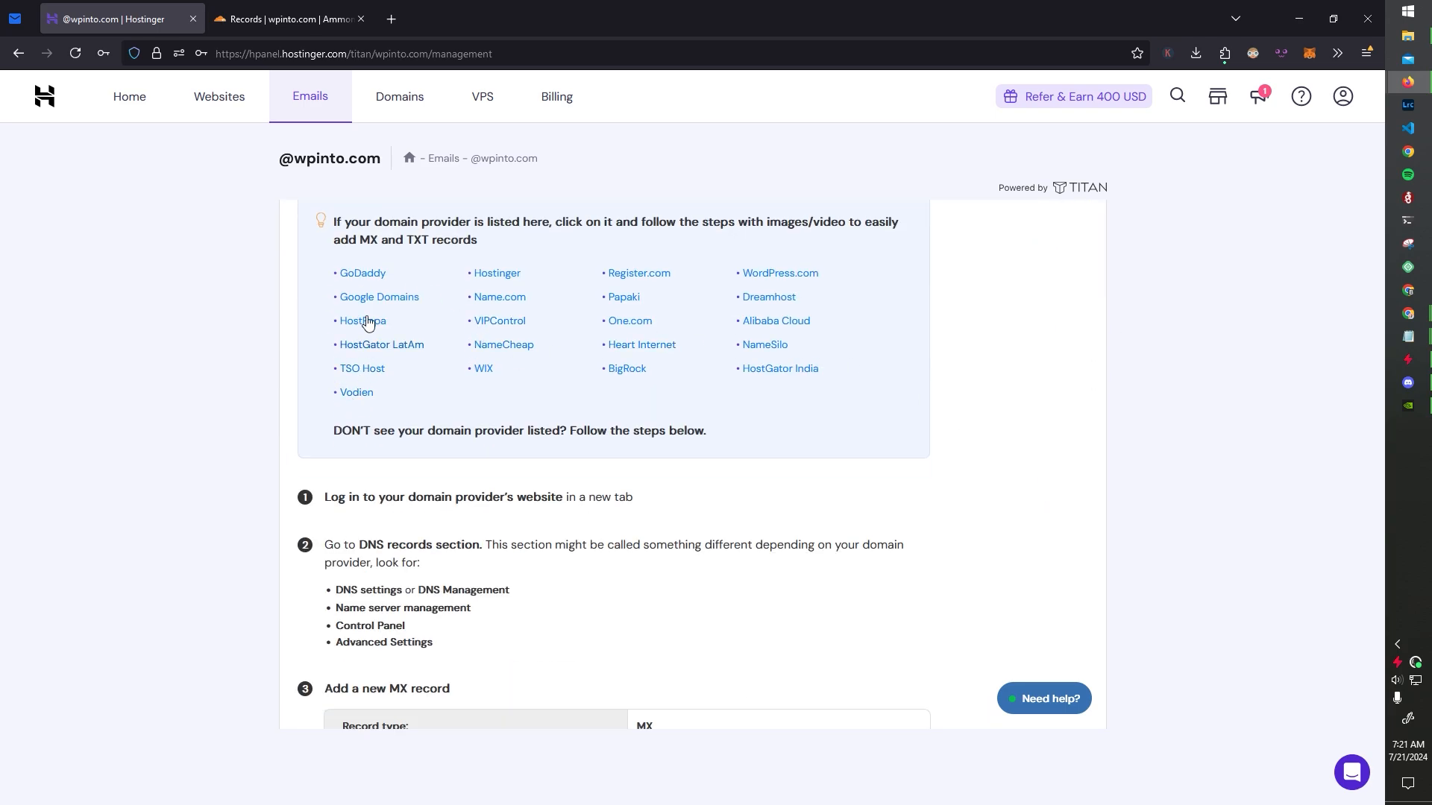
scroll(down, 3)
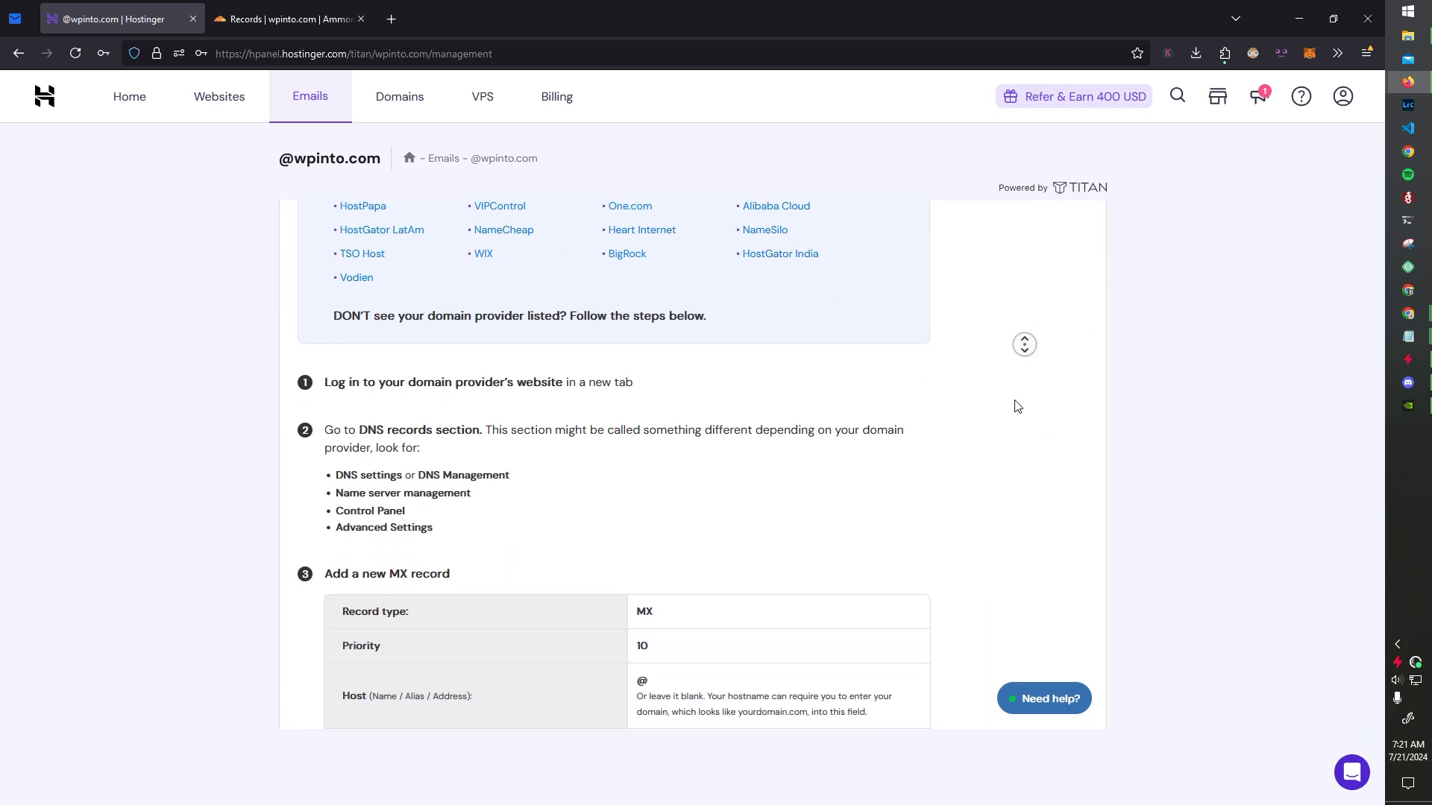
scroll(down, 3)
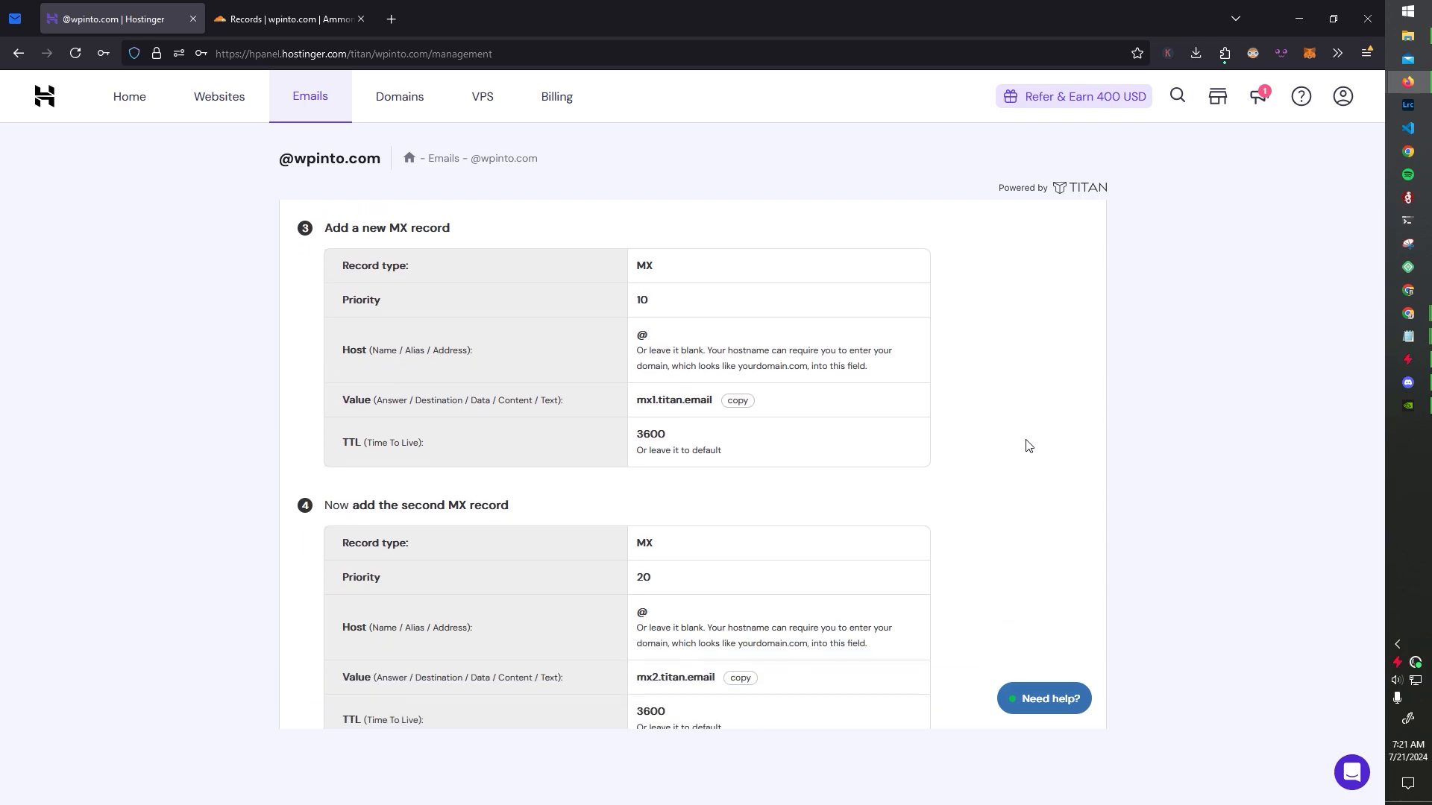
mouse_move(665, 345)
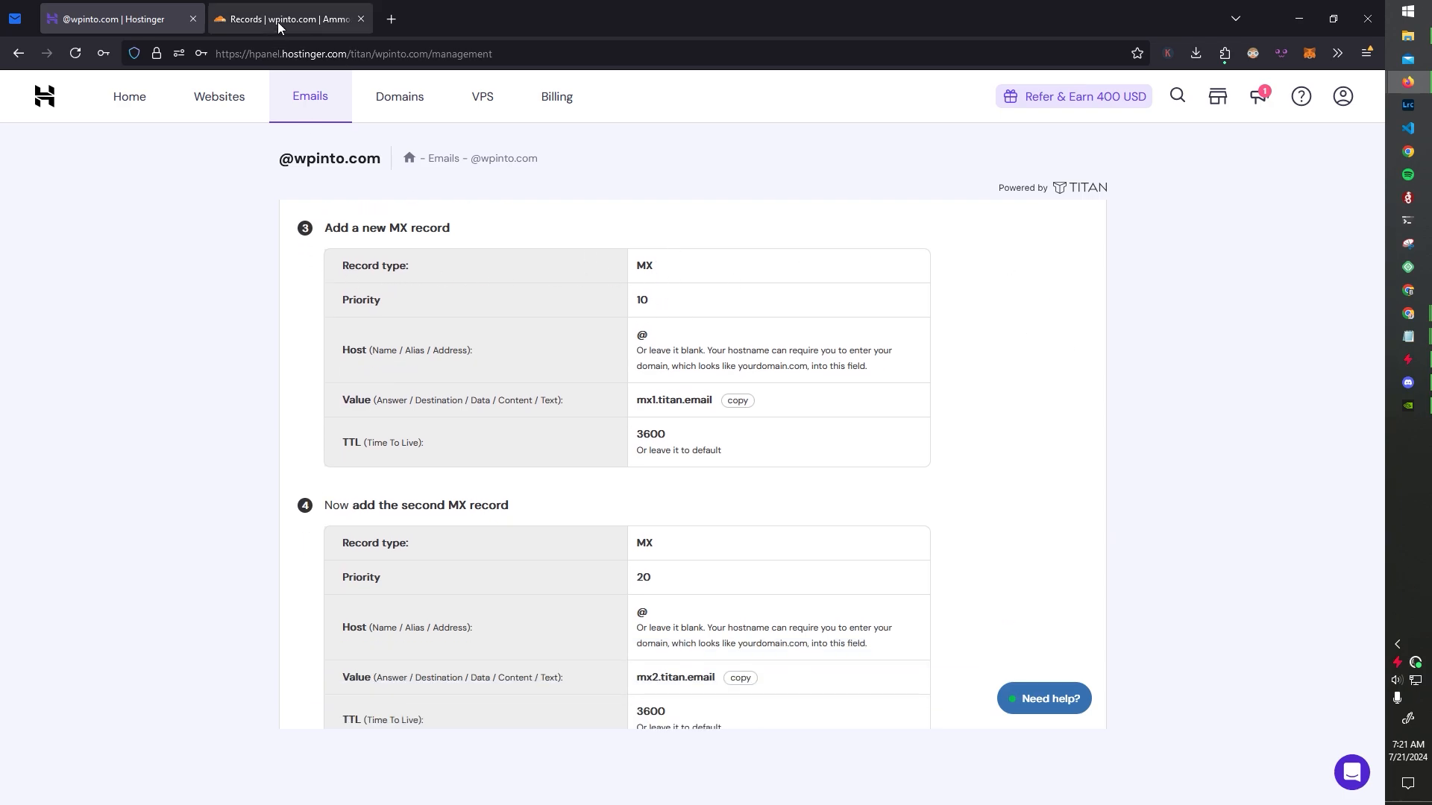
Step: Start a new wpinto.com DNS record in Cloudflare and choose MX as its type
click(289, 18)
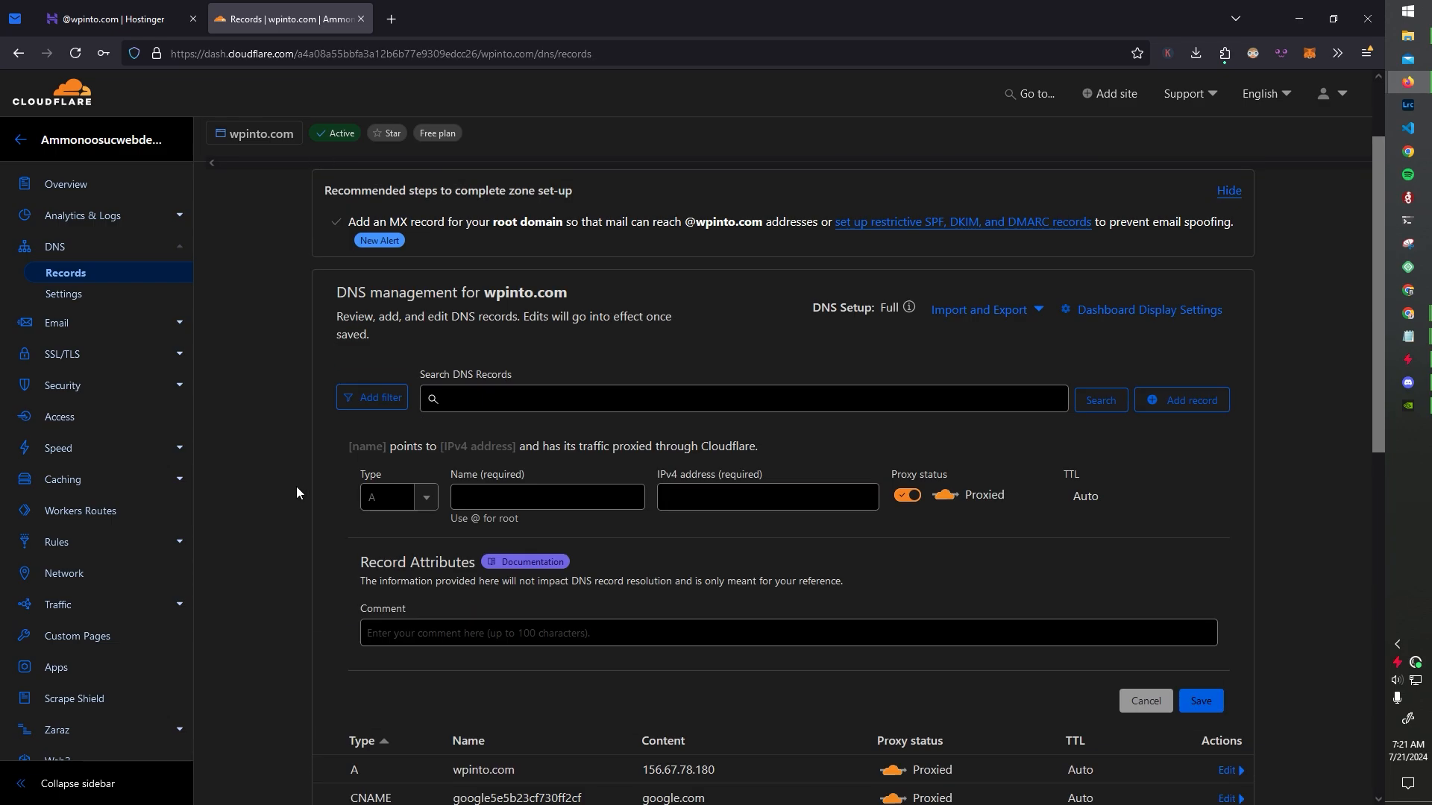
scroll(down, 3)
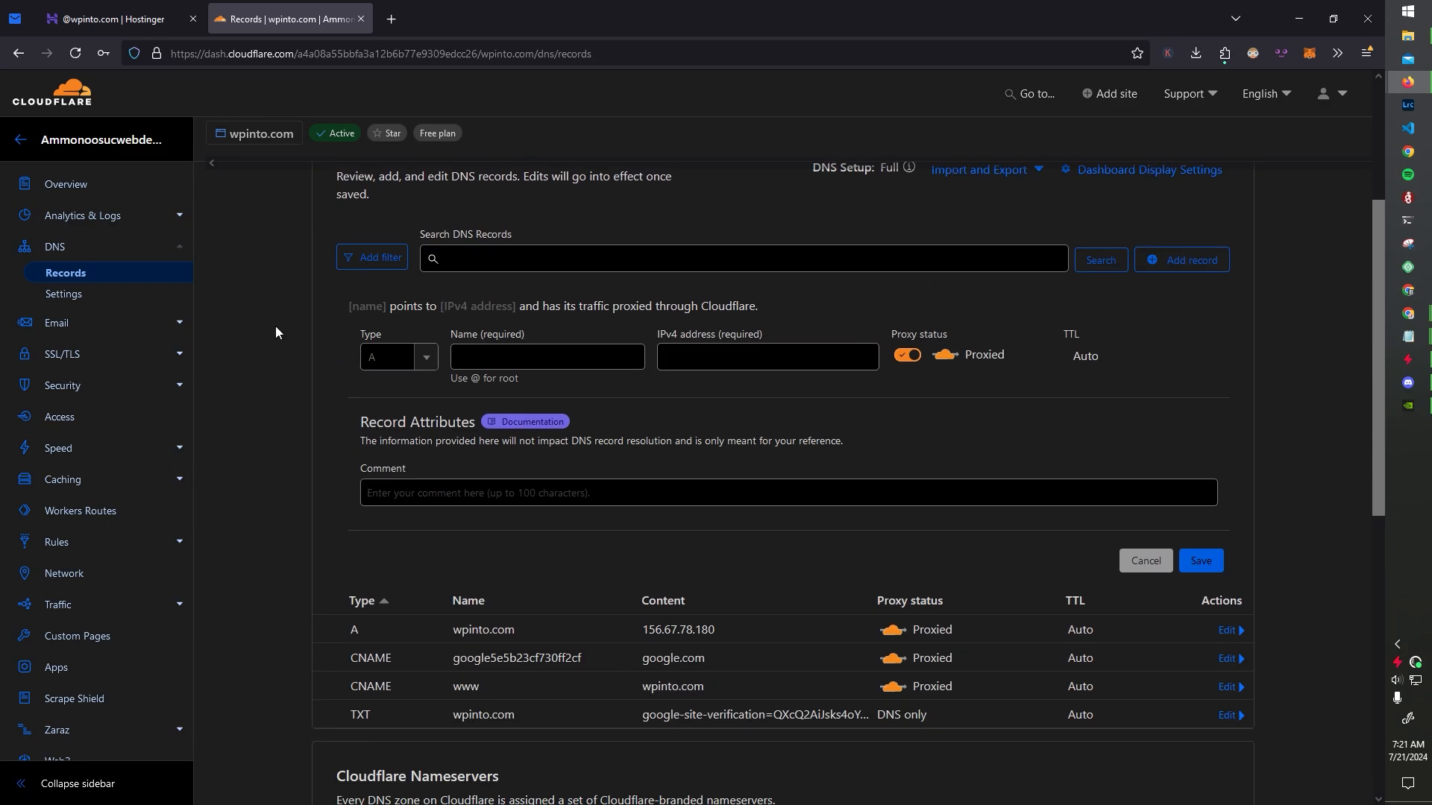
click(398, 356)
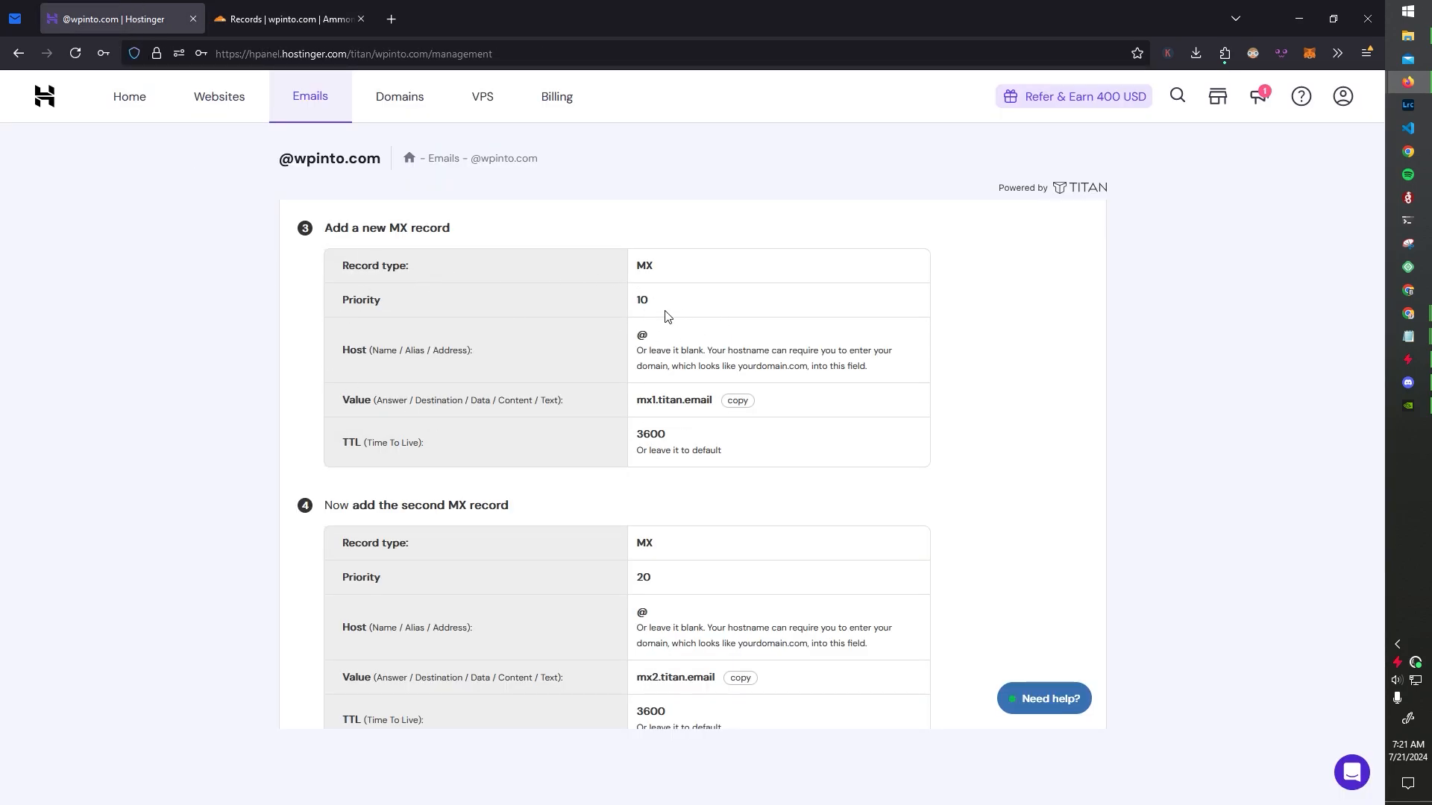
Step: Give the new MX record priority 10 and name @, then copy mx1.titan.email from Hostinger
click(289, 18)
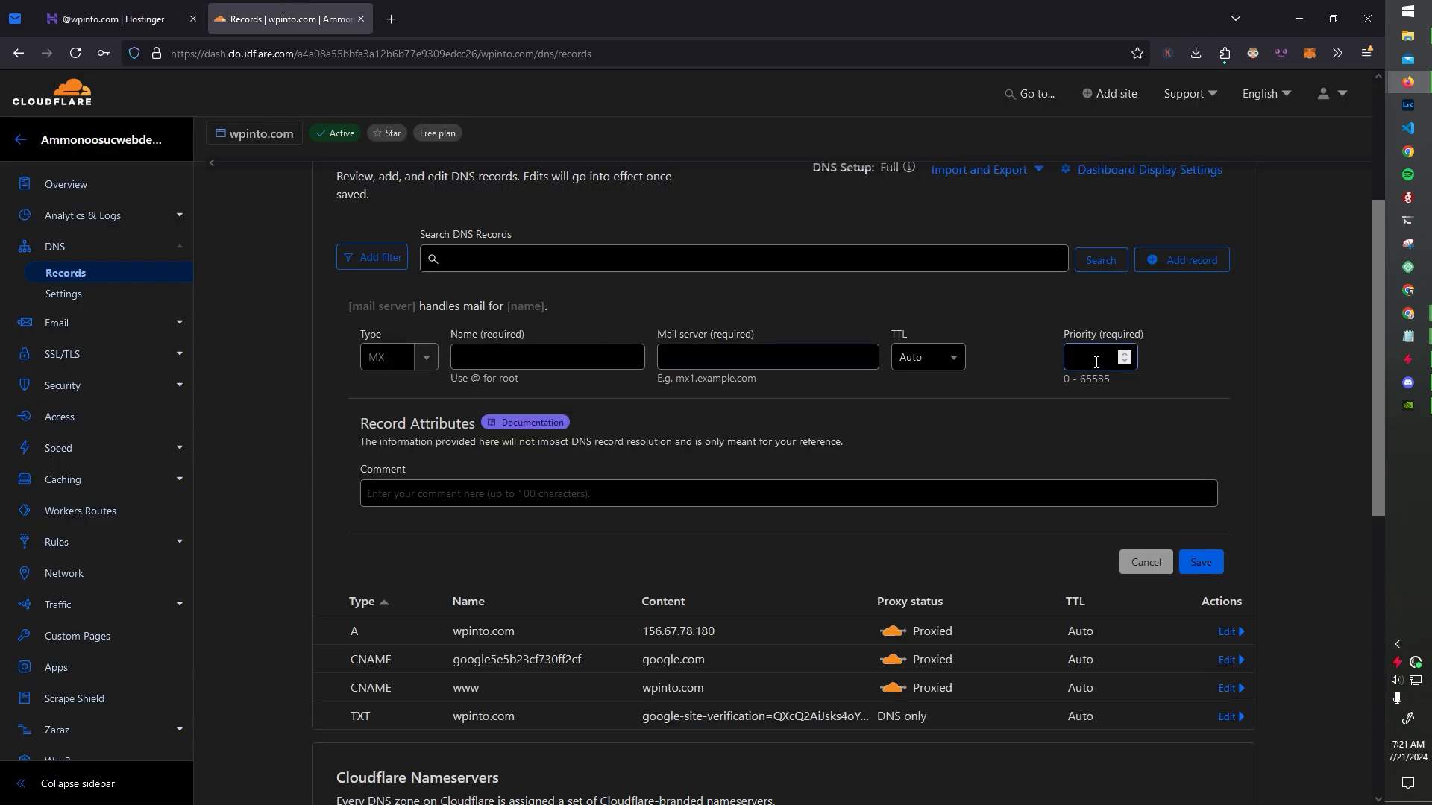
text(10)
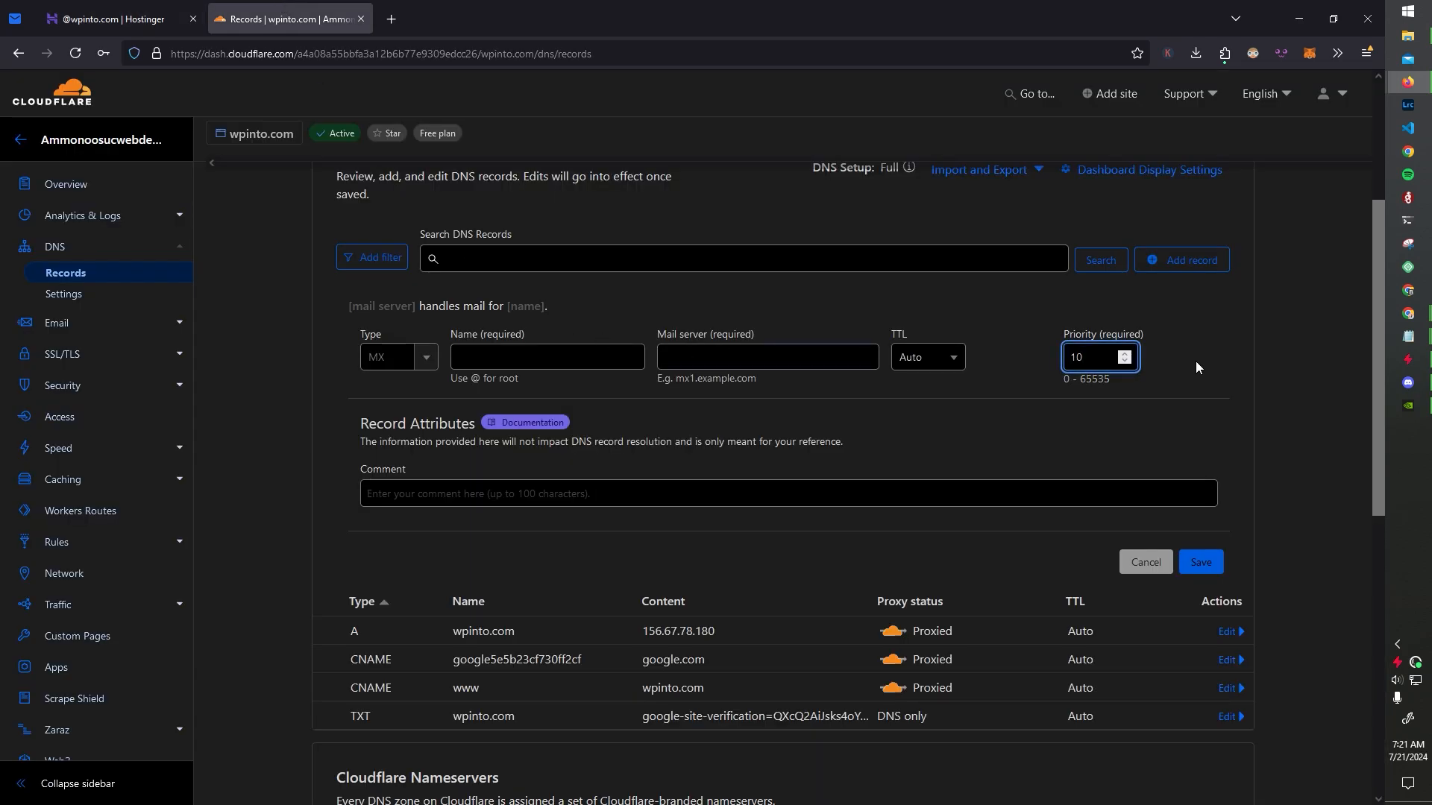
click(109, 18)
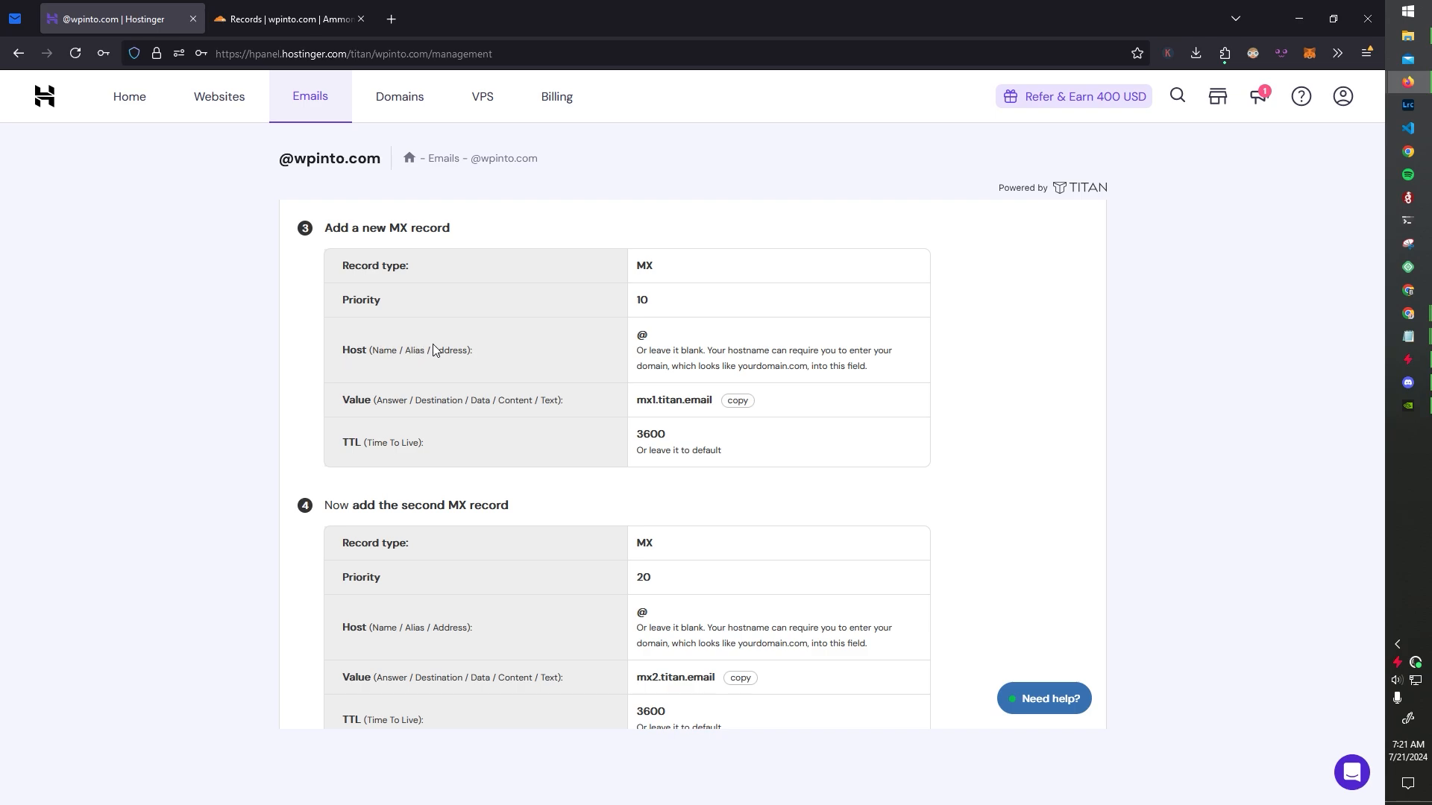
mouse_move(416, 313)
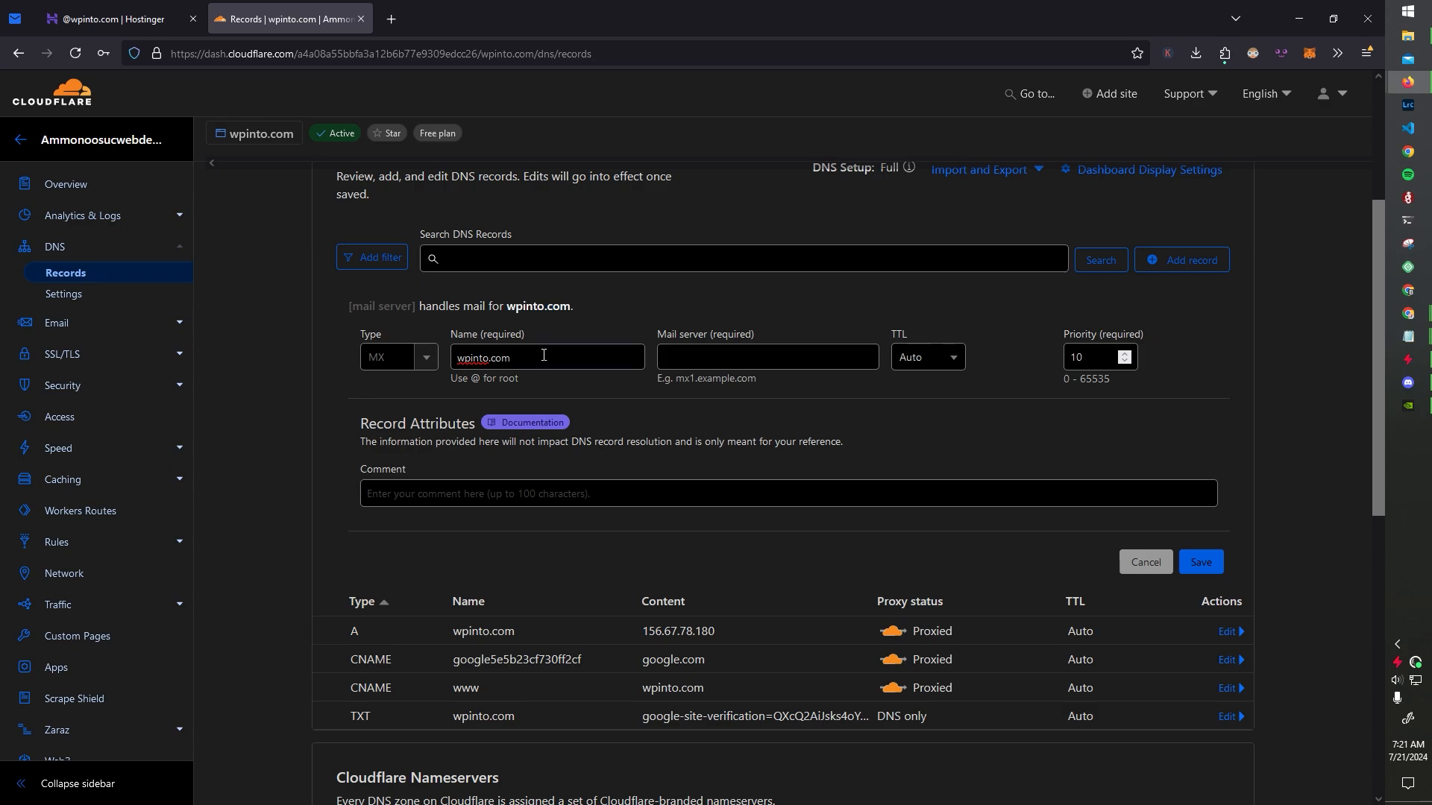
text(@)
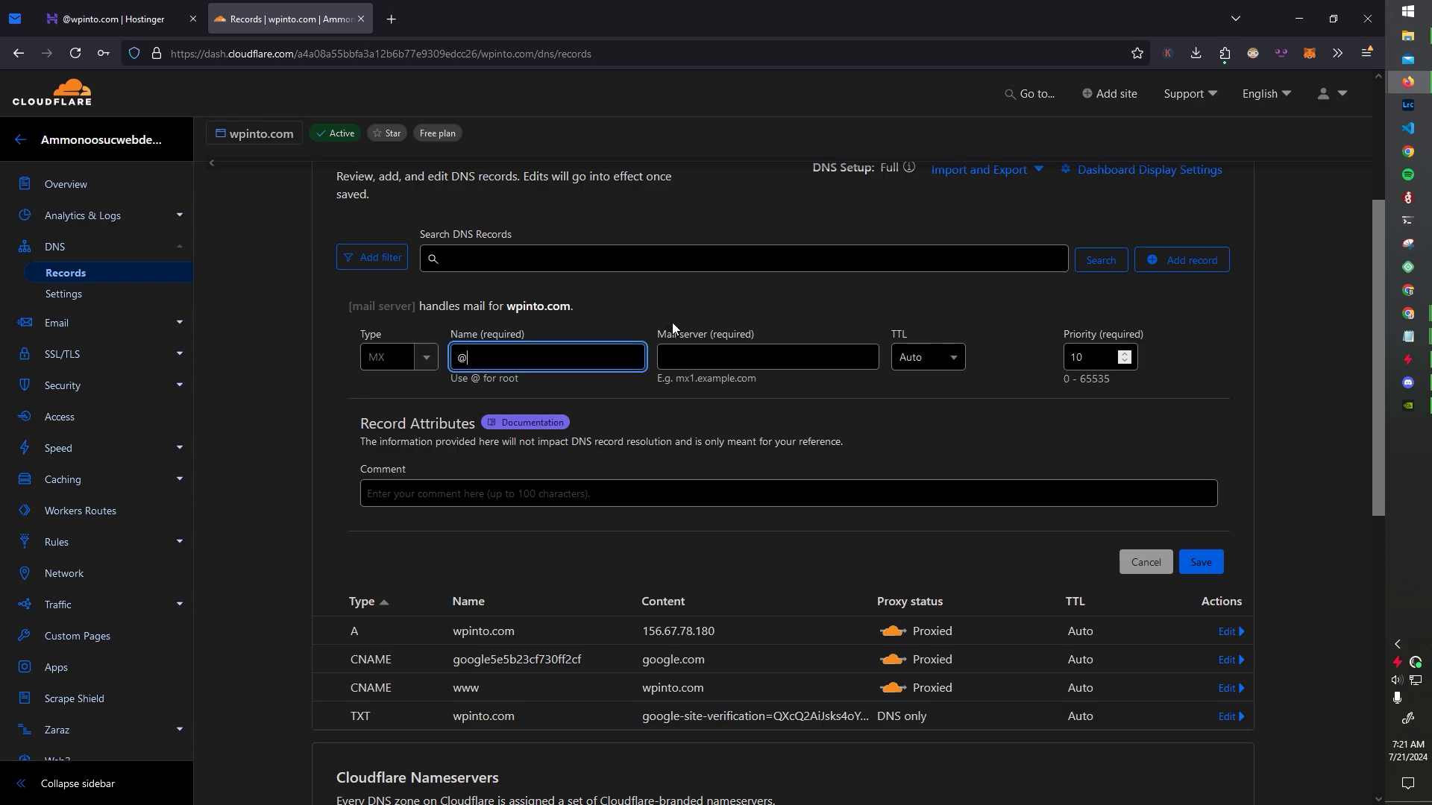
click(110, 18)
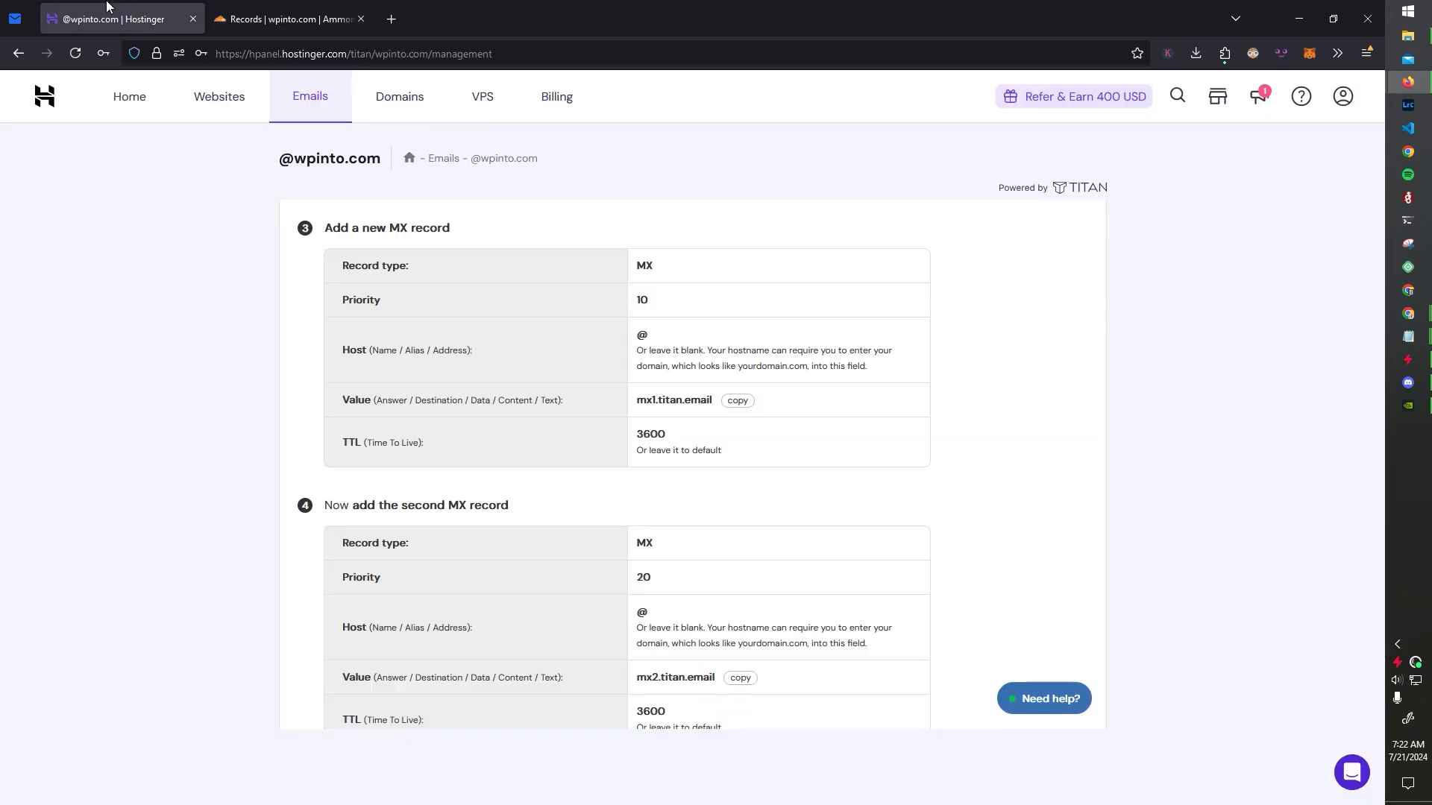
scroll(down, 3)
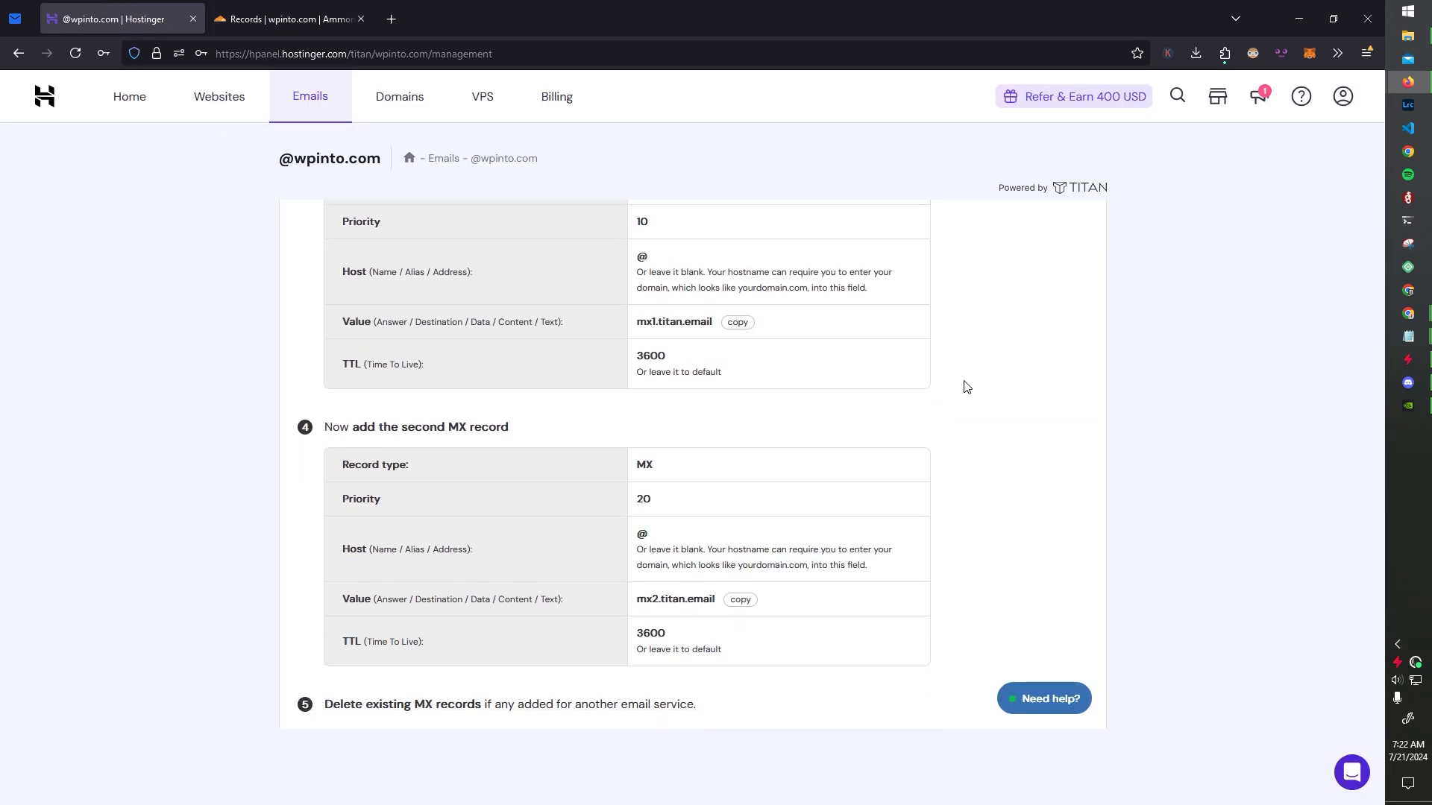
click(737, 322)
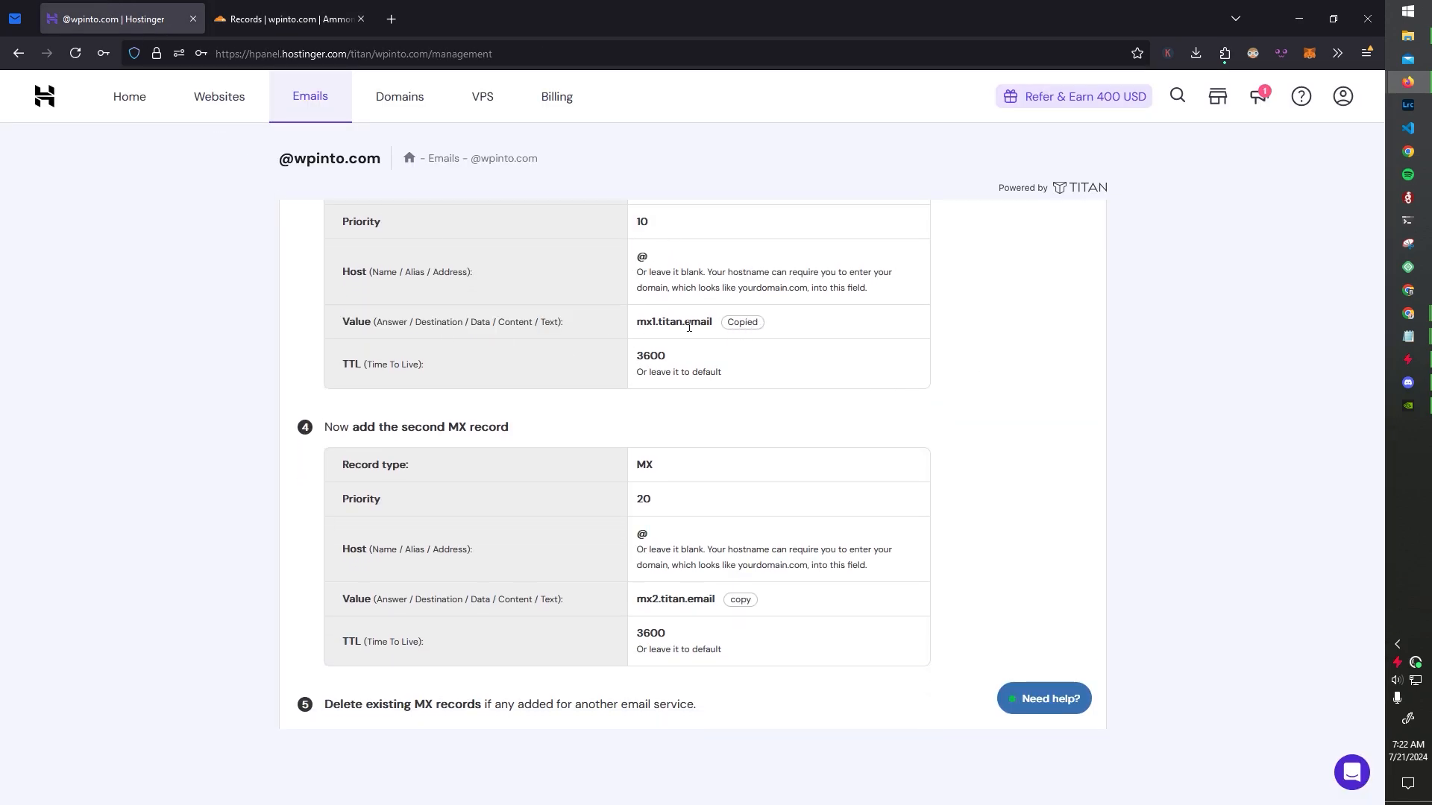
Step: Fill mx1.titan.email into the MX record's mail server and compare it with Titan's instructions
click(289, 18)
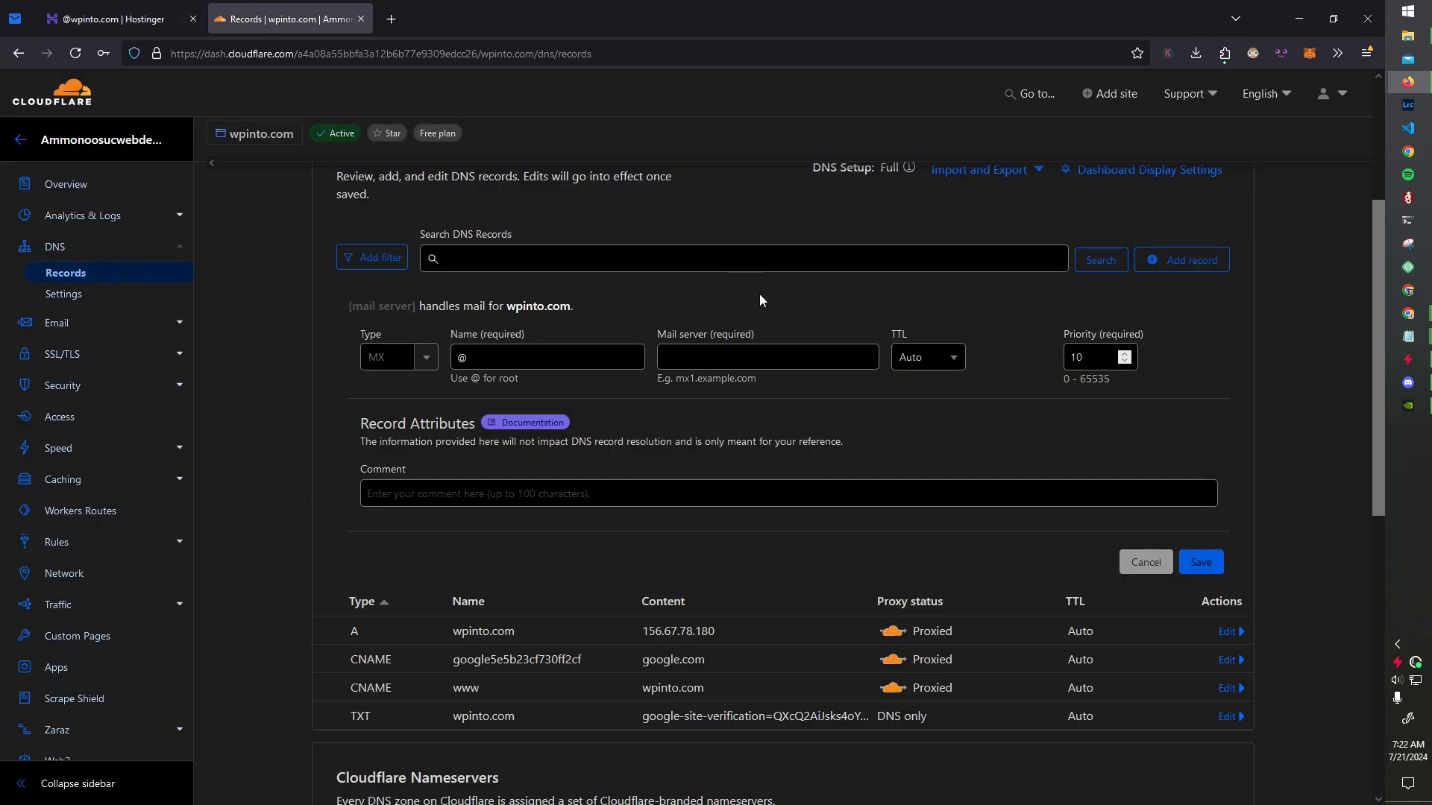
text(mx1.titan.email)
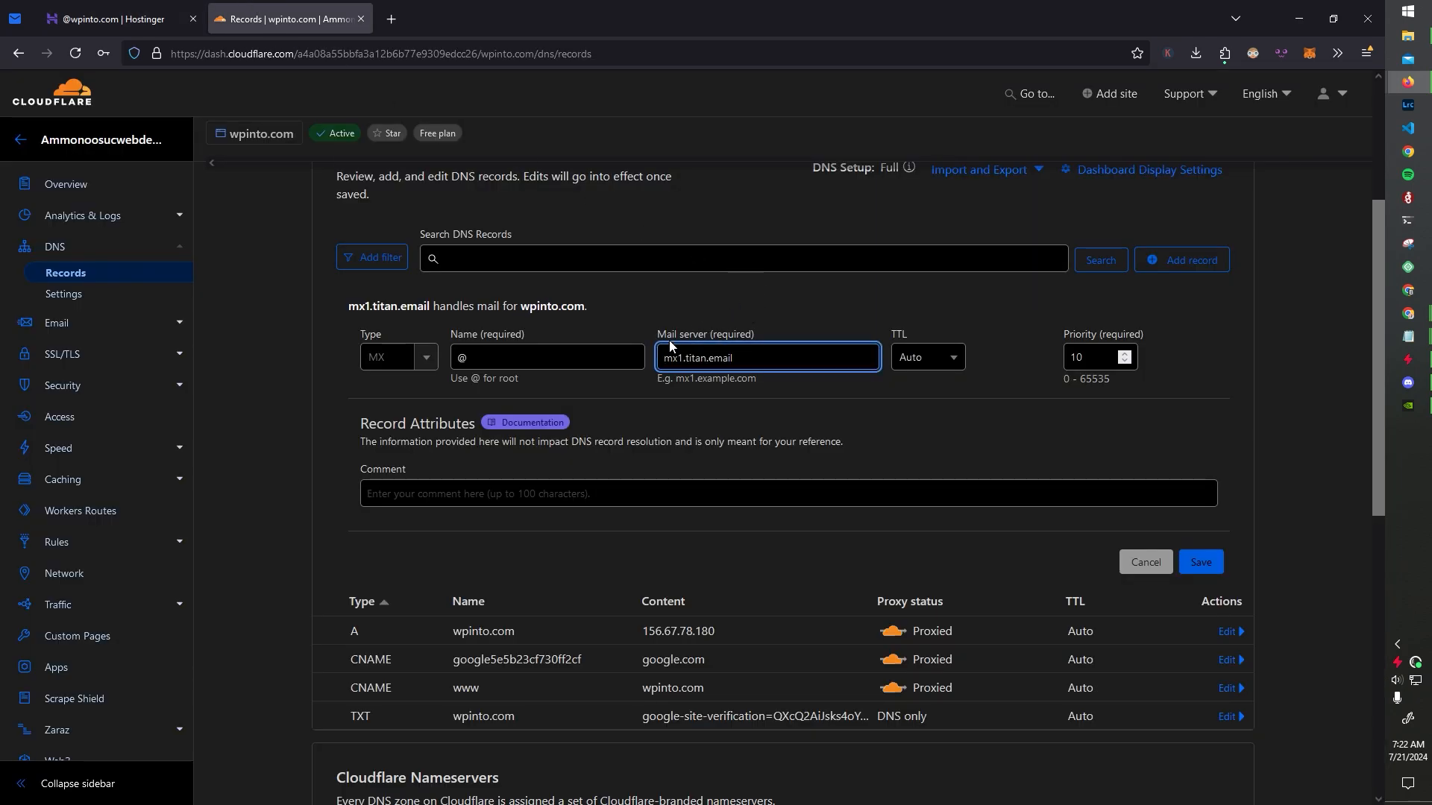
mouse_move(751, 340)
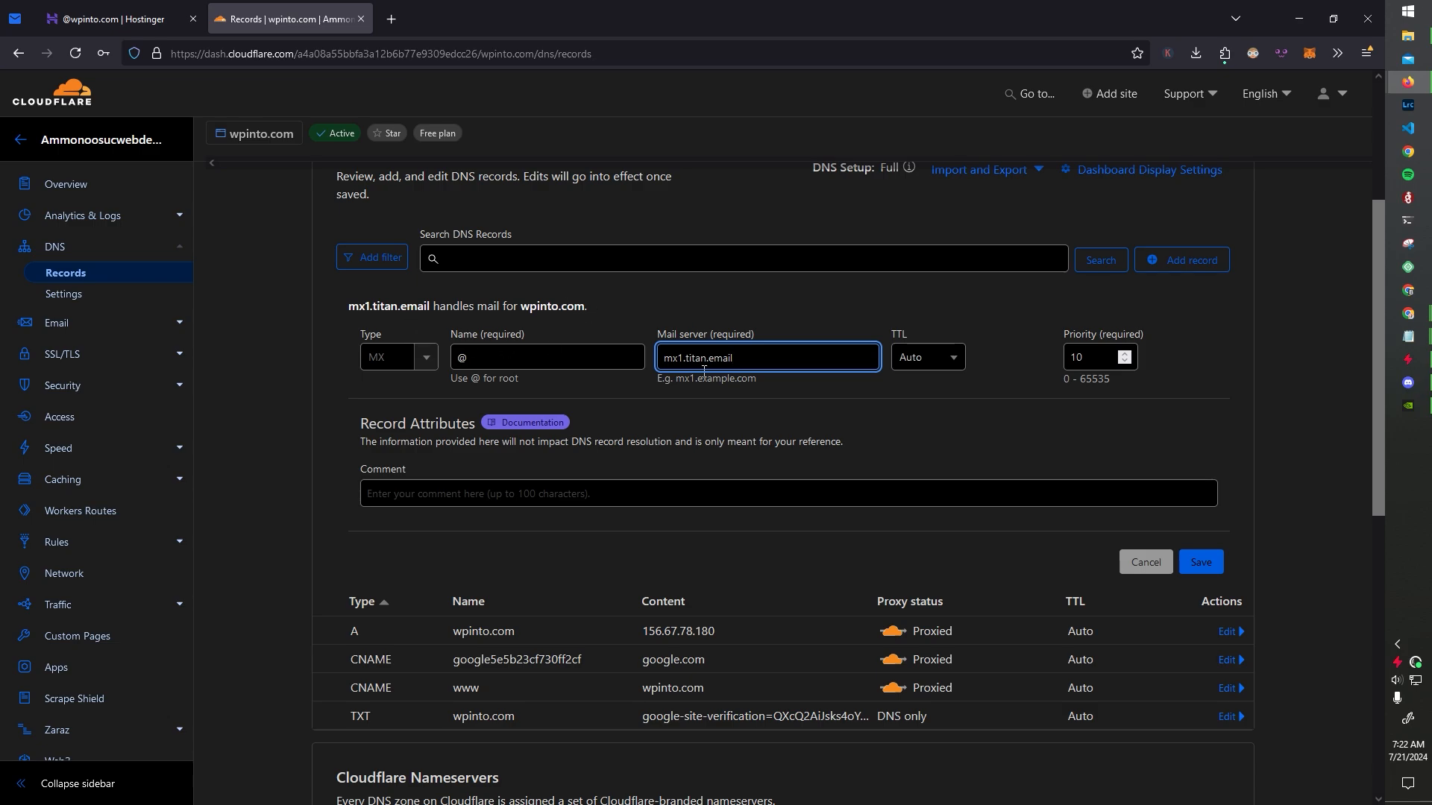
double_click(386, 306)
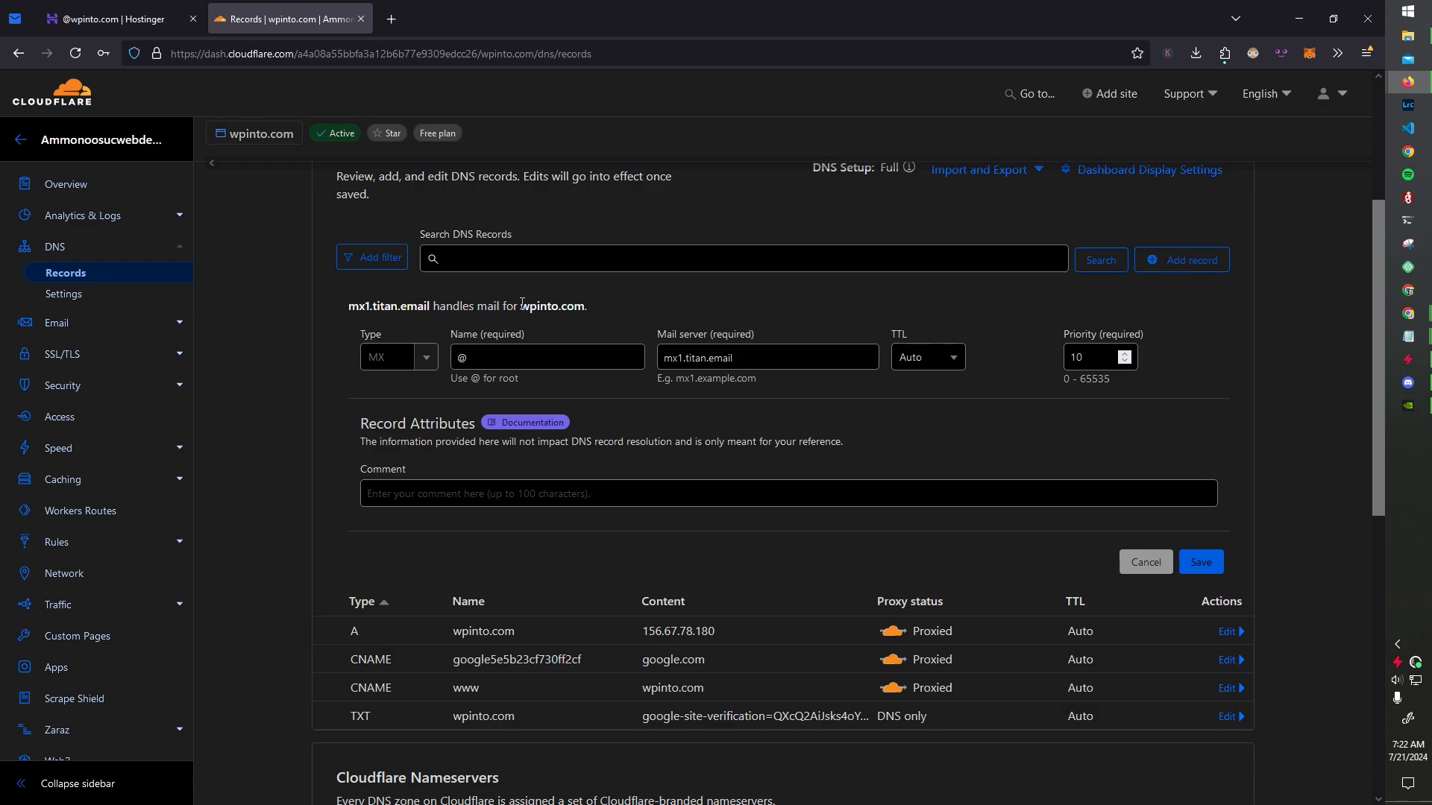
double_click(388, 306)
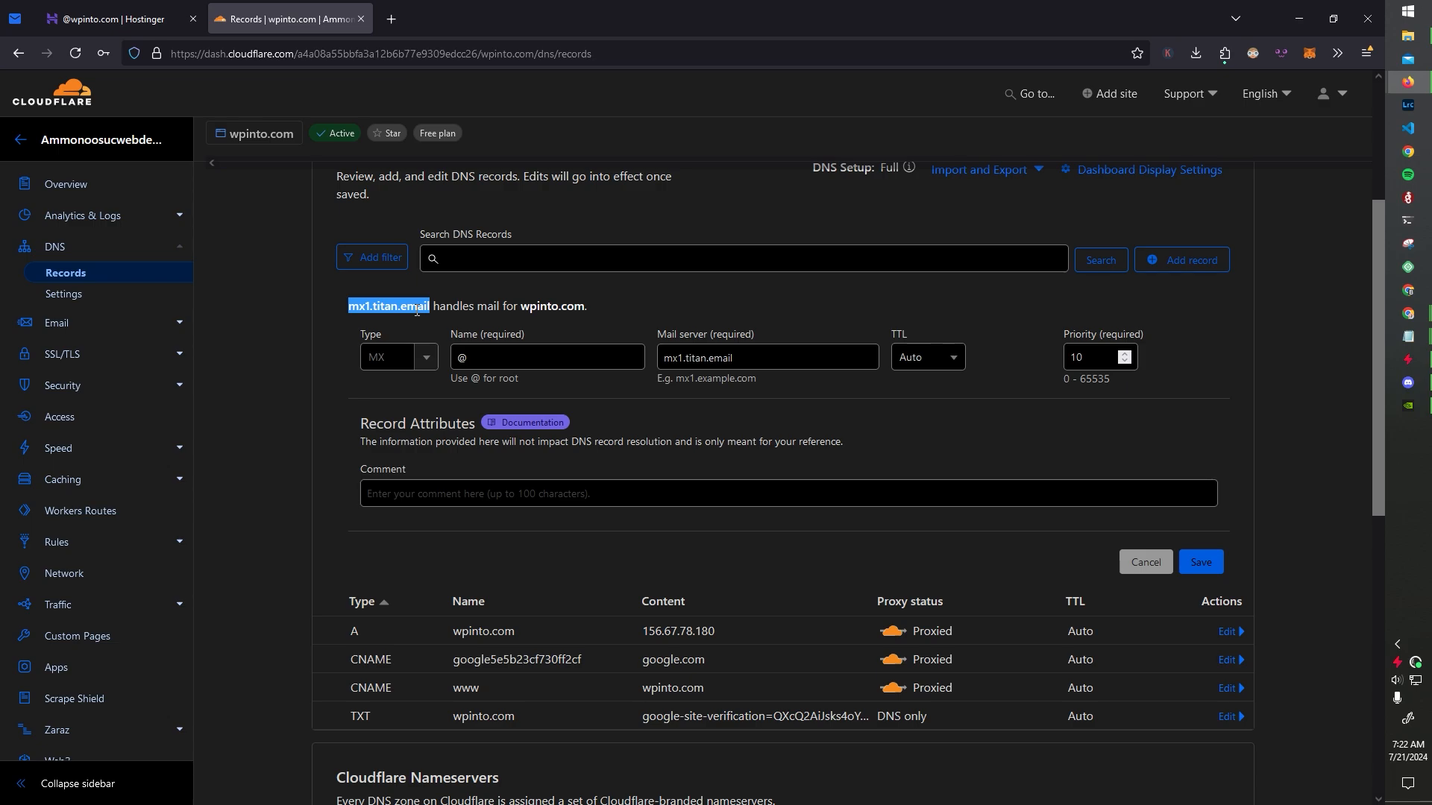
click(110, 18)
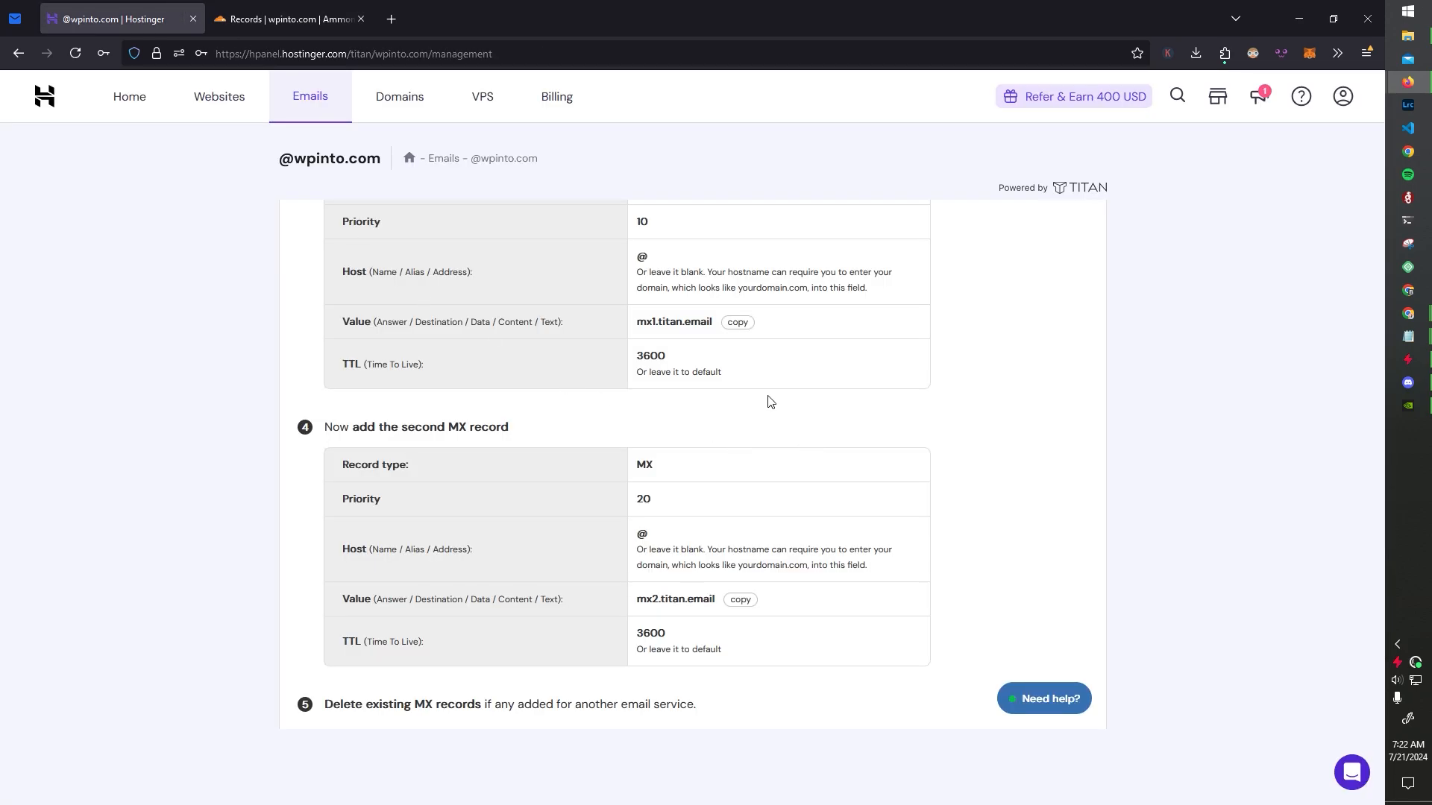
click(288, 18)
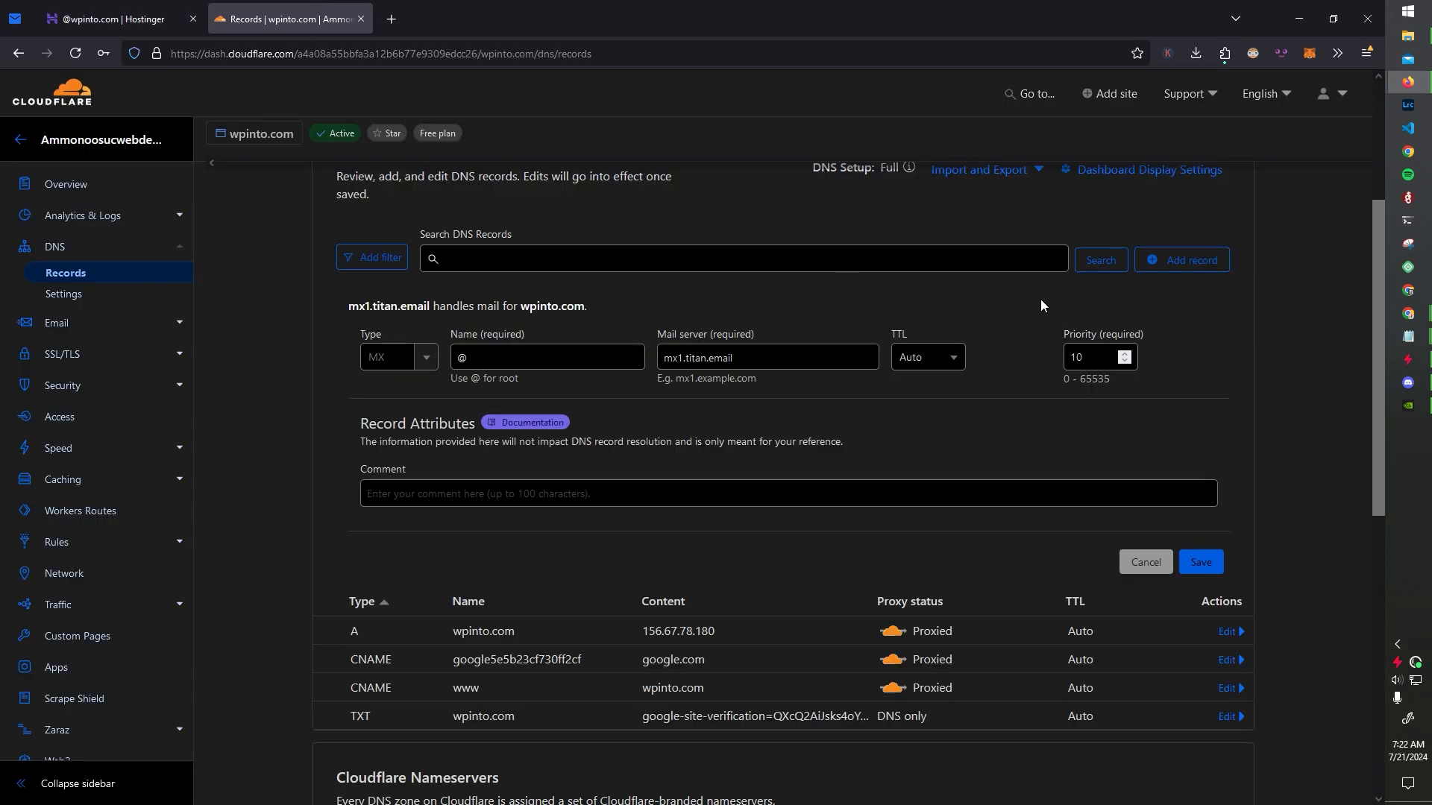
click(118, 18)
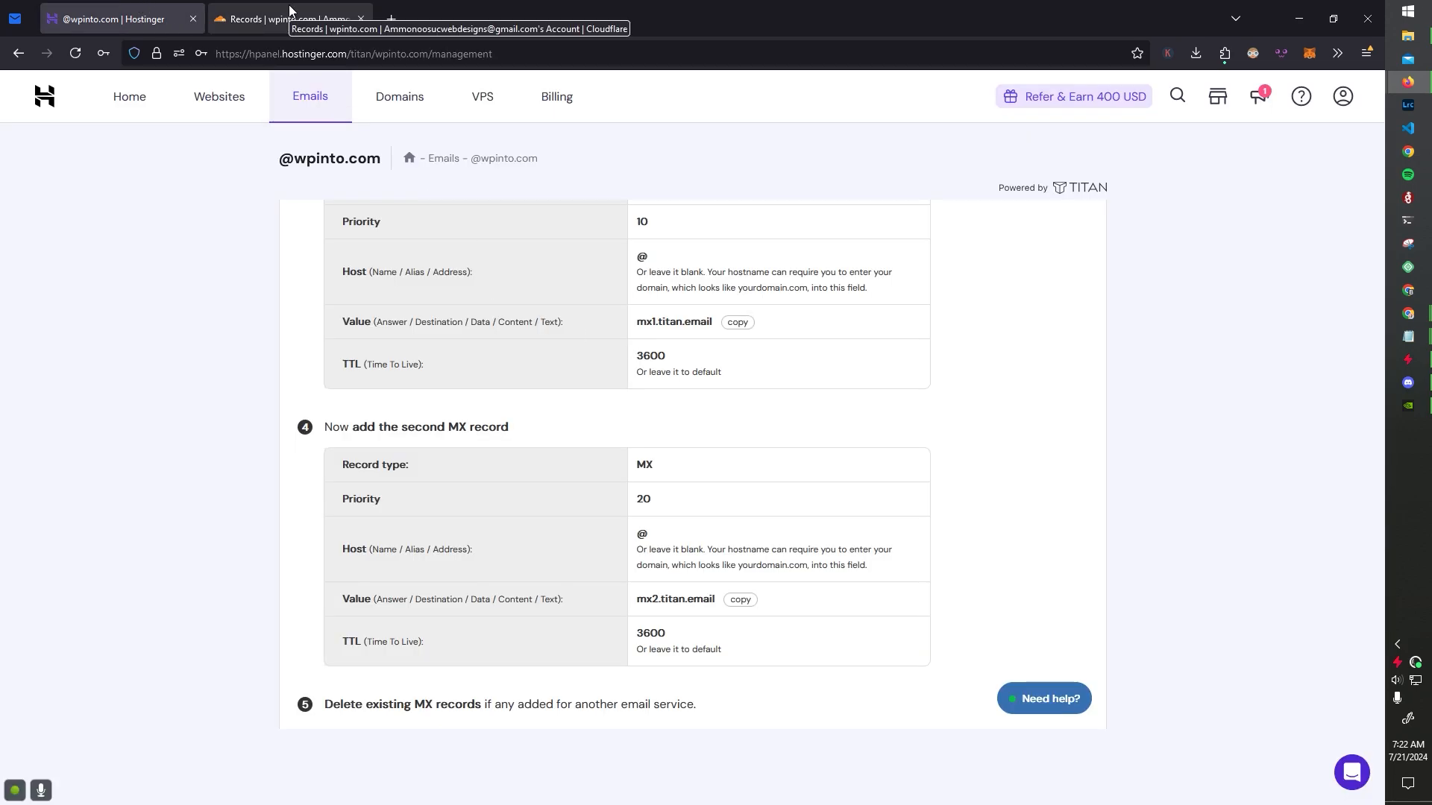
Step: Save the MX record so mx1.titan.email priority 10 is listed for wpinto.com
click(925, 357)
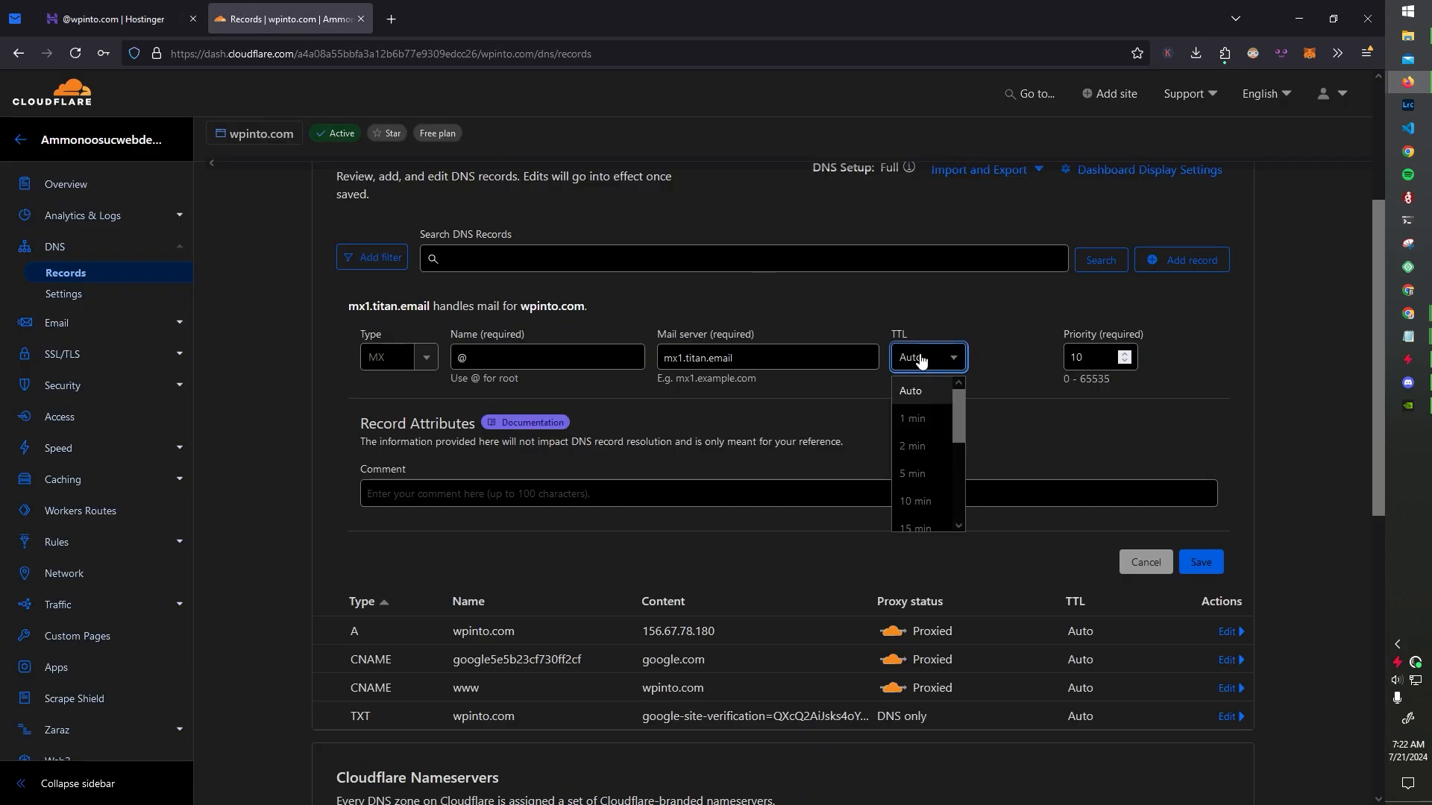
scroll(down, 3)
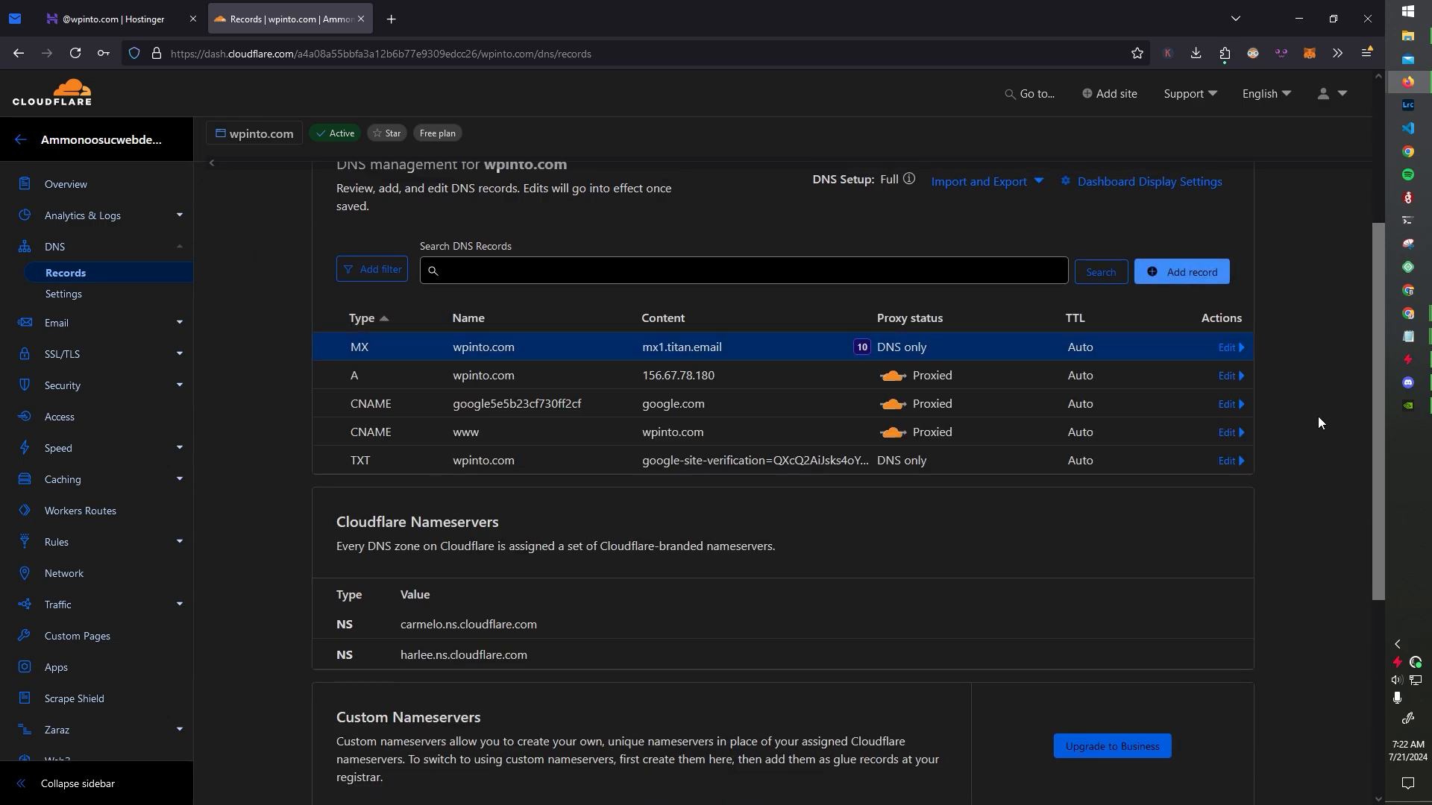
Step: Start another MX record and fill its mail server with mx2.titan.email copied from Hostinger
click(1181, 271)
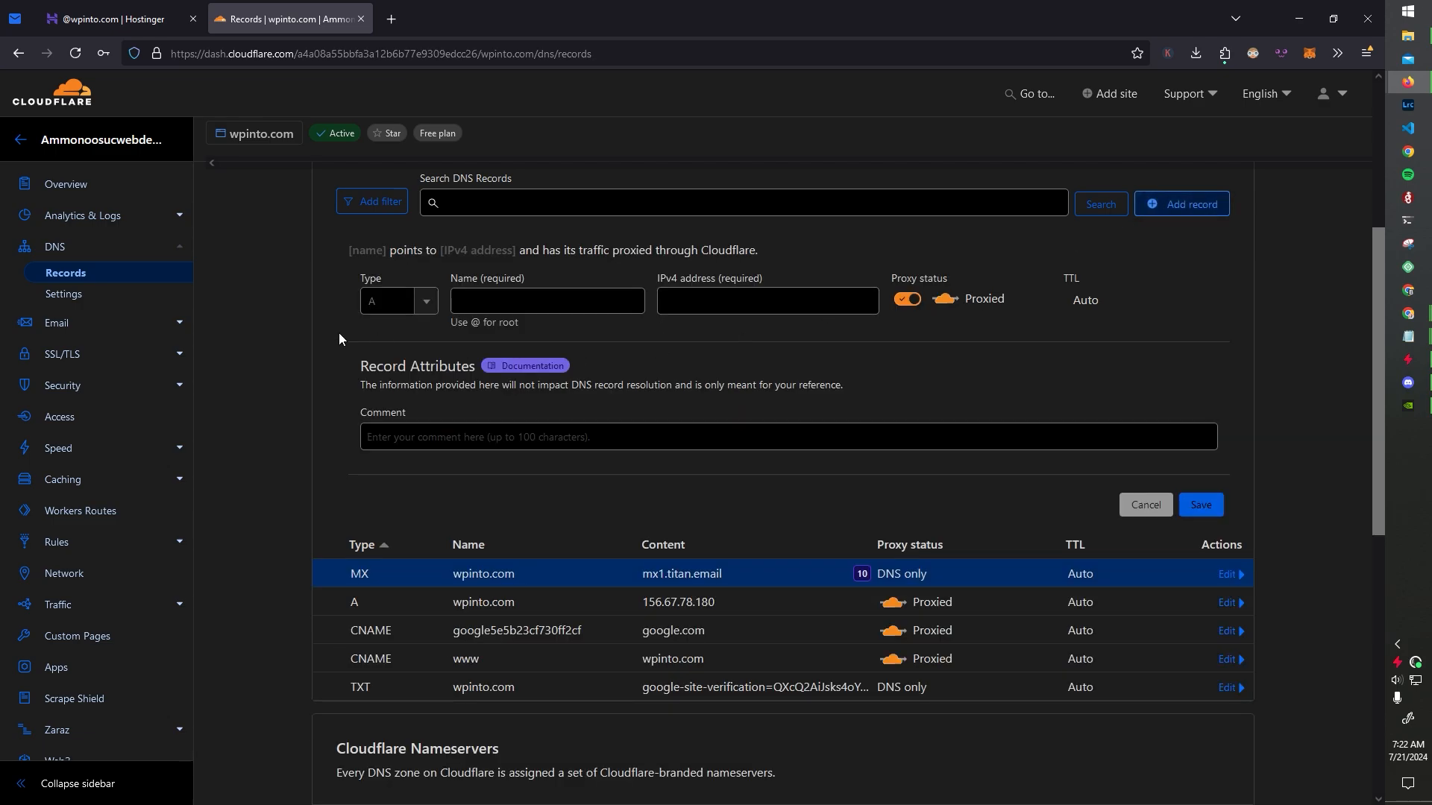
click(399, 301)
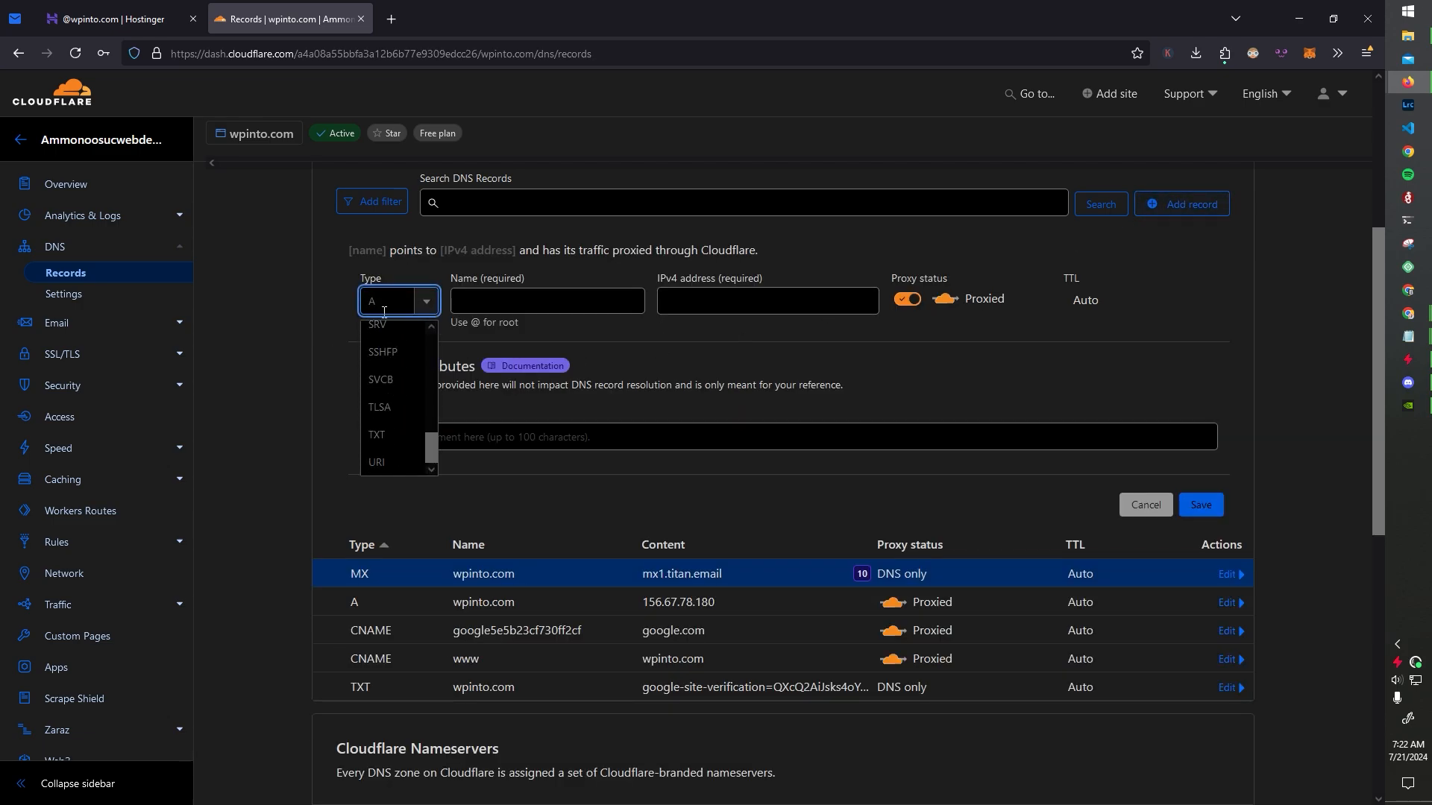
text(mx)
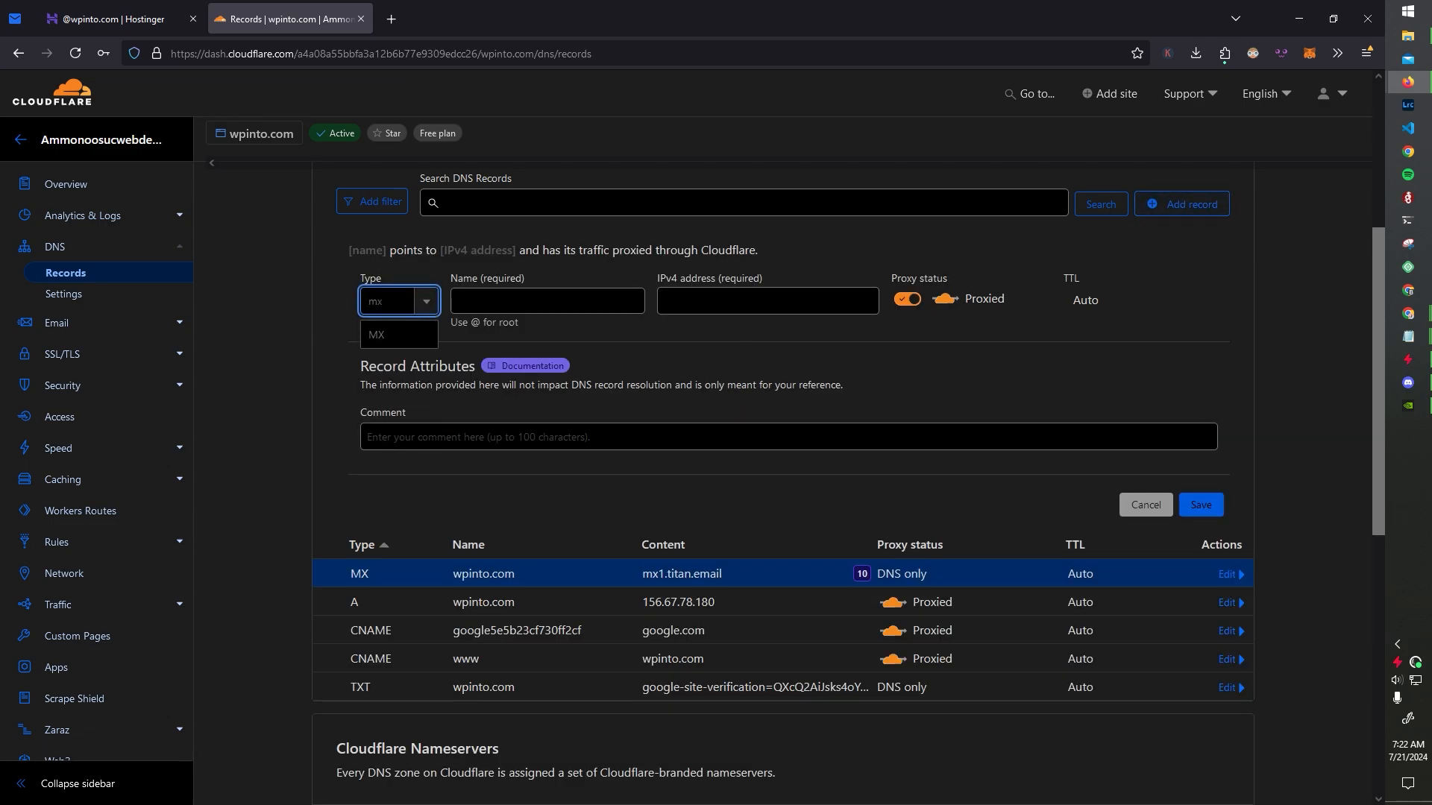
click(376, 334)
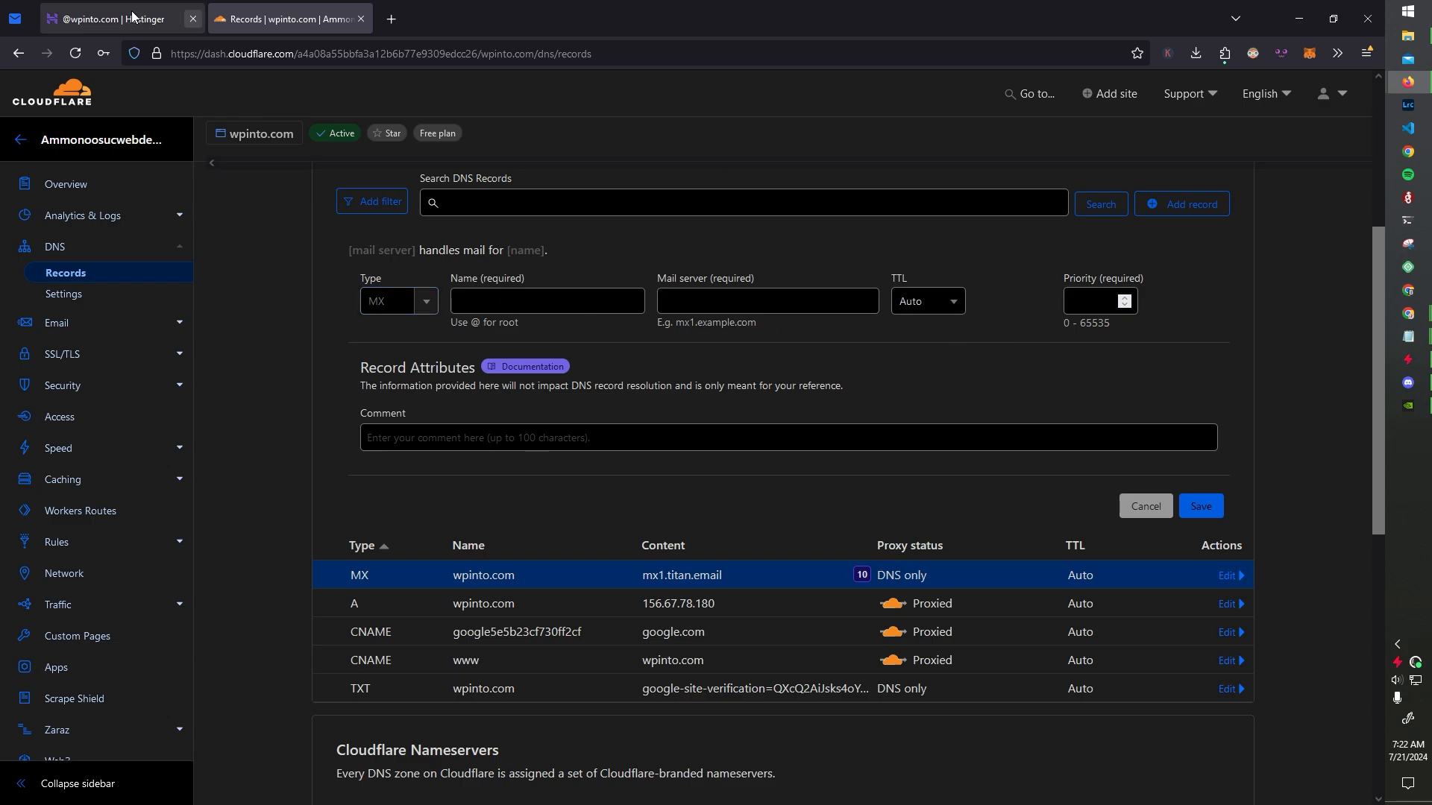
click(110, 18)
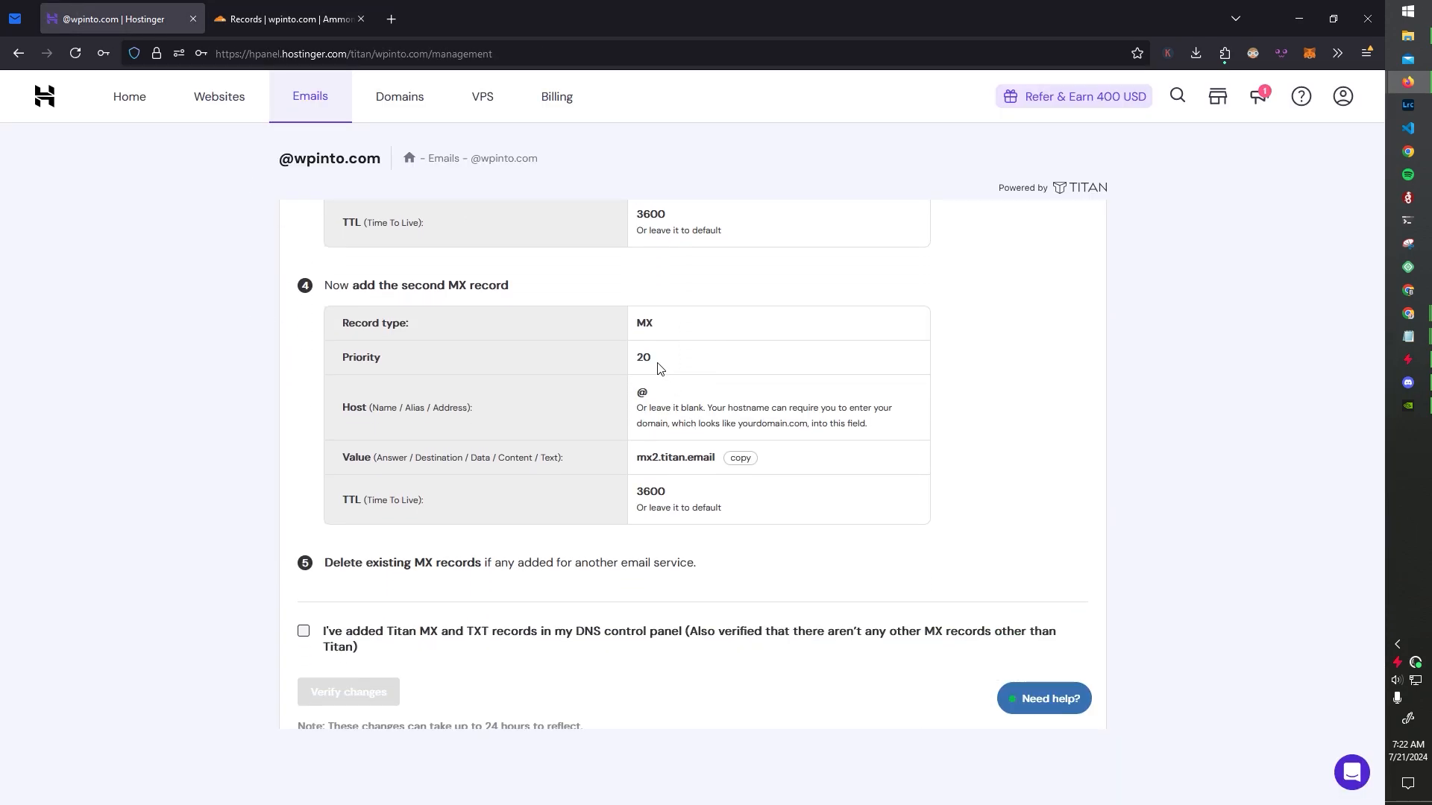
click(740, 458)
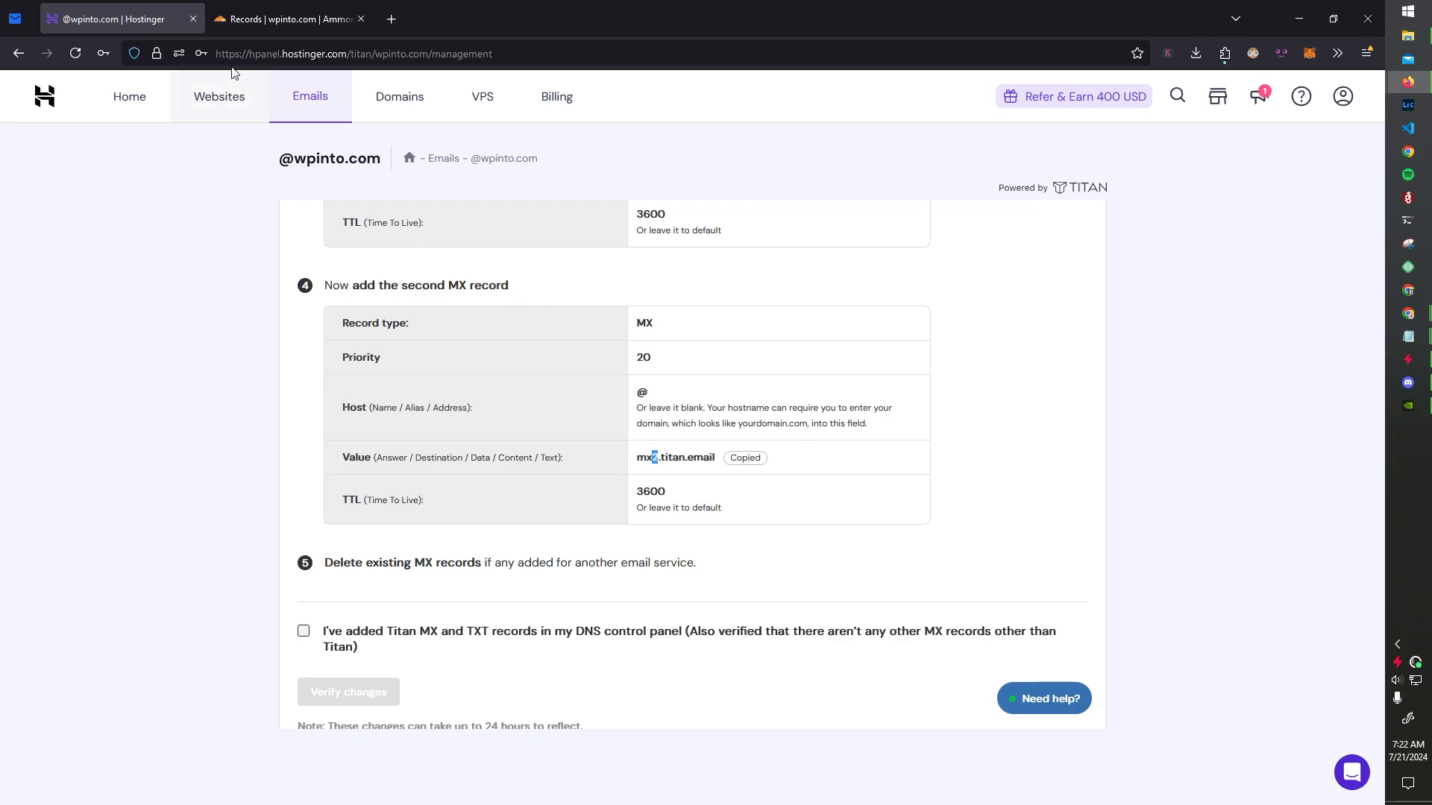
click(290, 18)
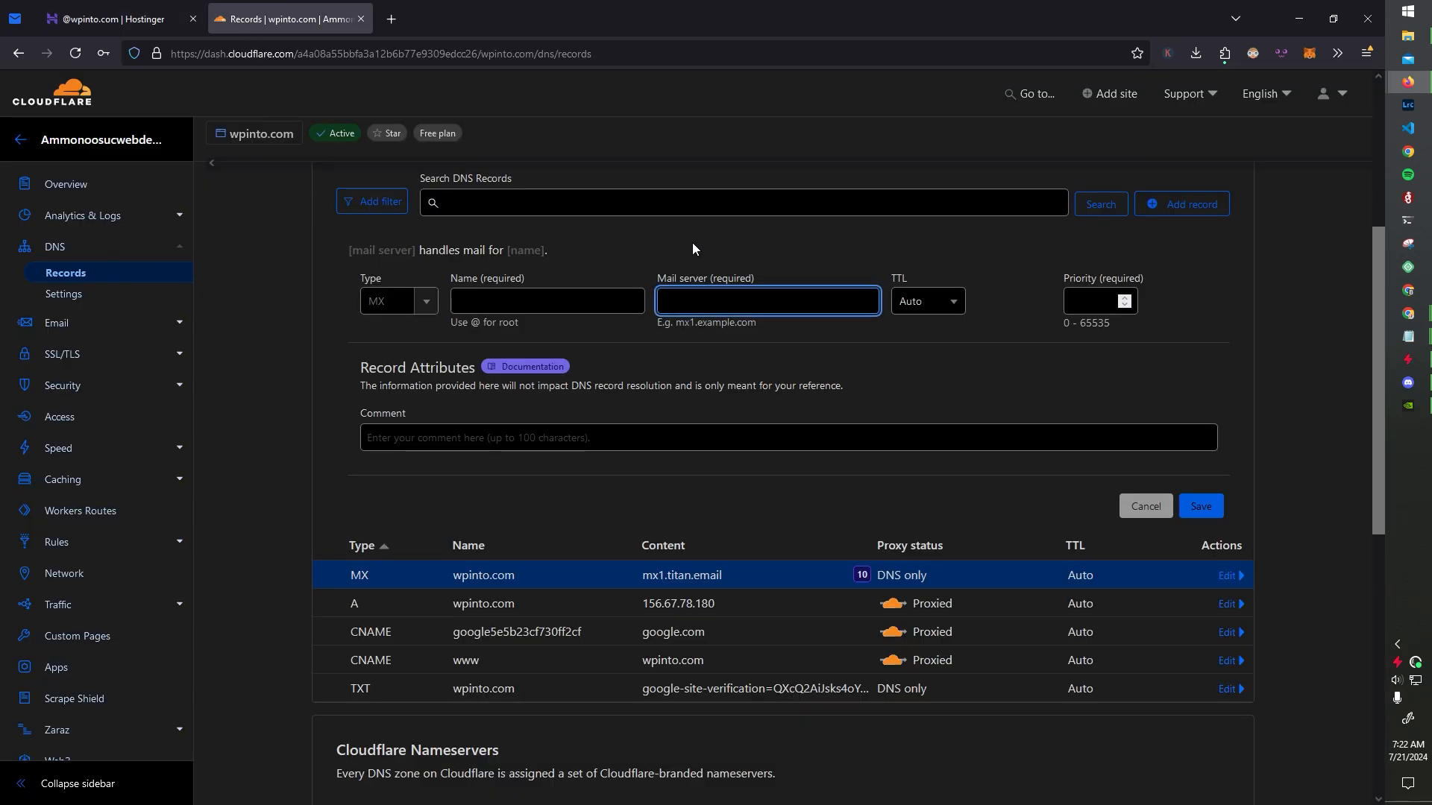
text(mx2.titan.email)
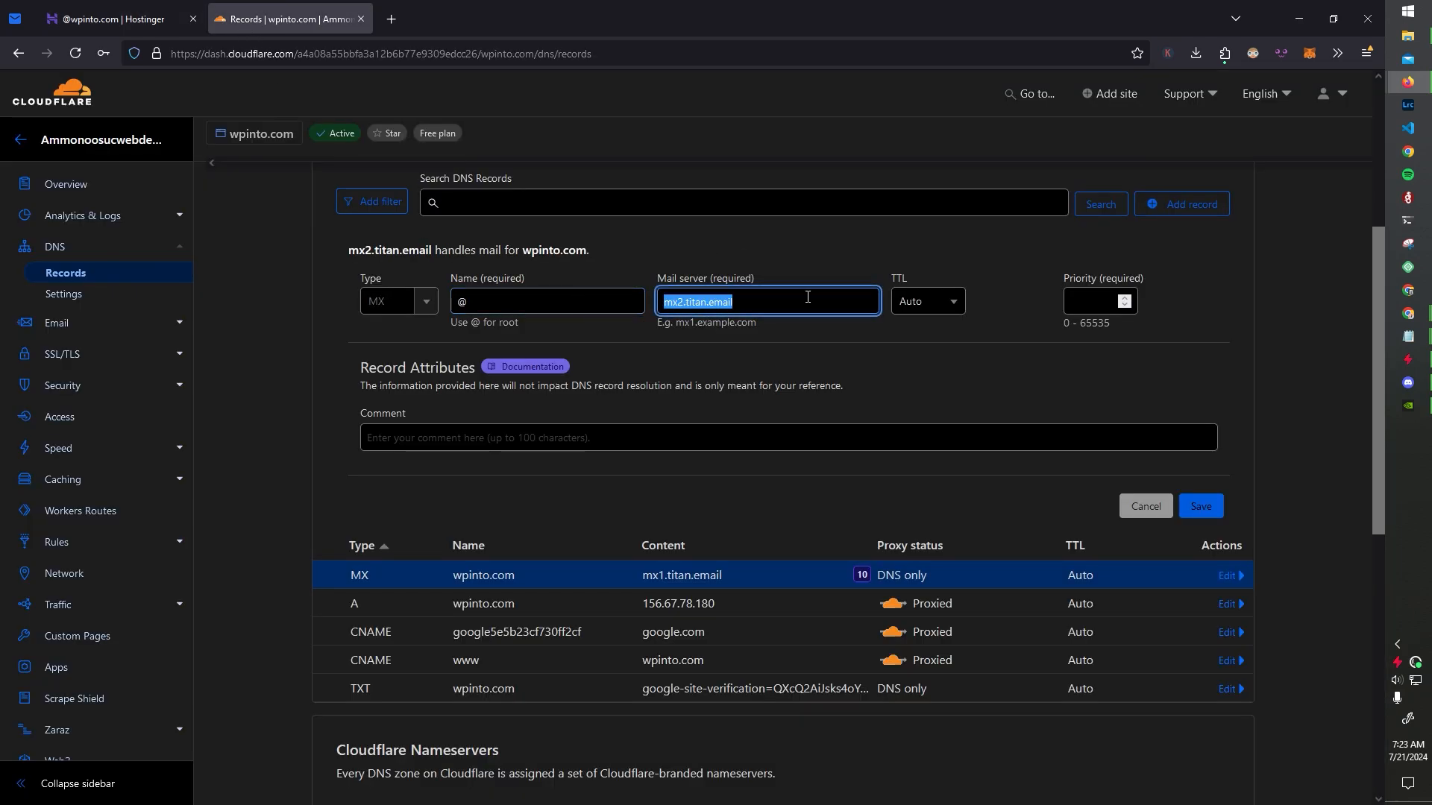
Step: Give the second MX record priority 20 and save it for wpinto.com
click(1100, 301)
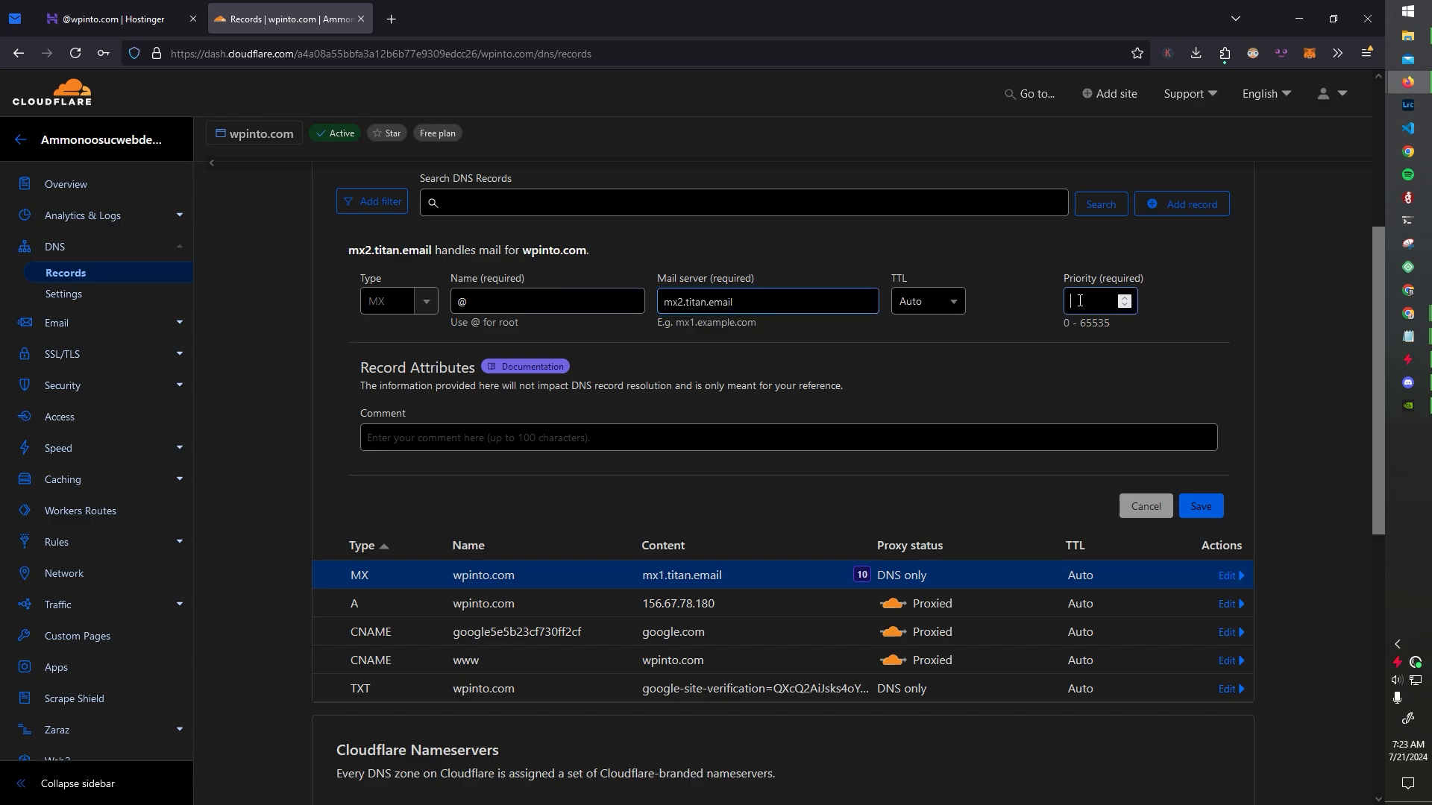
text(20)
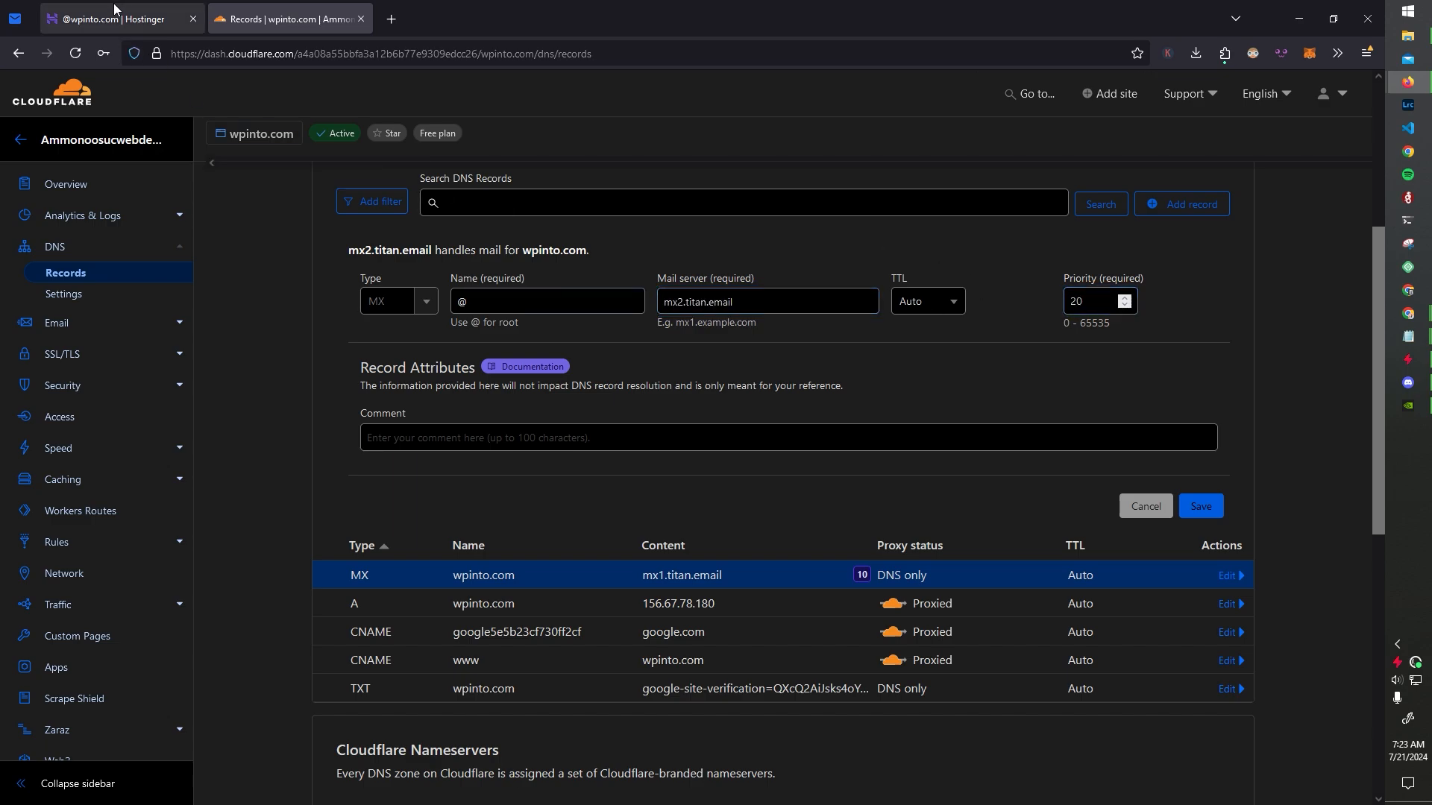
click(110, 18)
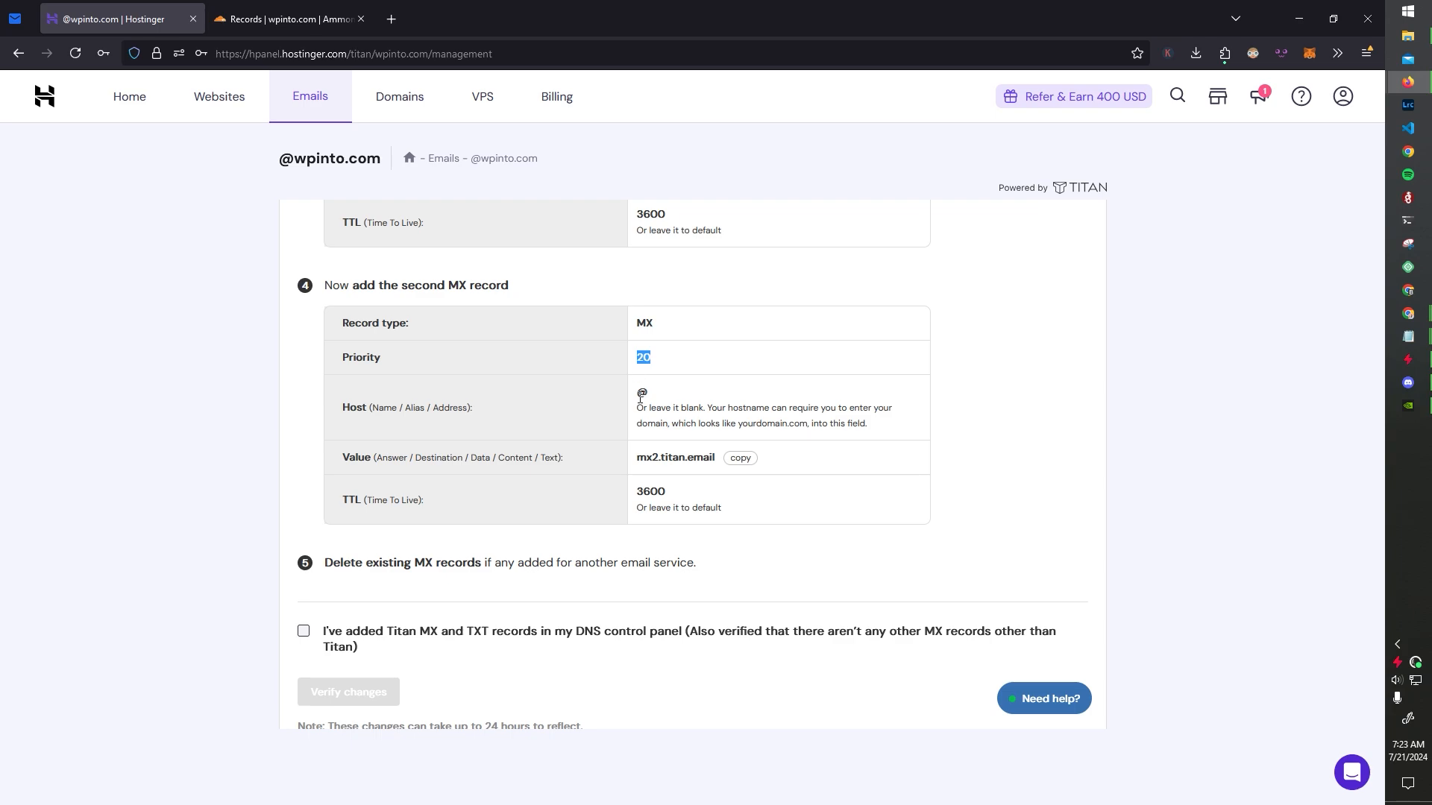
click(289, 18)
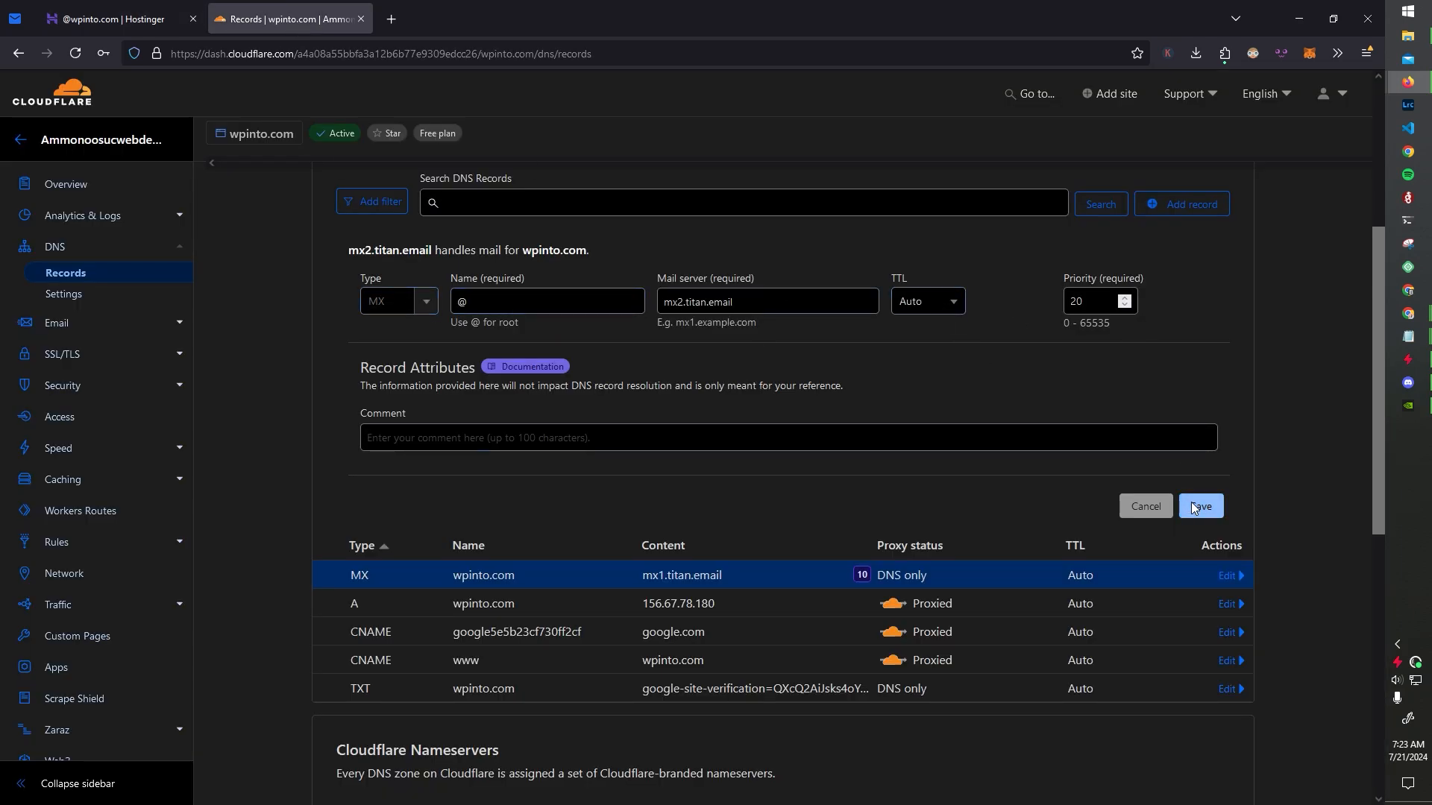
click(1200, 505)
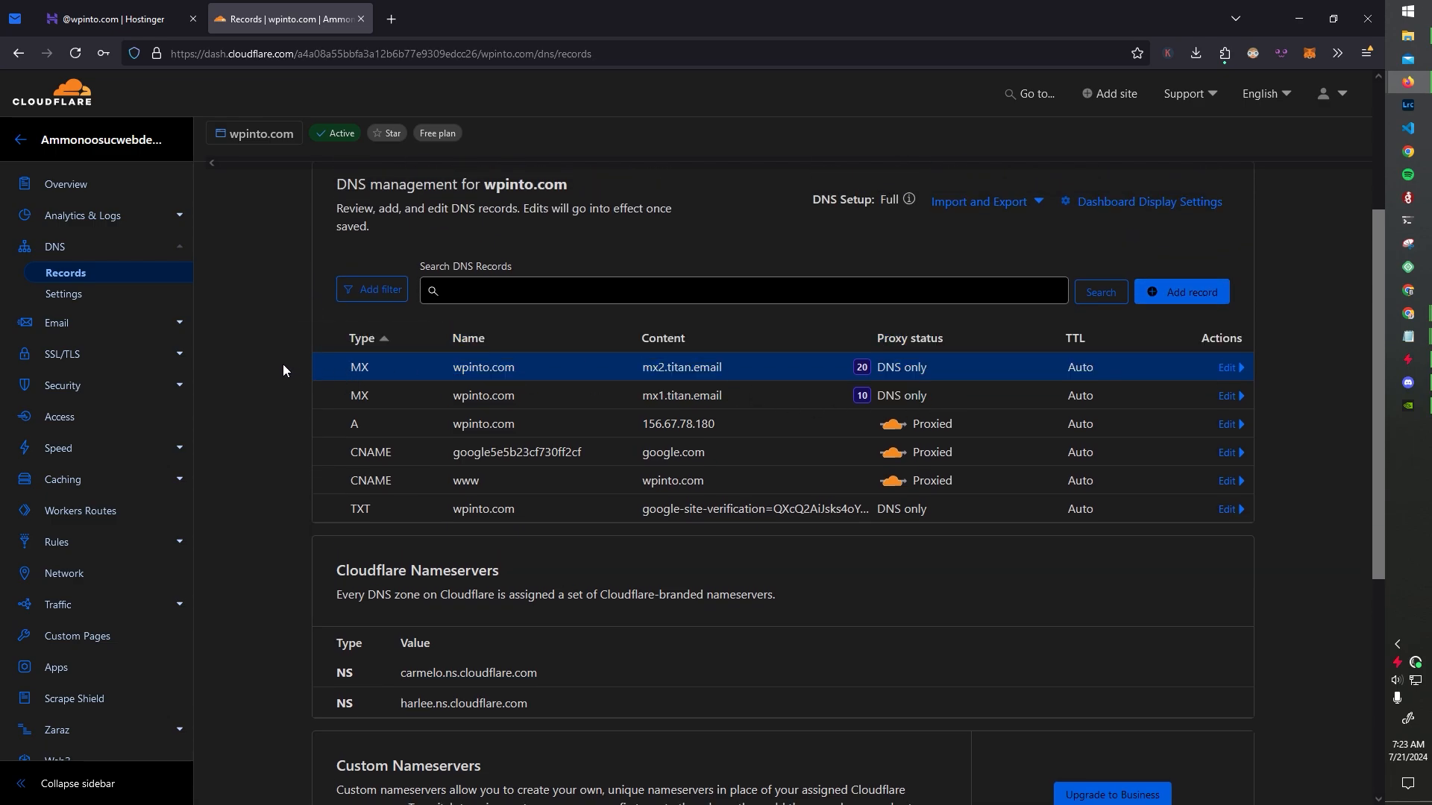
click(110, 18)
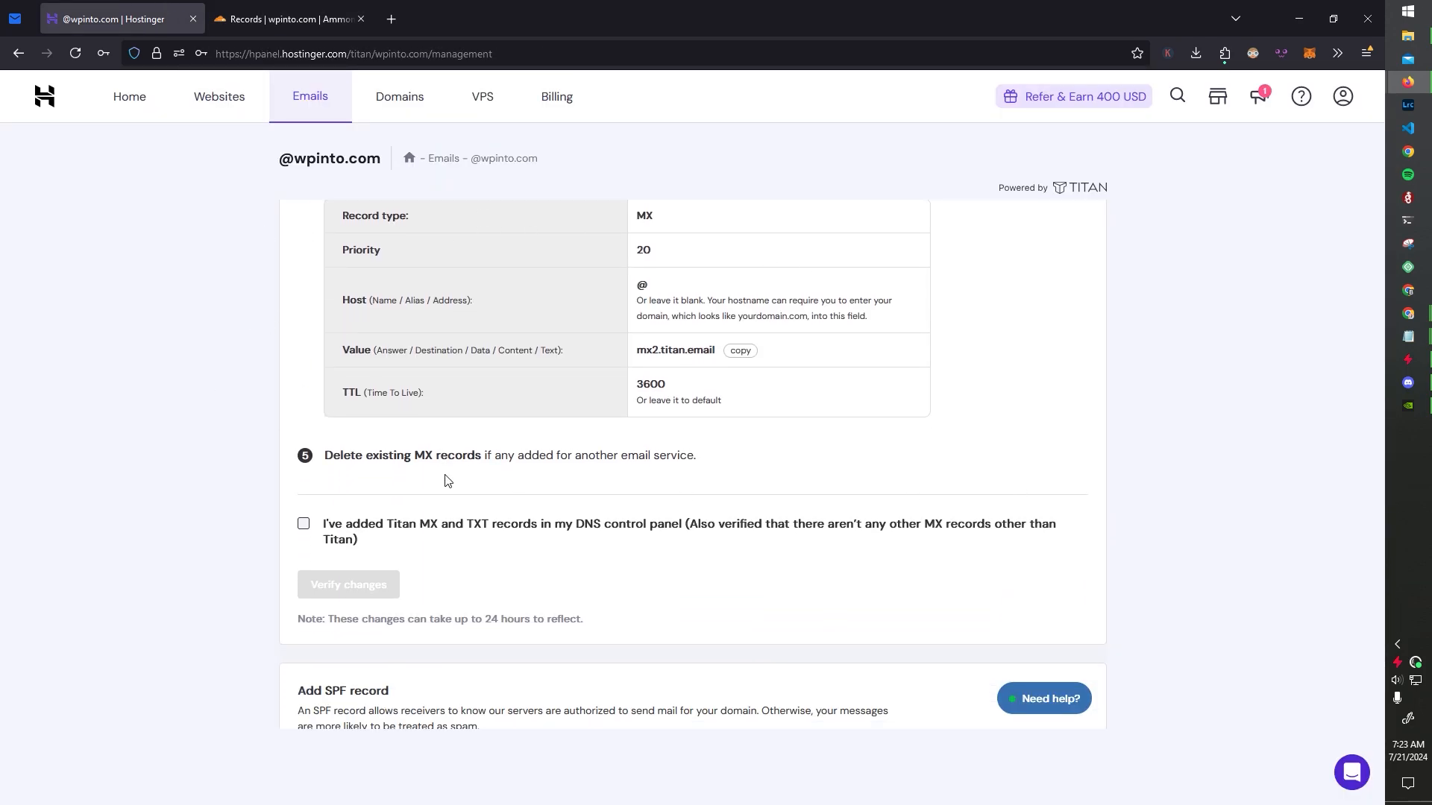
Step: Expand Titan's Add SPF record instructions in Hostinger
scroll(down, 3)
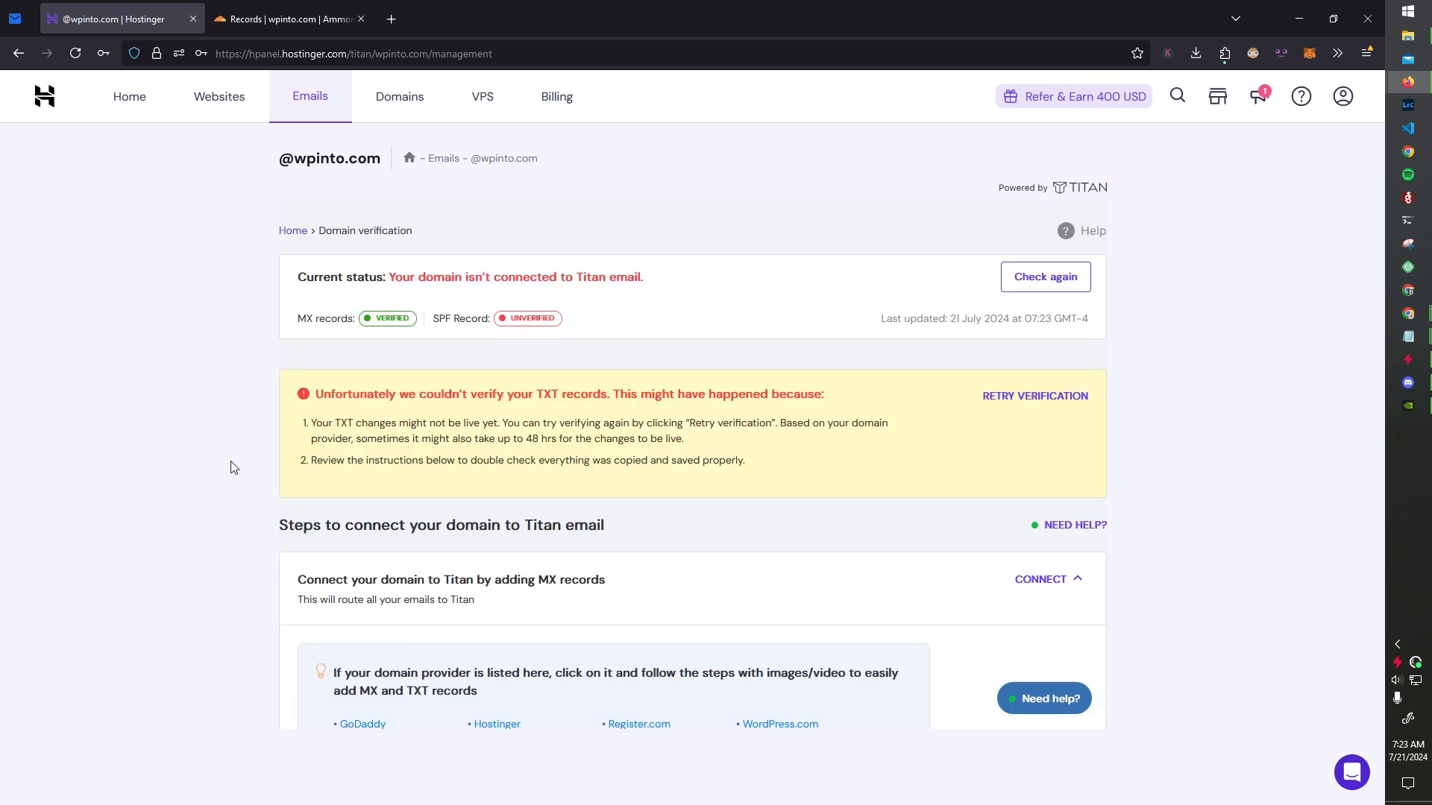
double_click(441, 318)
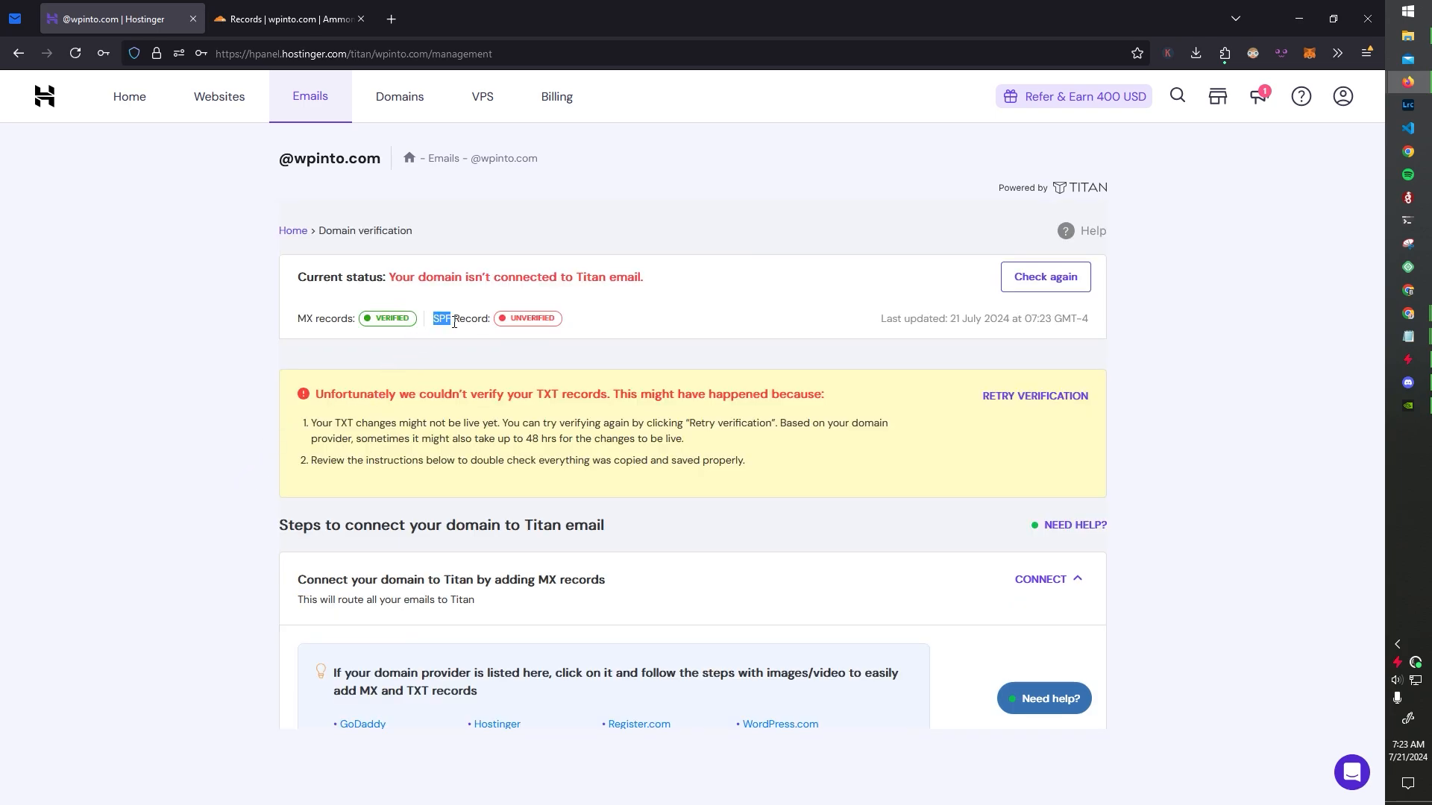
scroll(down, 3)
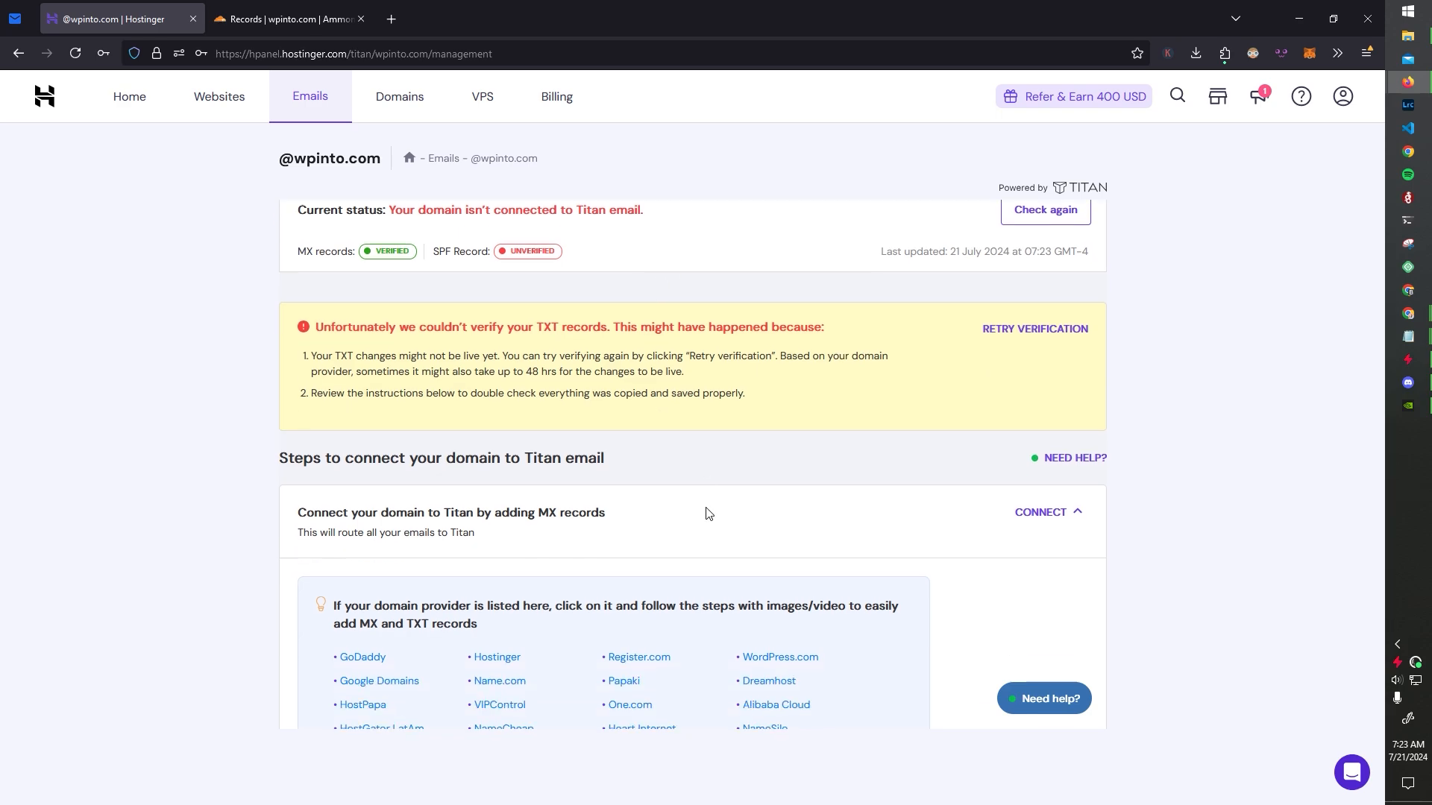
scroll(down, 3)
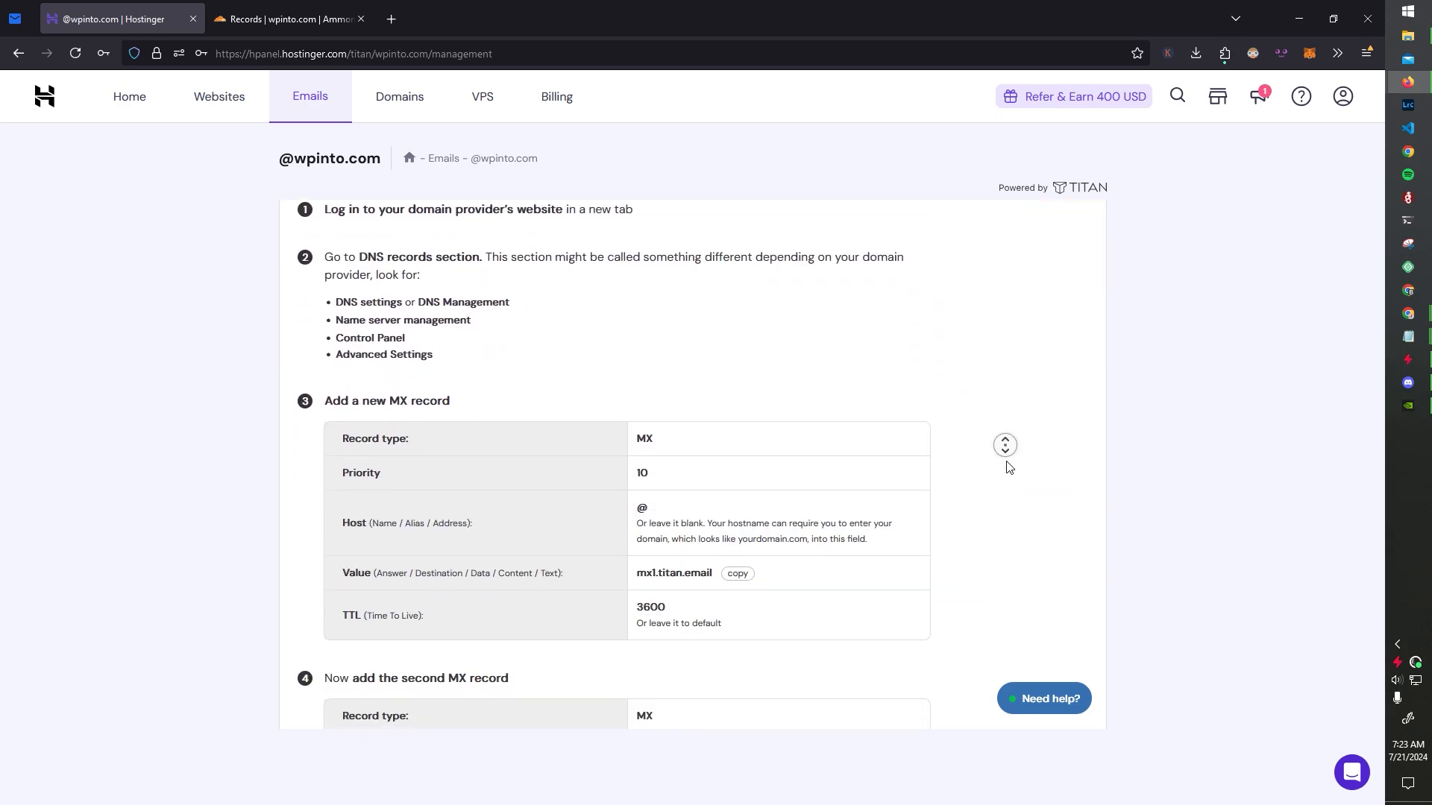
scroll(down, 3)
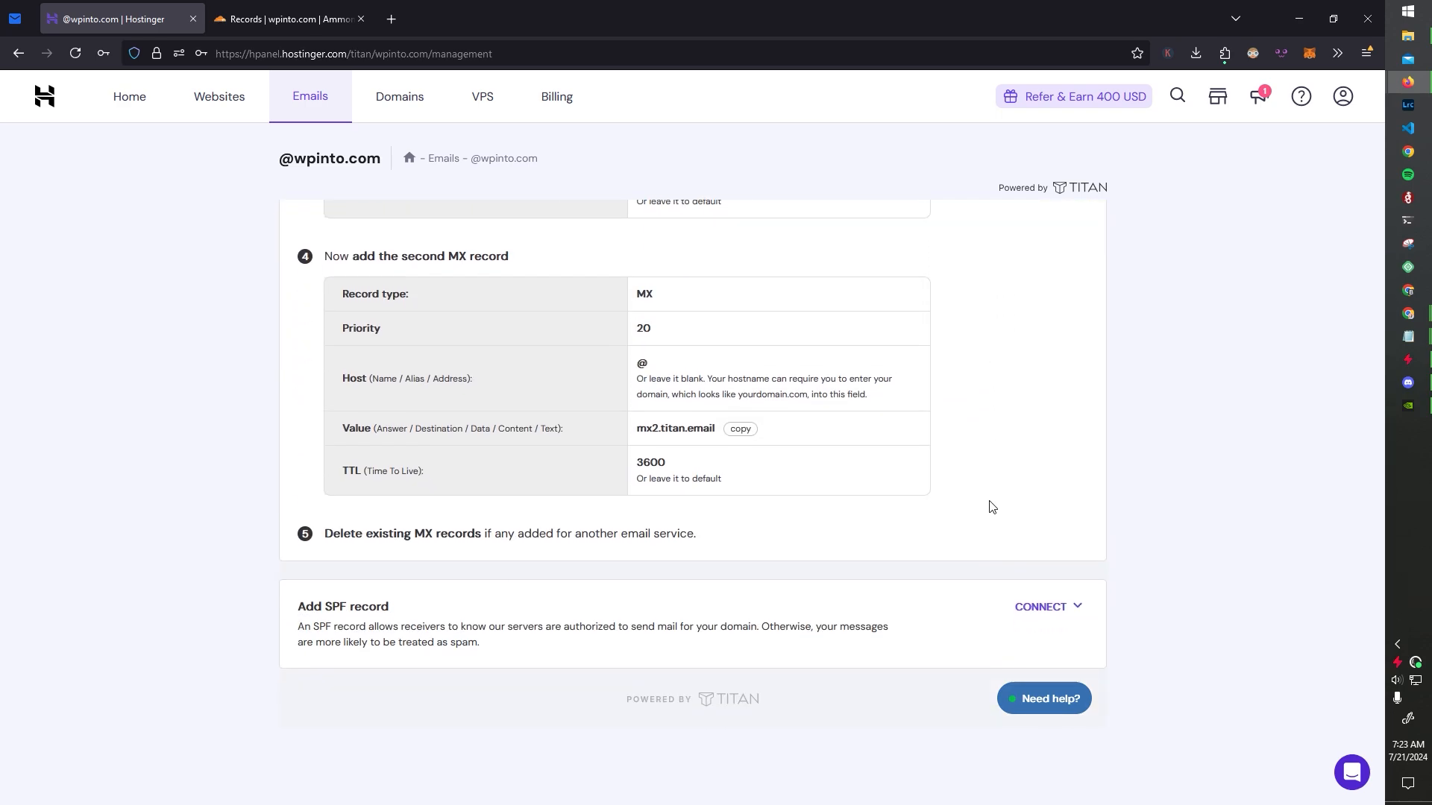
click(1046, 606)
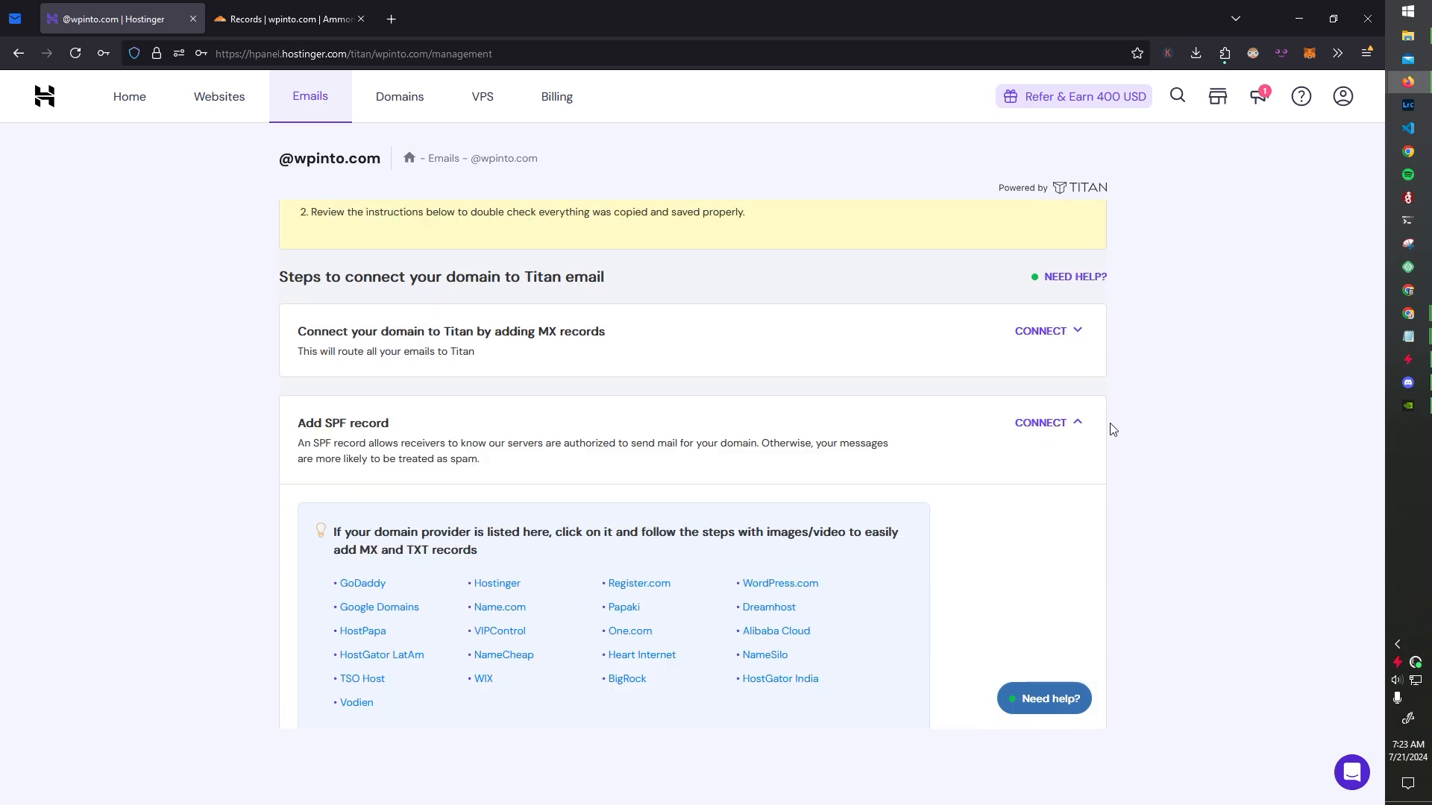
Step: Copy the SPF value v=spf1 include:spf.titan.email ~all and return to Cloudflare's records
scroll(down, 3)
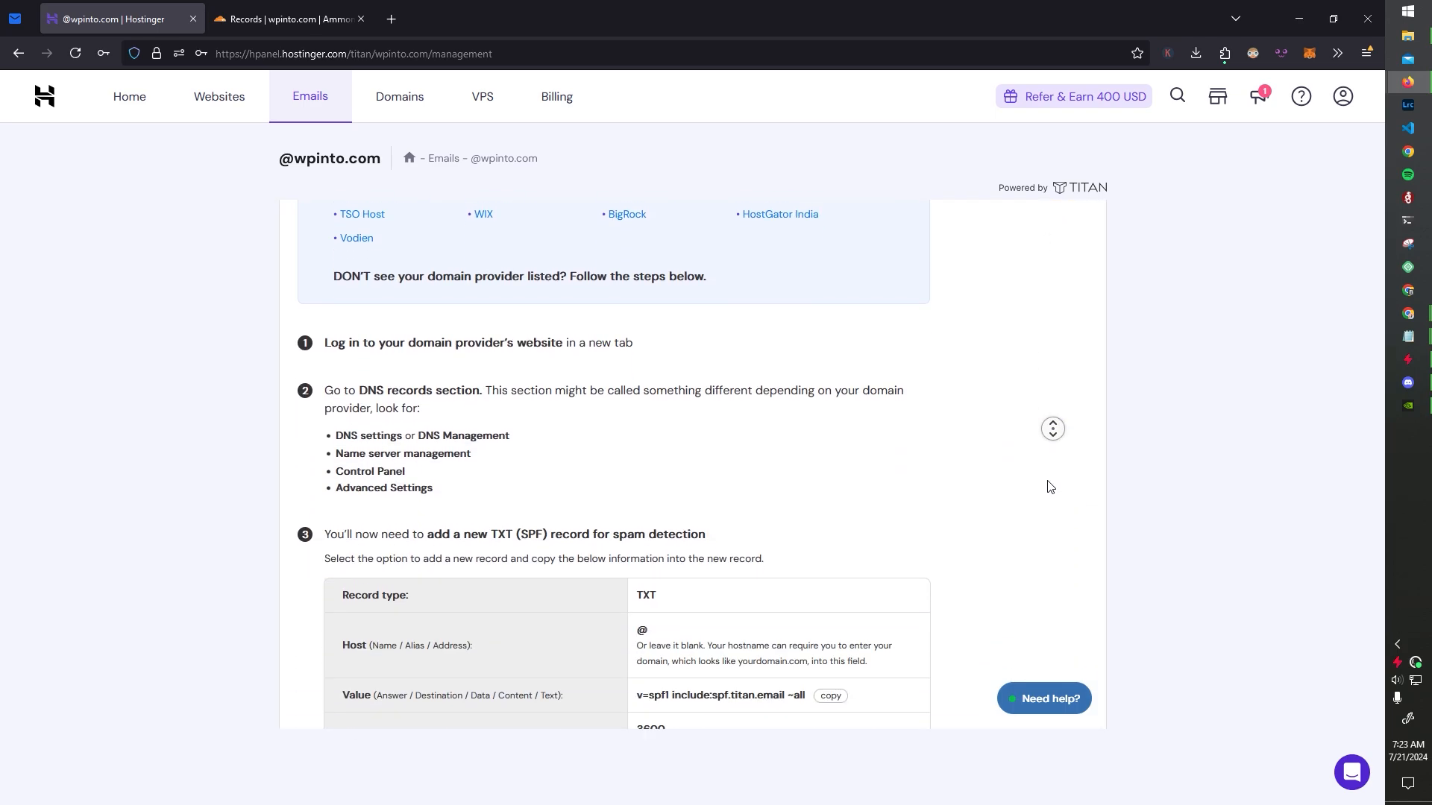
scroll(down, 3)
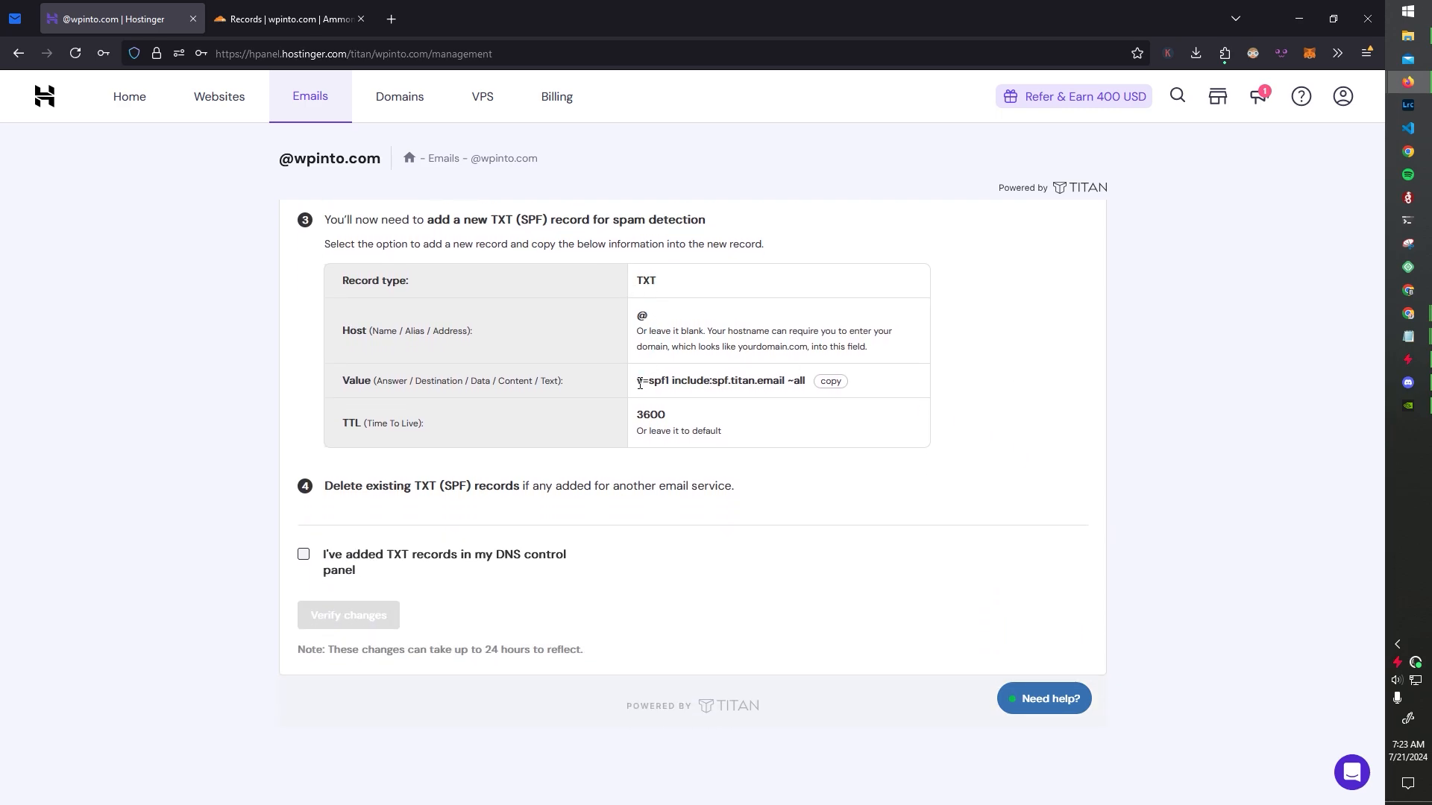
double_click(650, 381)
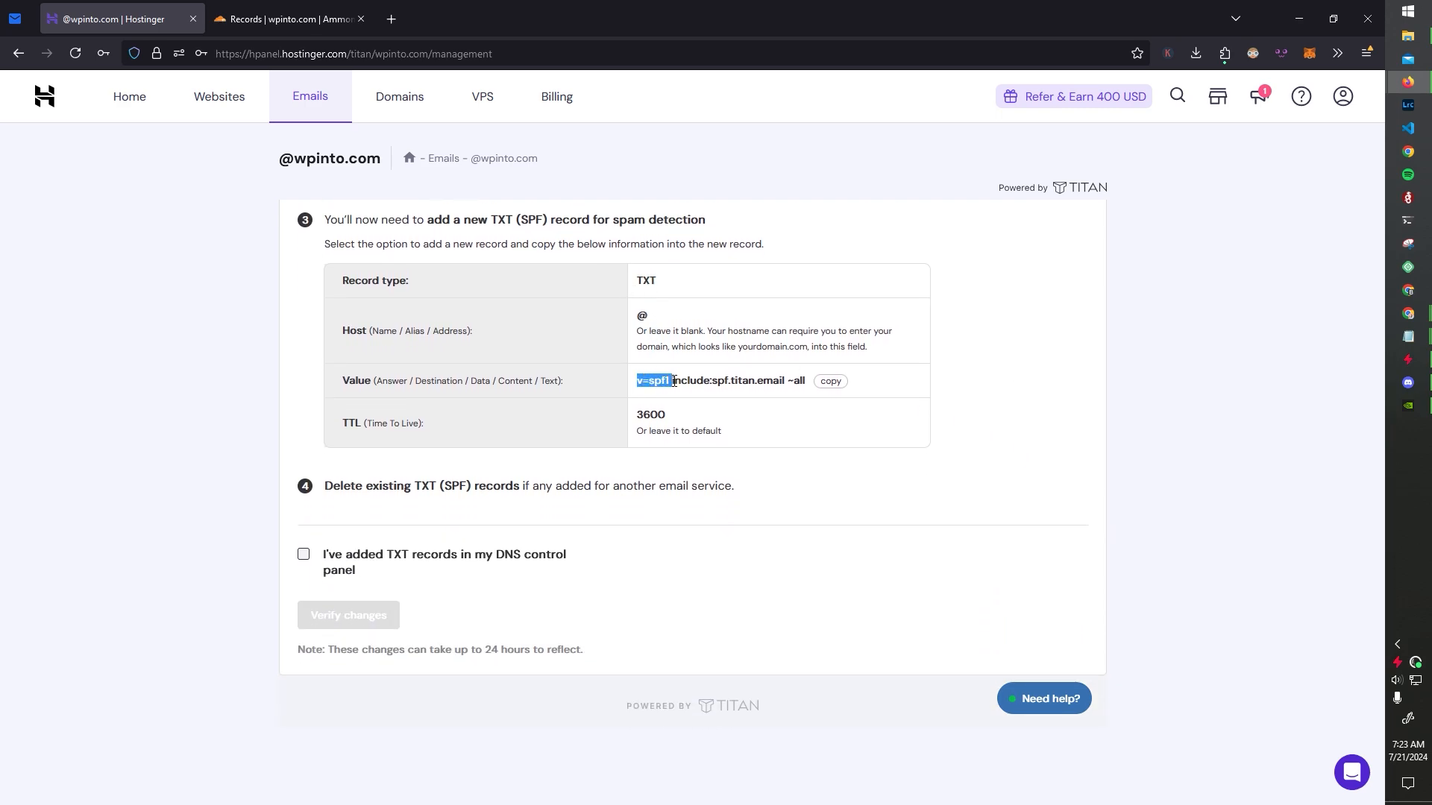
click(829, 381)
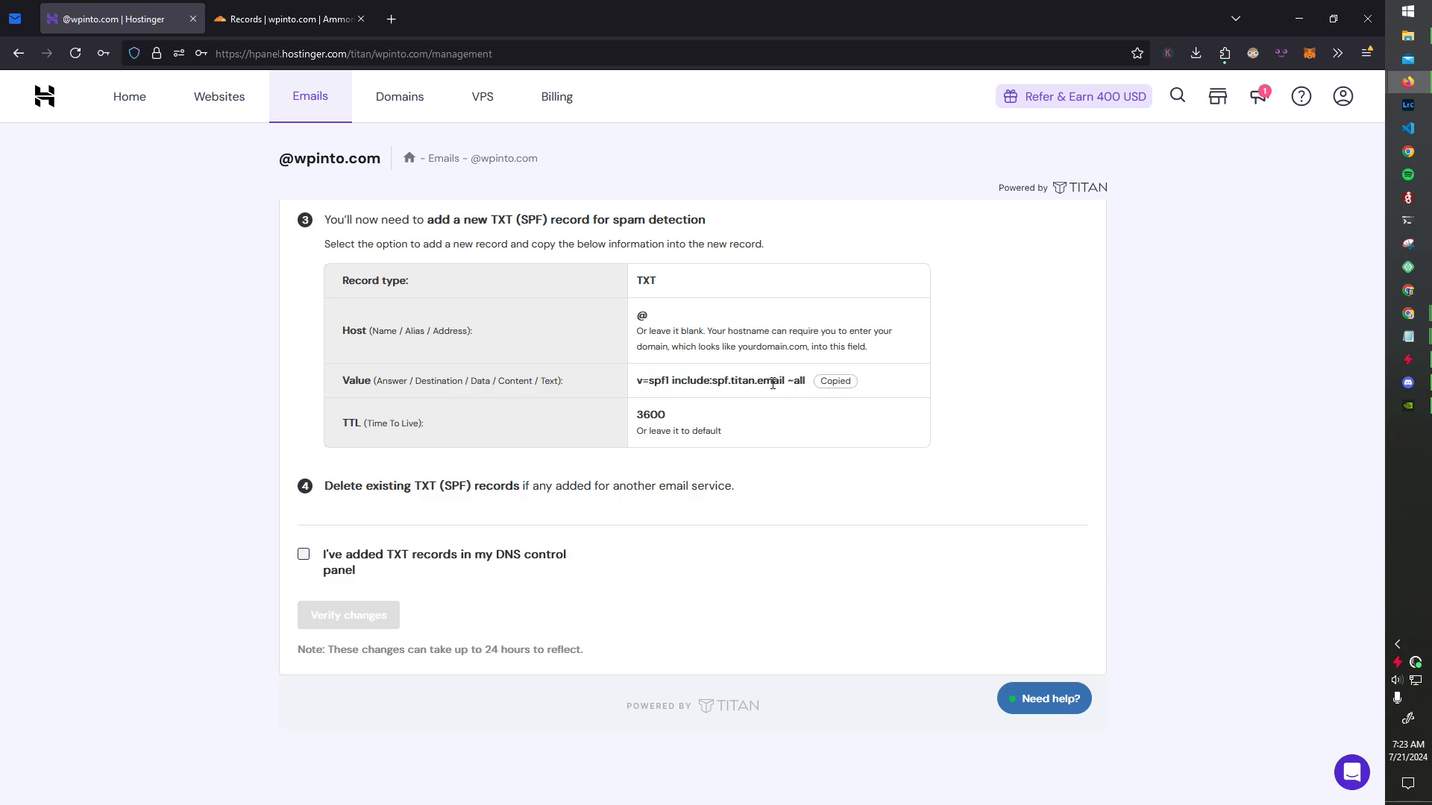
click(288, 18)
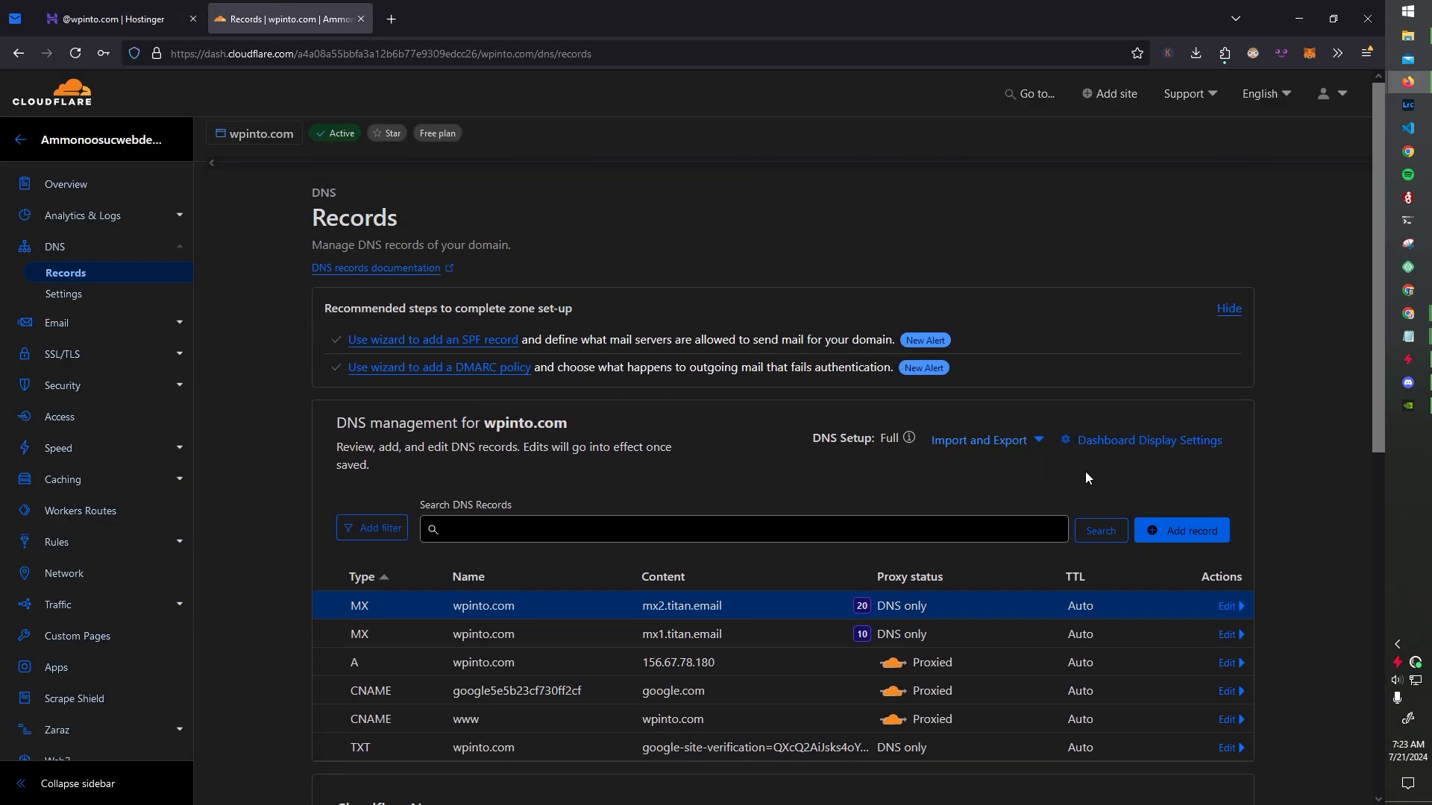
Step: Start a TXT record named @ with content v=spf1 include:spf.titan.email ~all
click(119, 18)
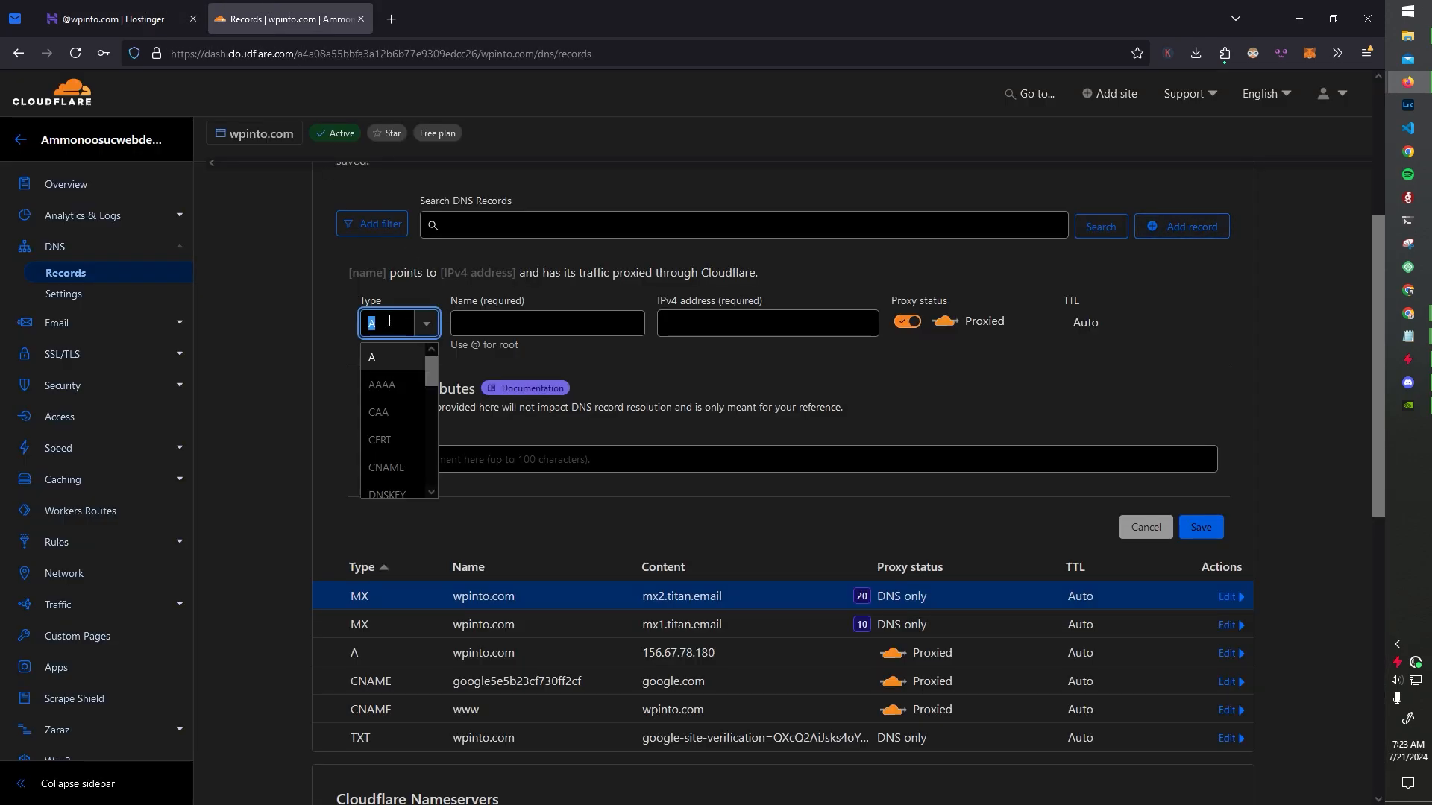
text(TXT)
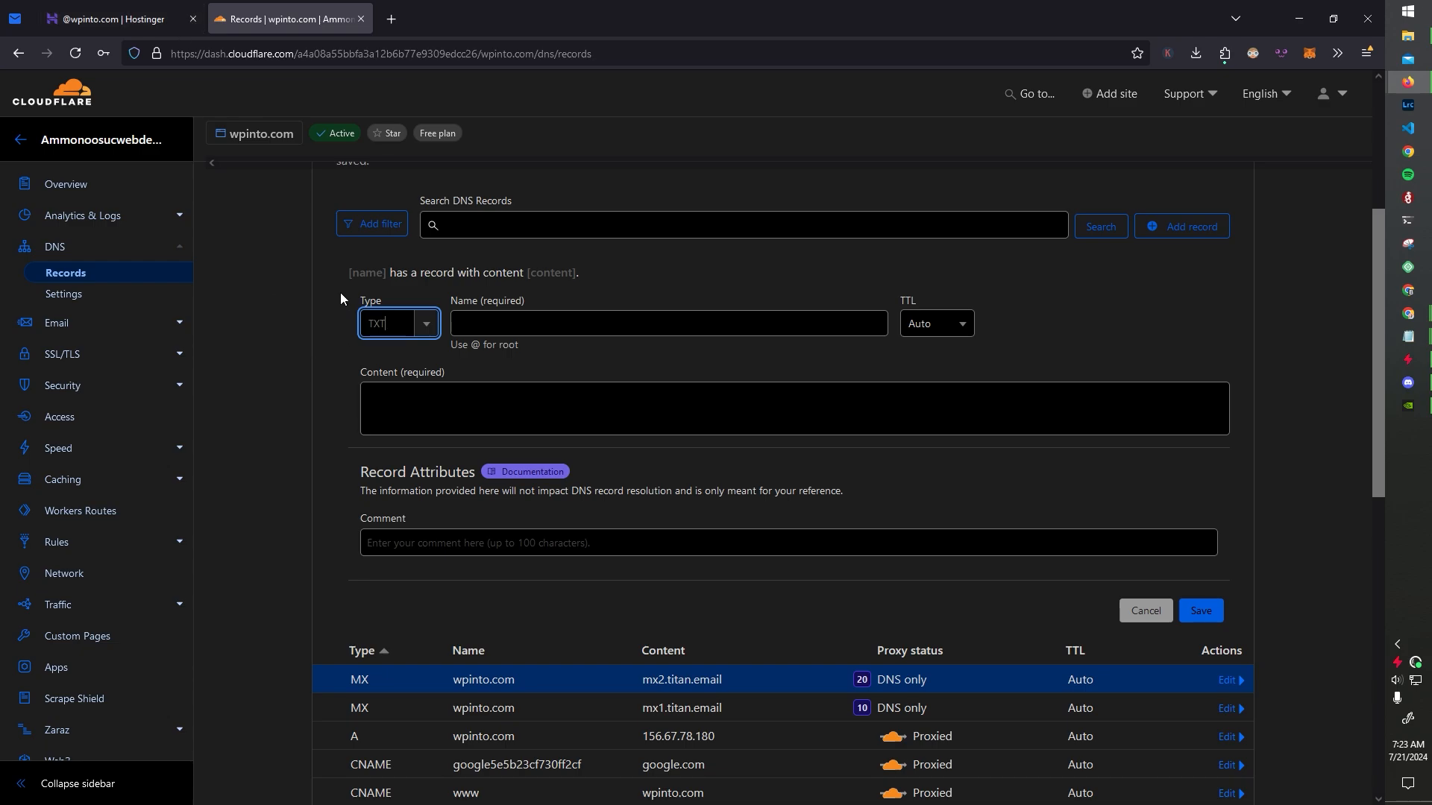
mouse_move(956, 528)
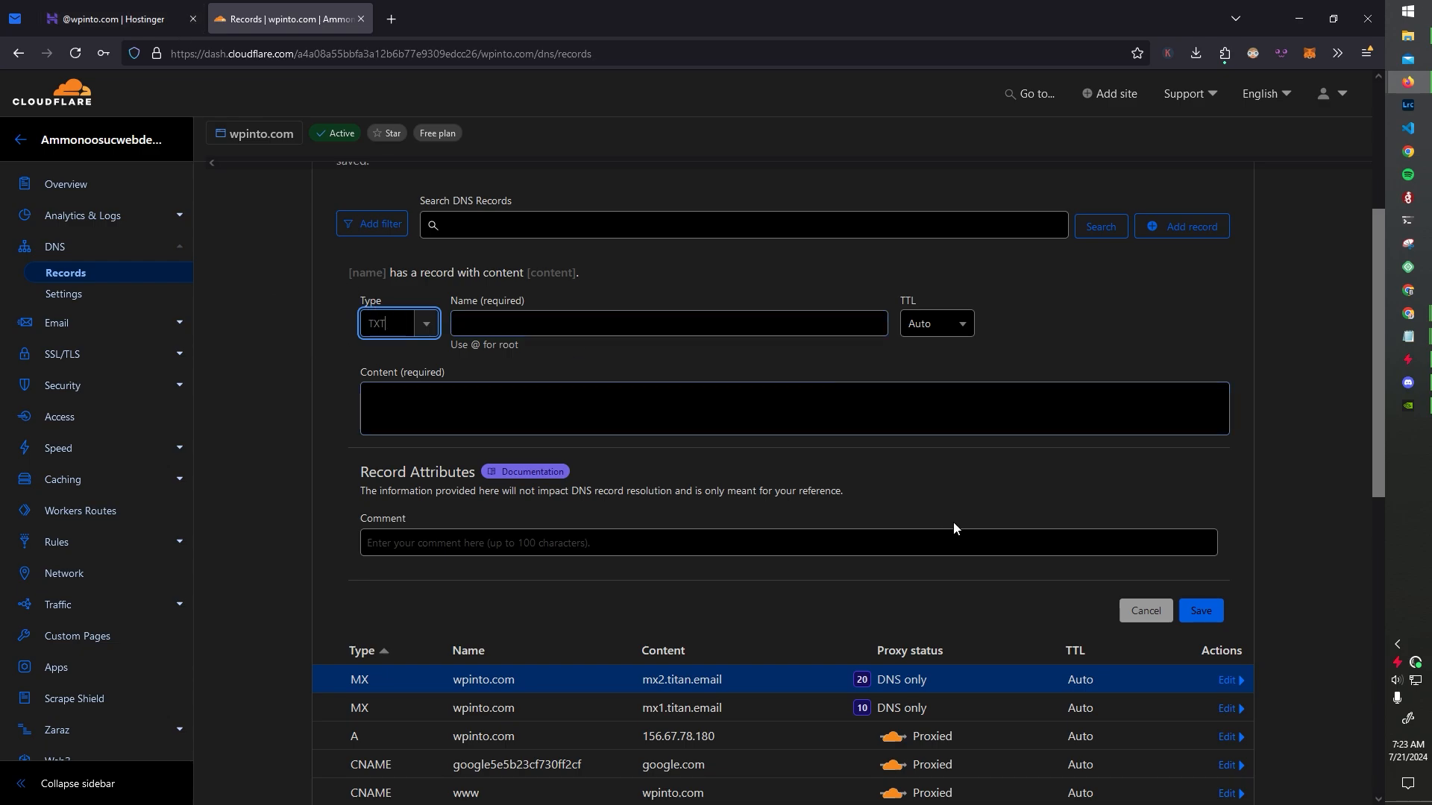
click(109, 18)
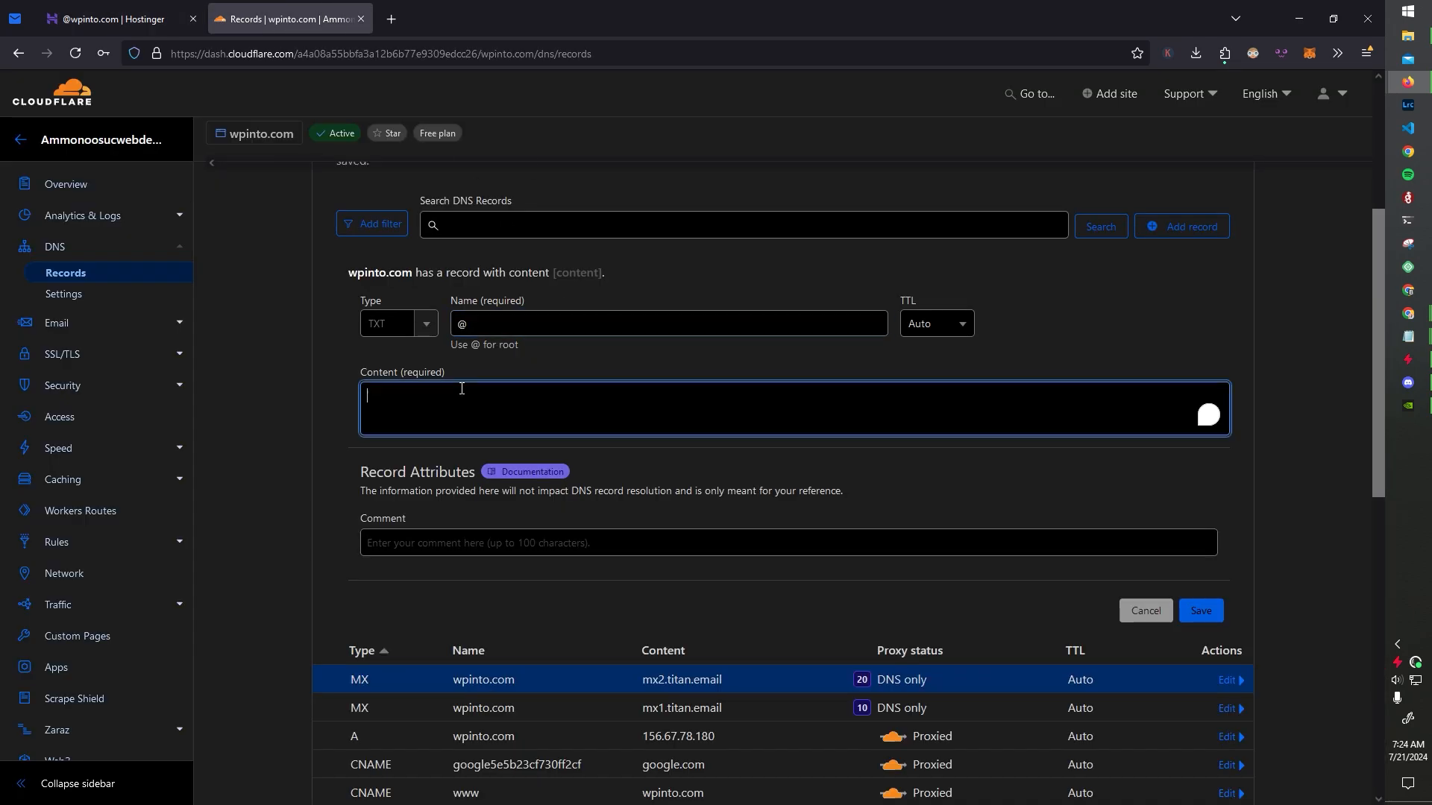
text(v=spf1 include:spf.titan.email ~all -al)
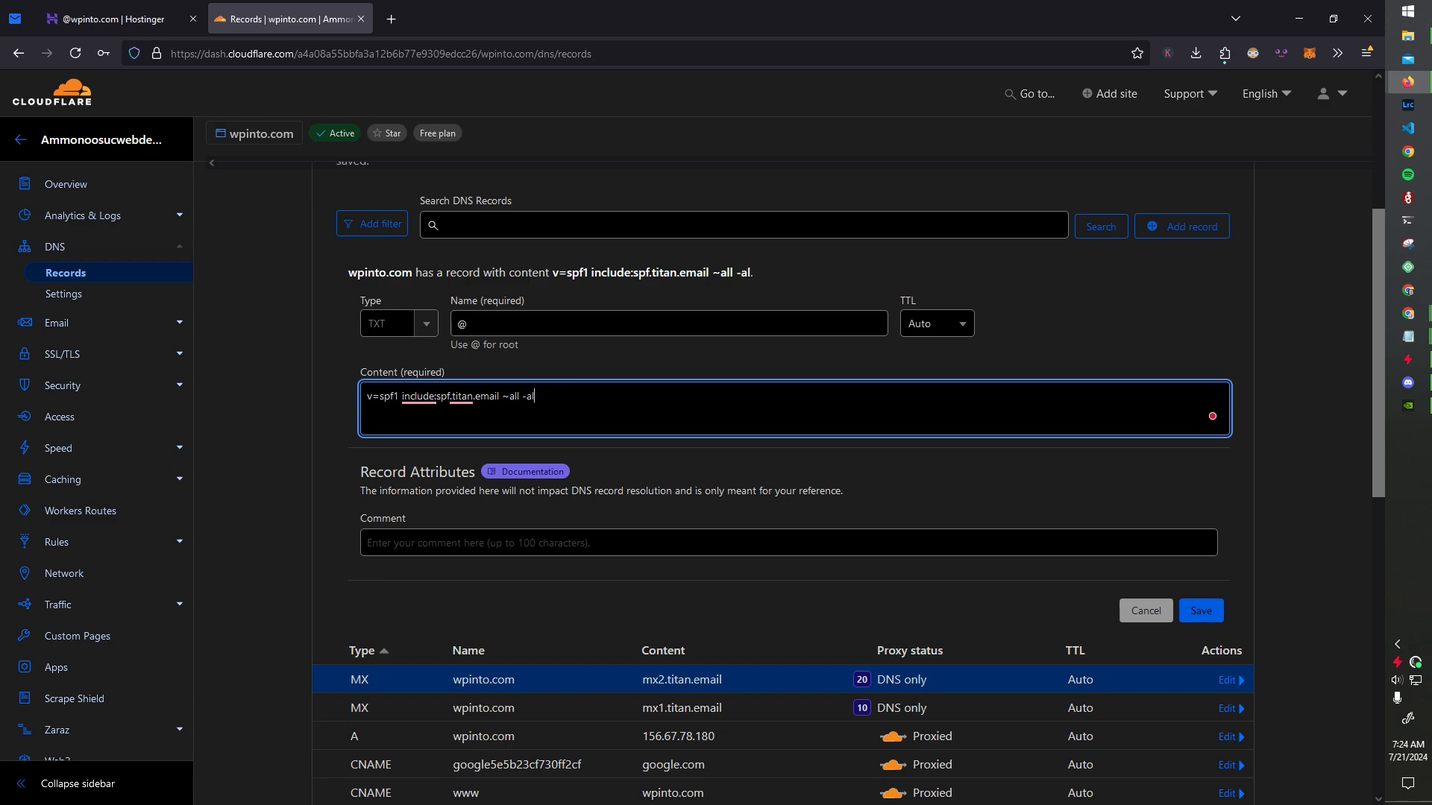
Step: Correct the SPF value's ending to ~all and save the TXT record
key(Backspace)
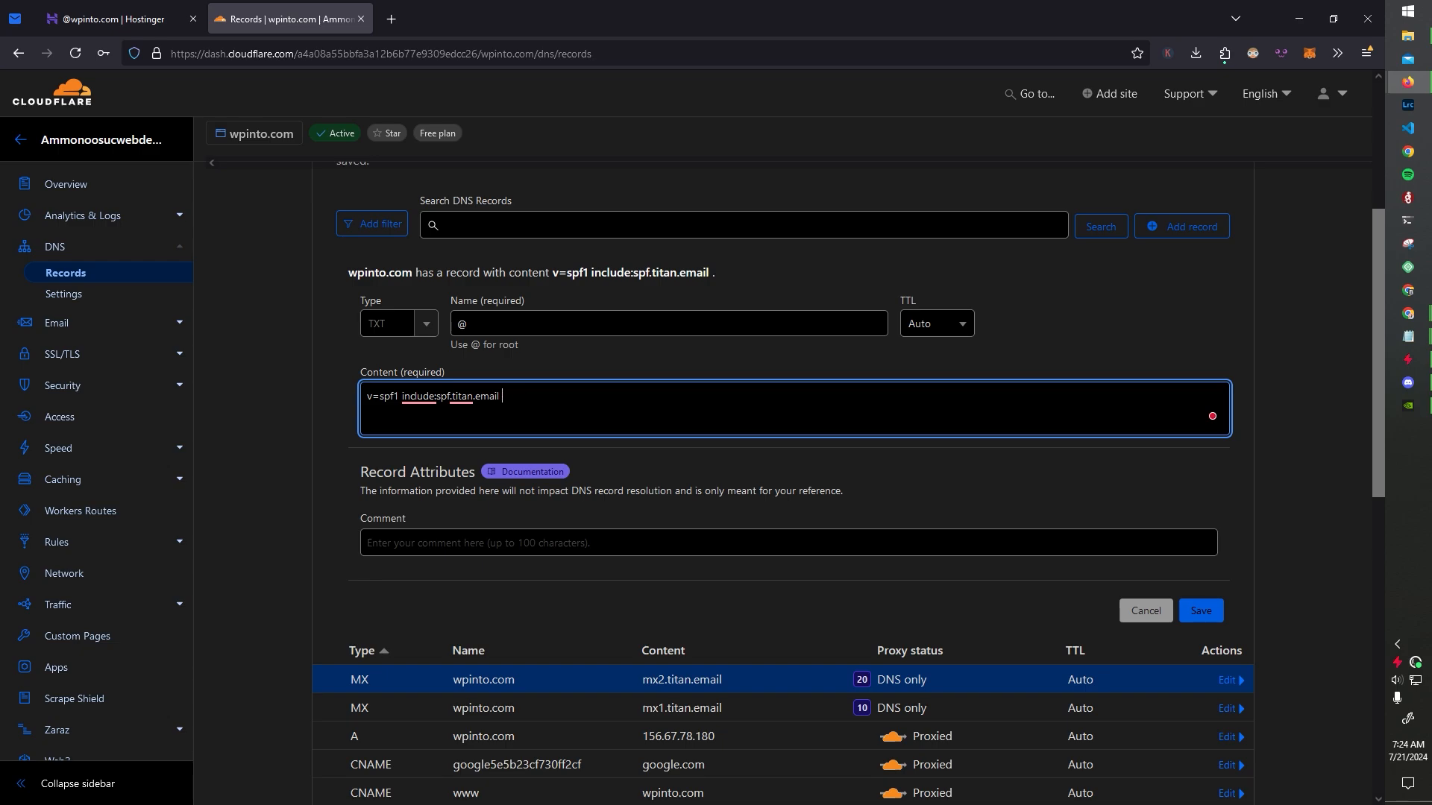
text(-all)
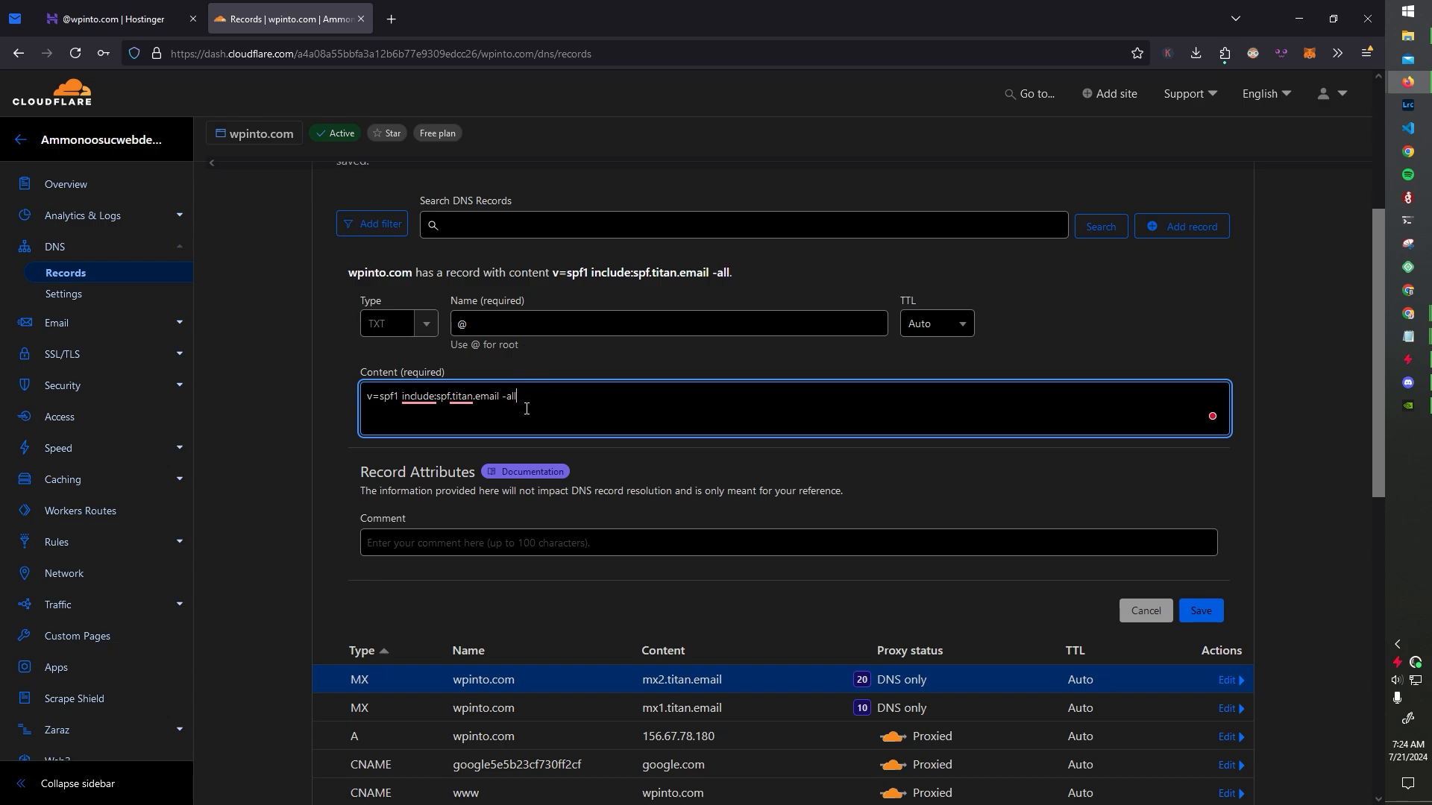
double_click(509, 396)
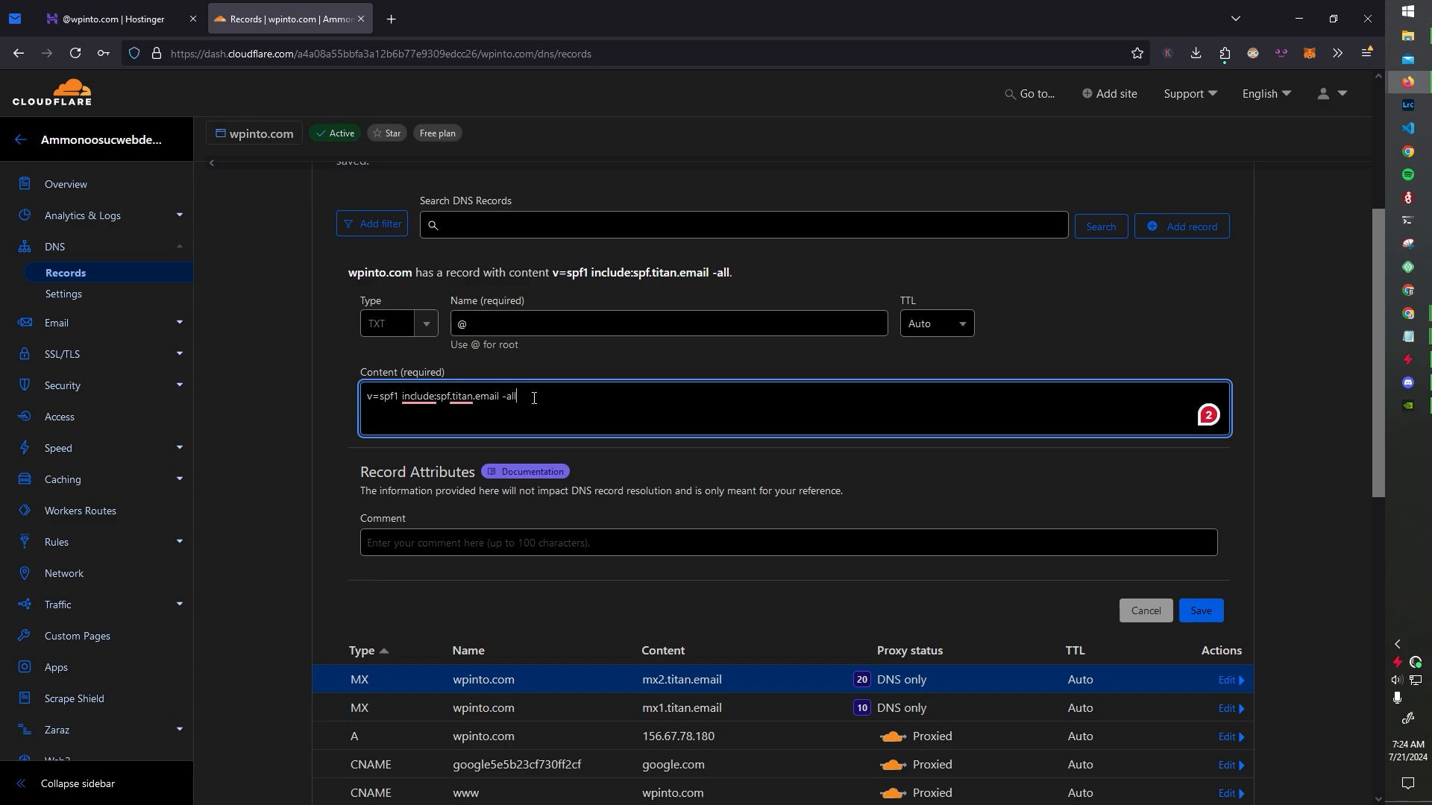
key(BackSpace)
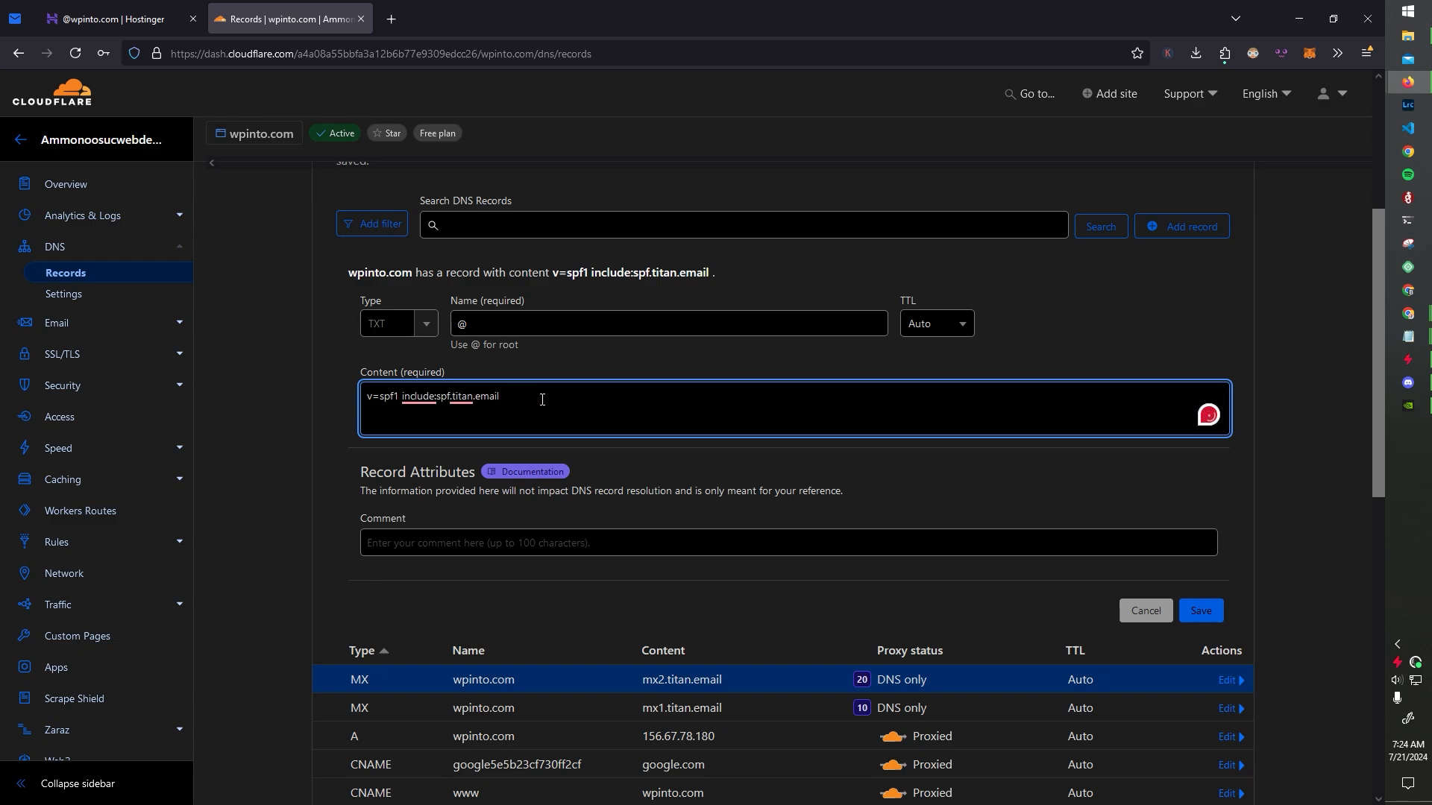
text(~all -all)
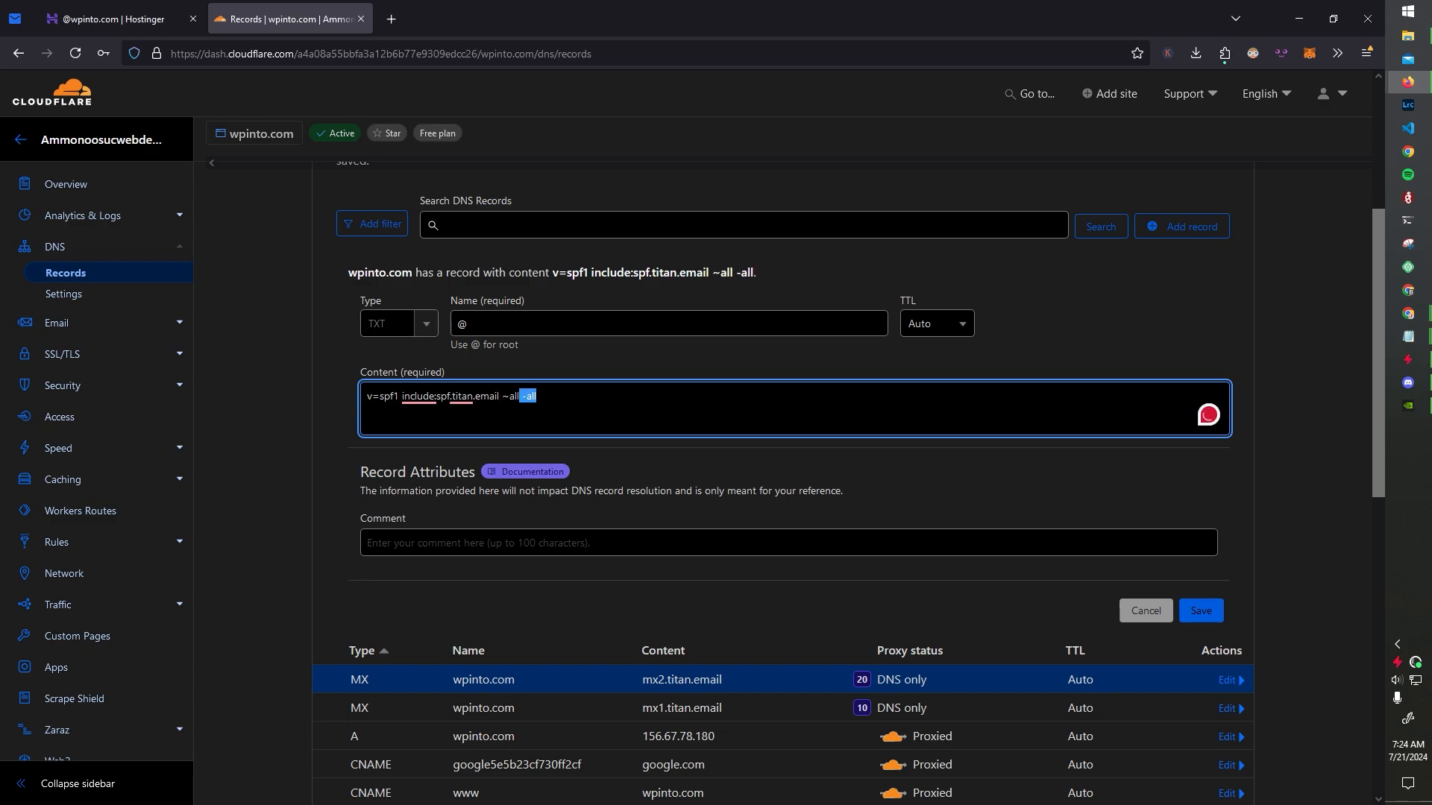
click(108, 17)
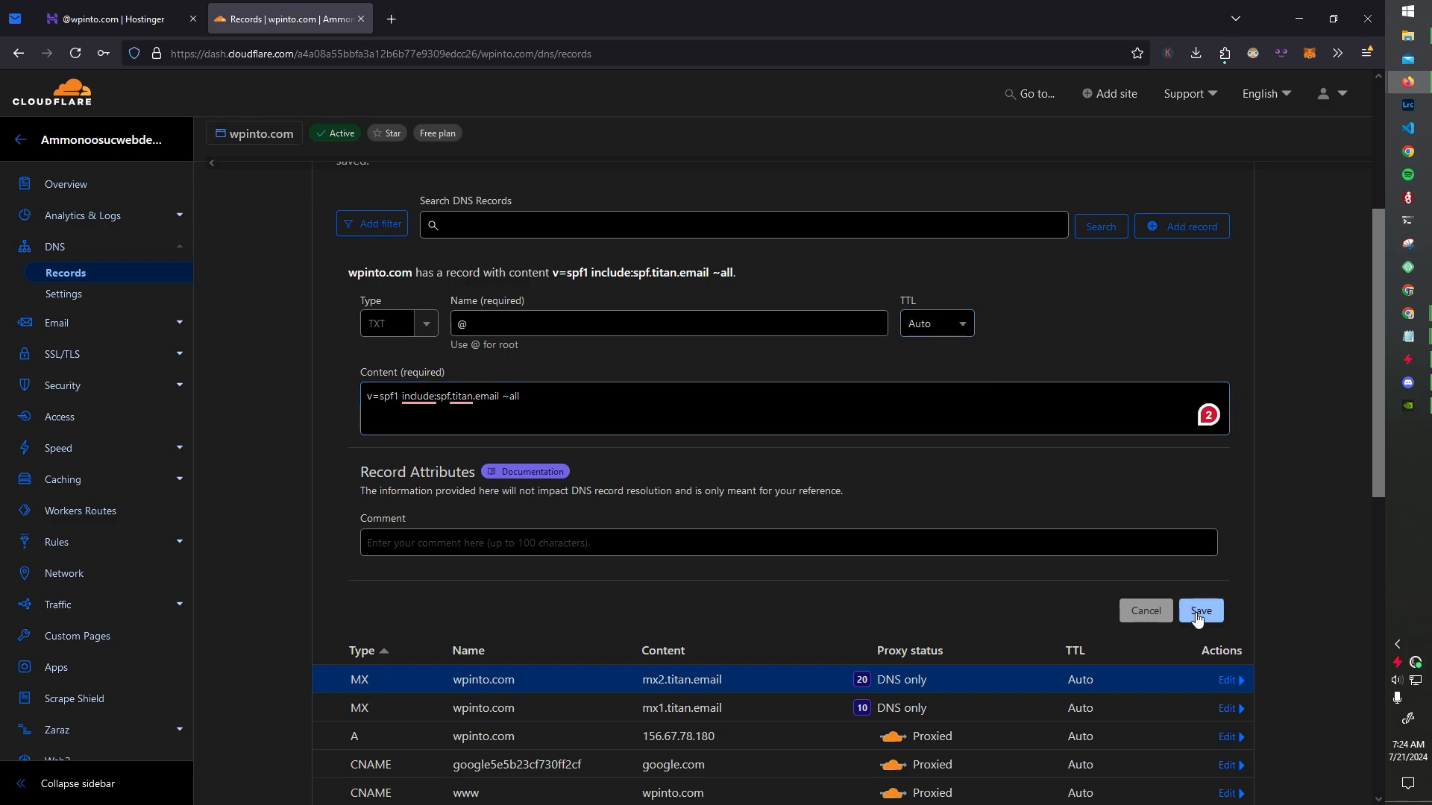
click(1200, 611)
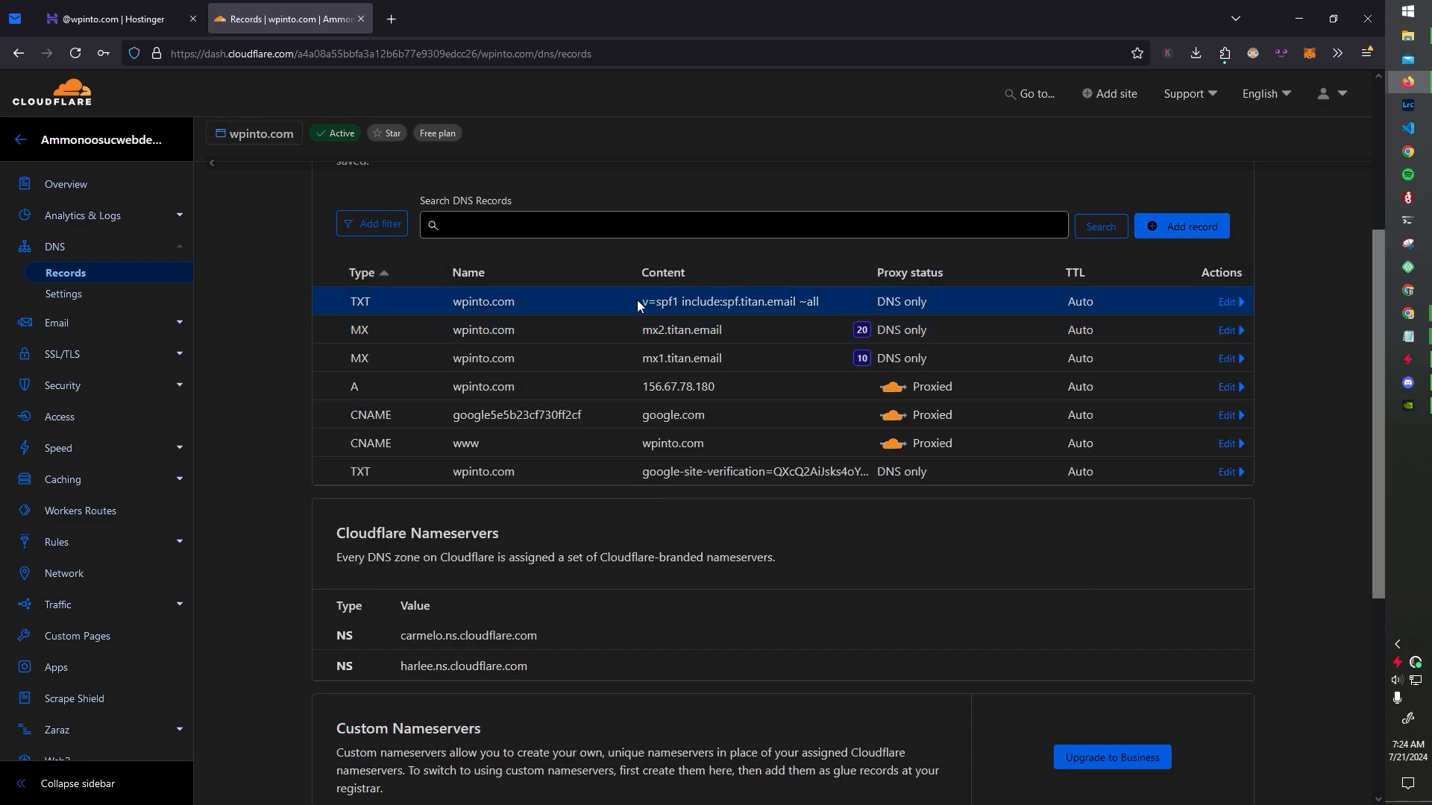
Step: Tick 'I've added TXT records' in Hostinger and run Titan's verification of the DNS changes
click(109, 18)
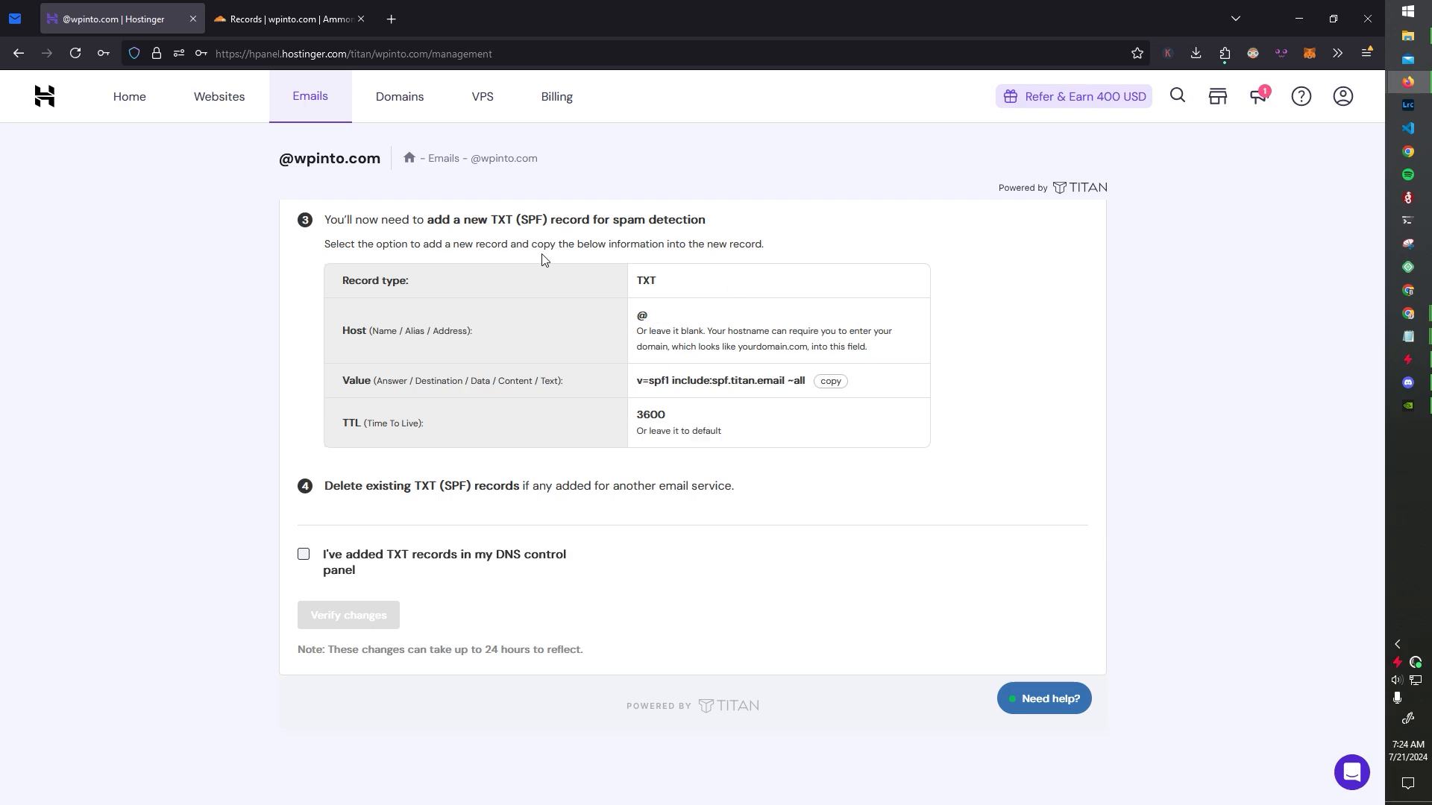
mouse_move(890, 329)
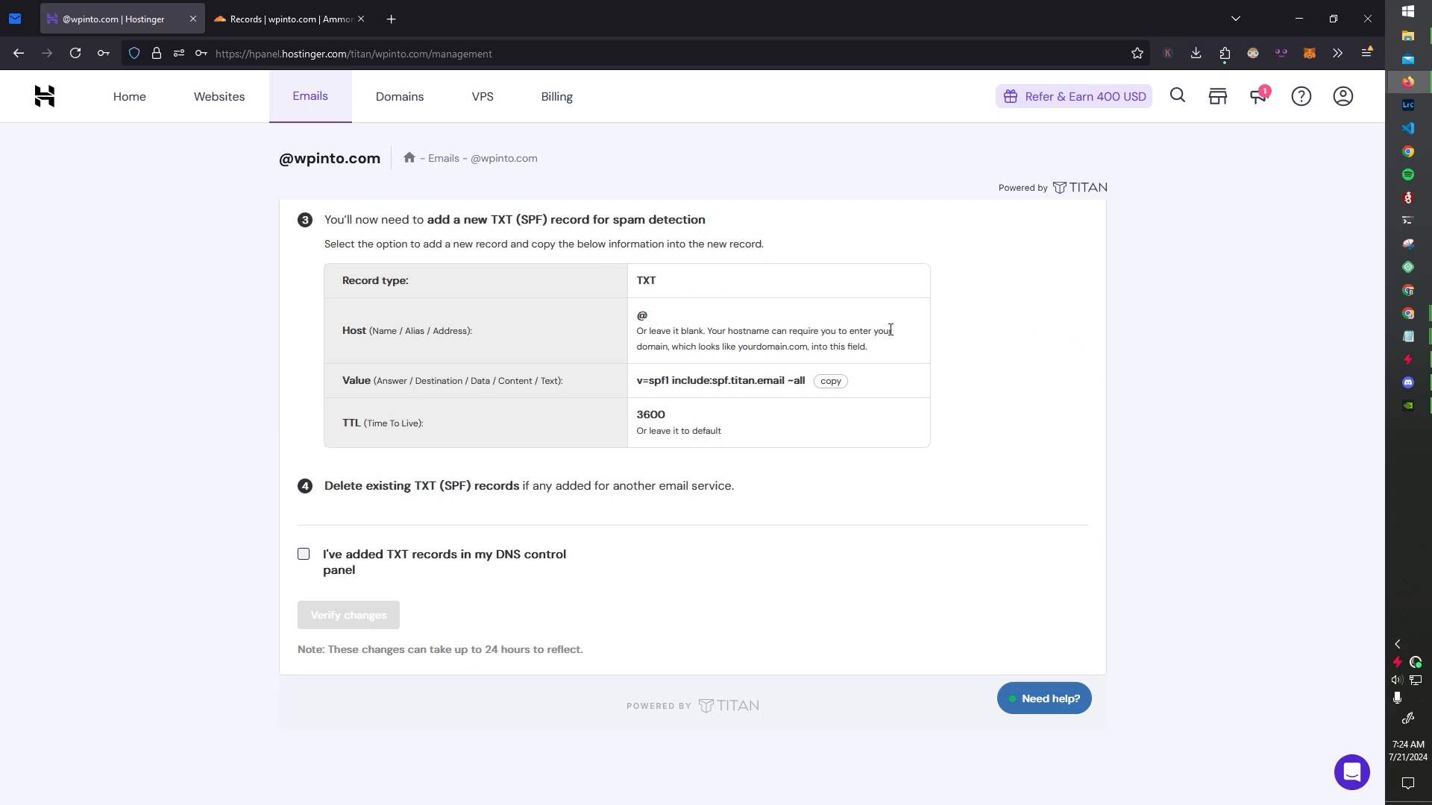
click(303, 554)
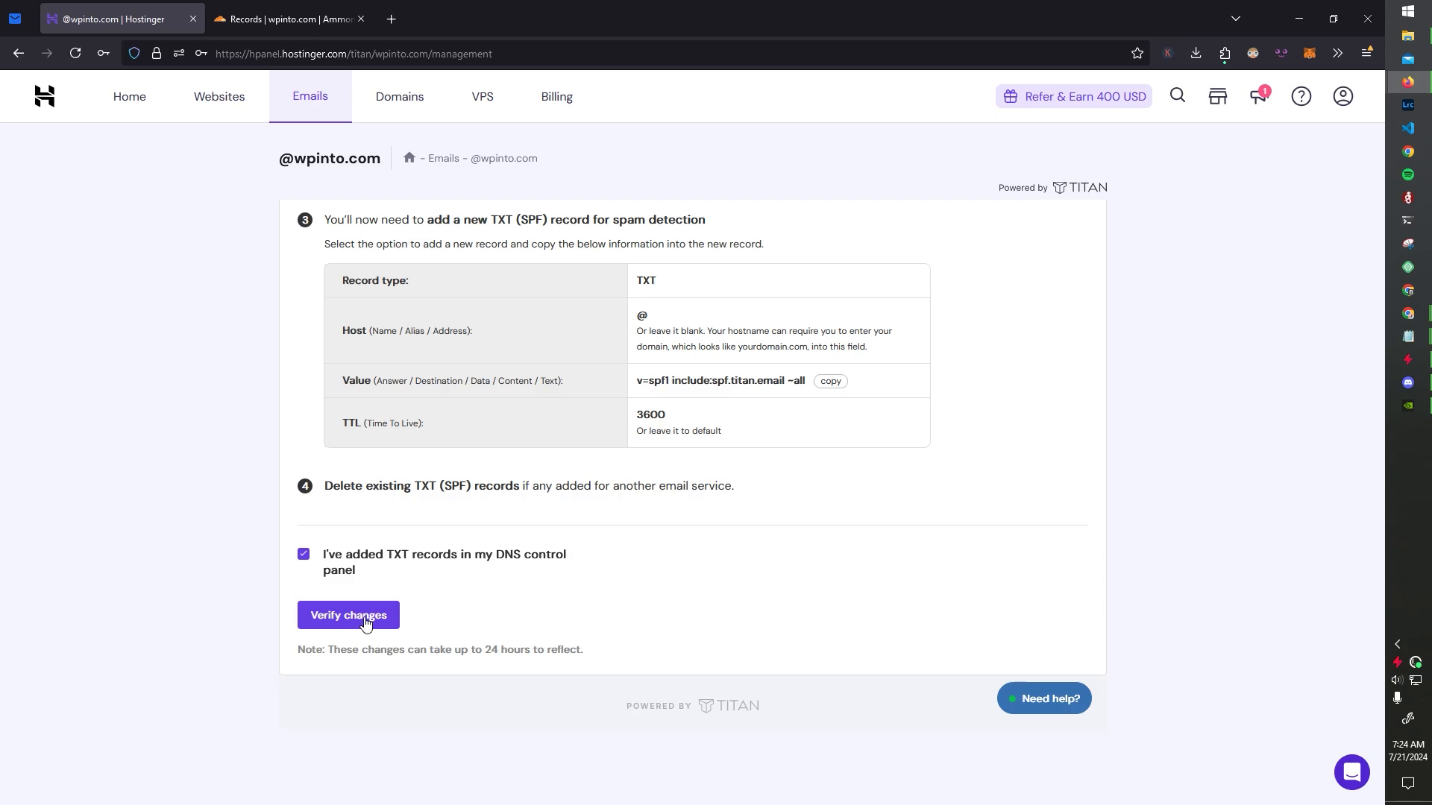
click(346, 615)
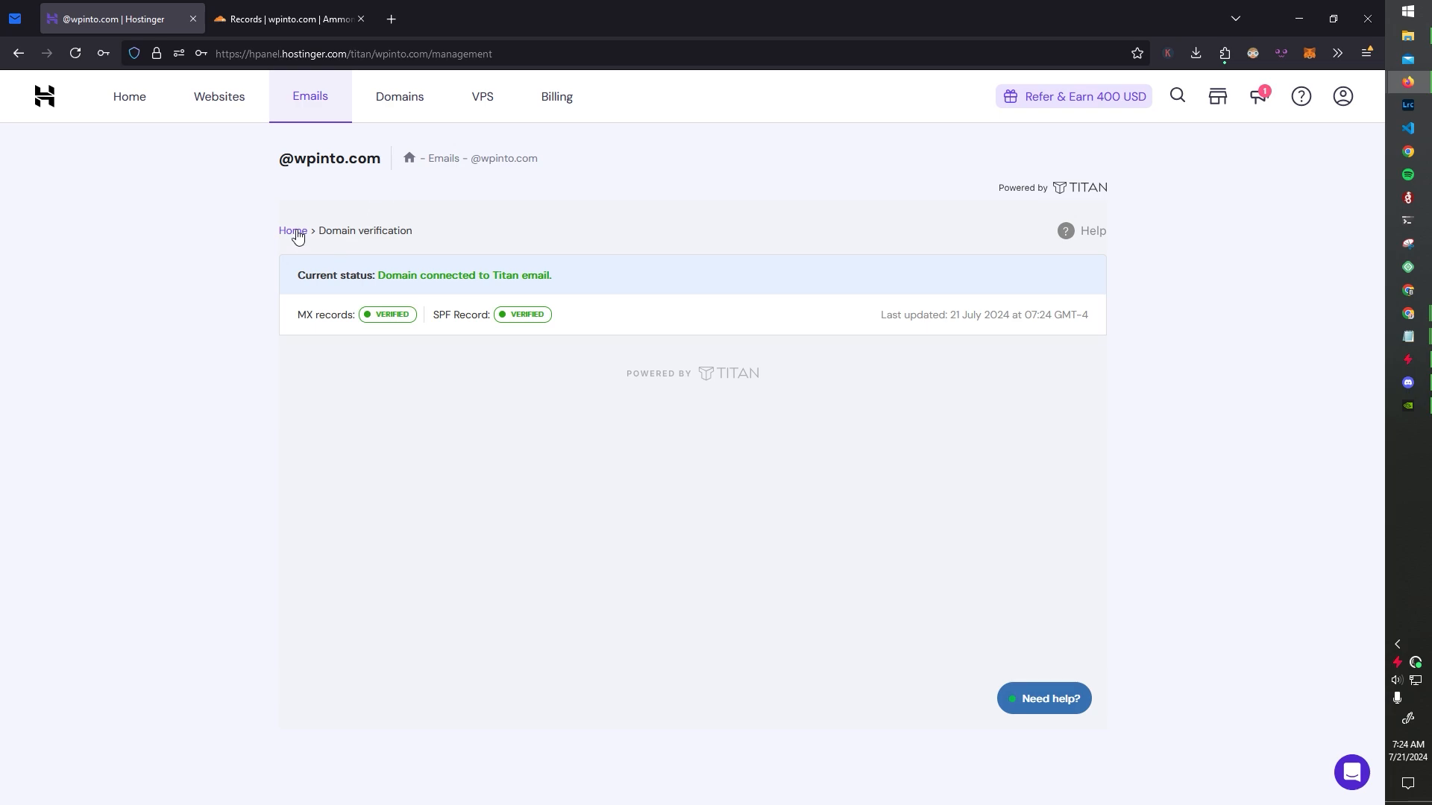
Step: Reveal Titan's DKIM instructions via Improve Email Reputation, showing host titan2._domainkey and its TXT value
click(293, 231)
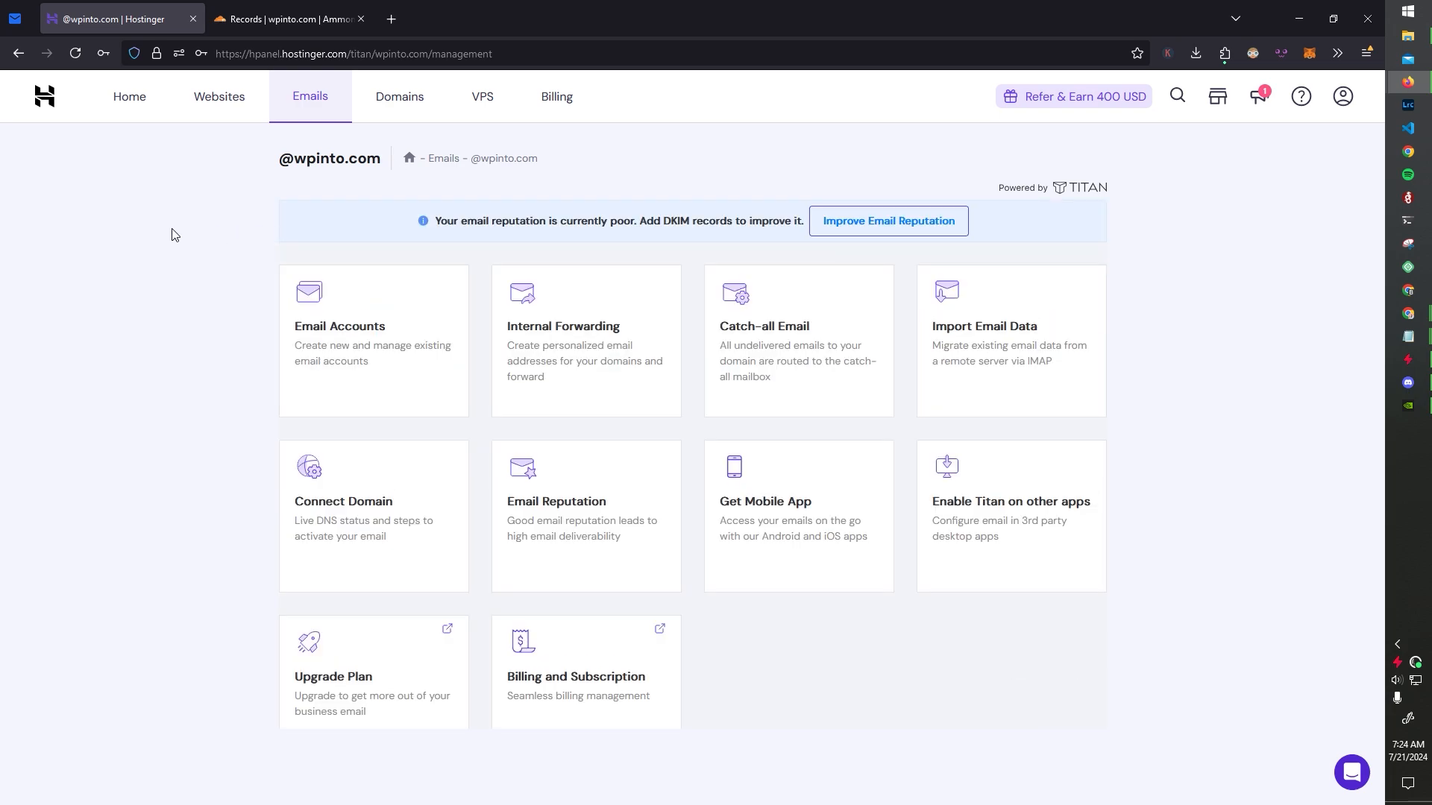
drag(437, 221, 679, 221)
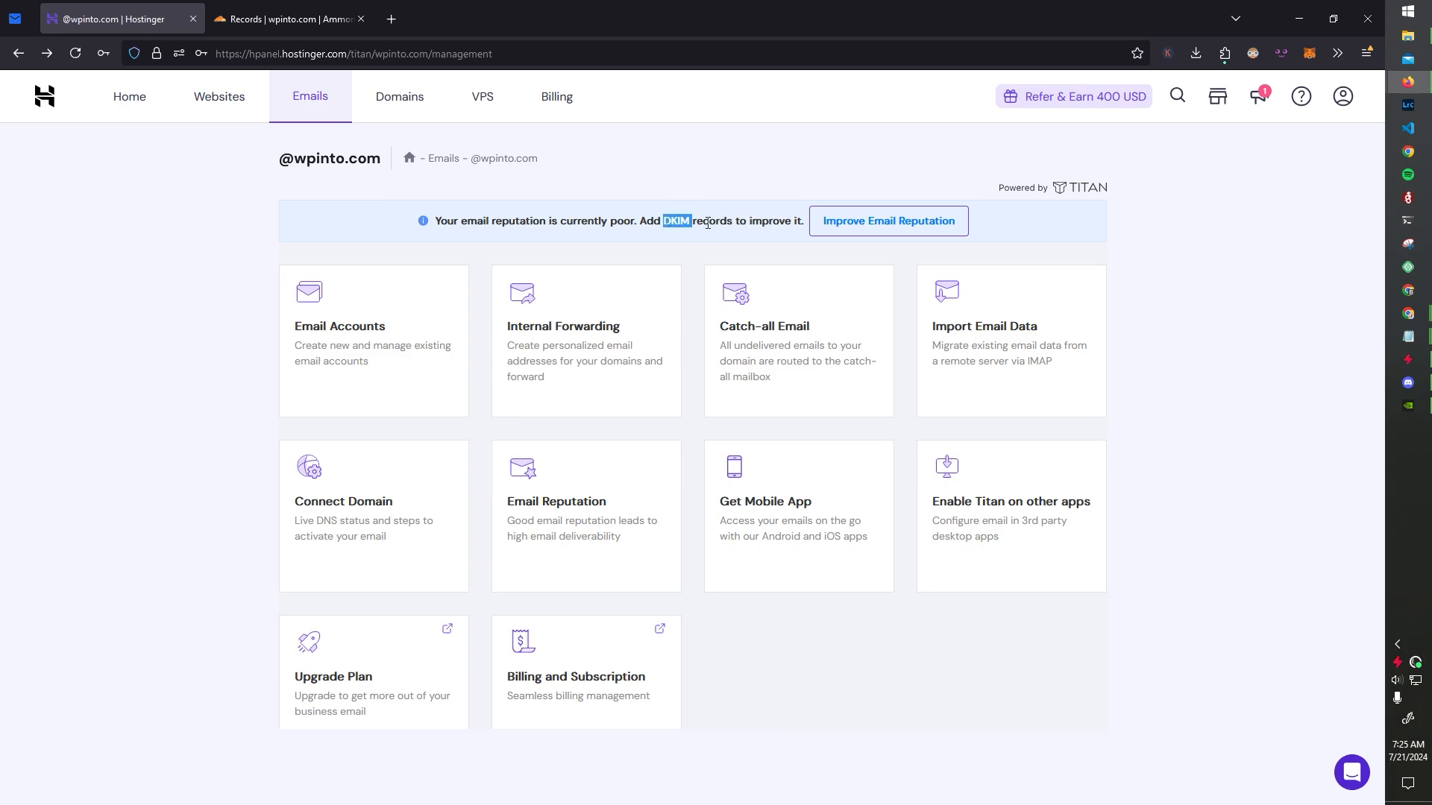
click(886, 221)
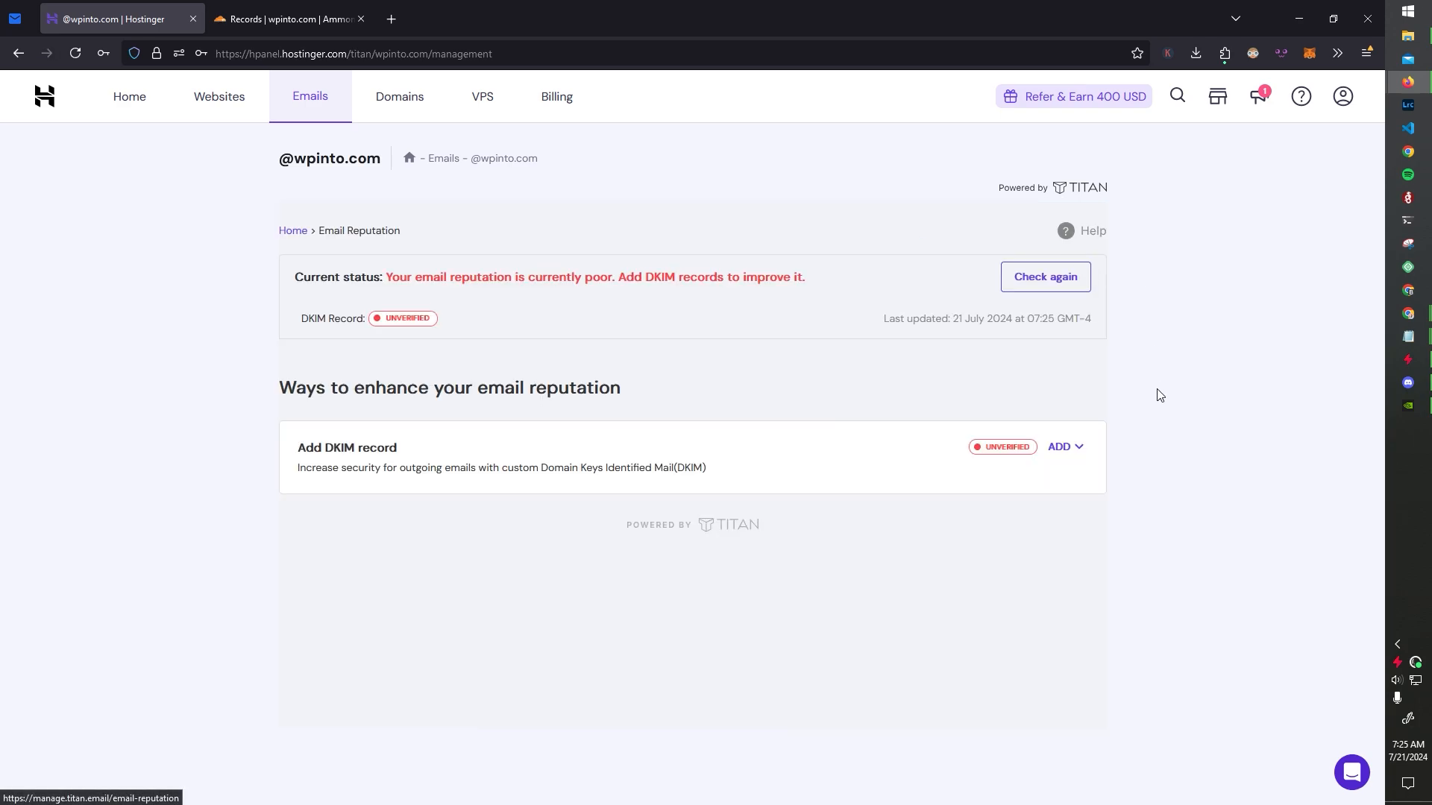
click(1064, 447)
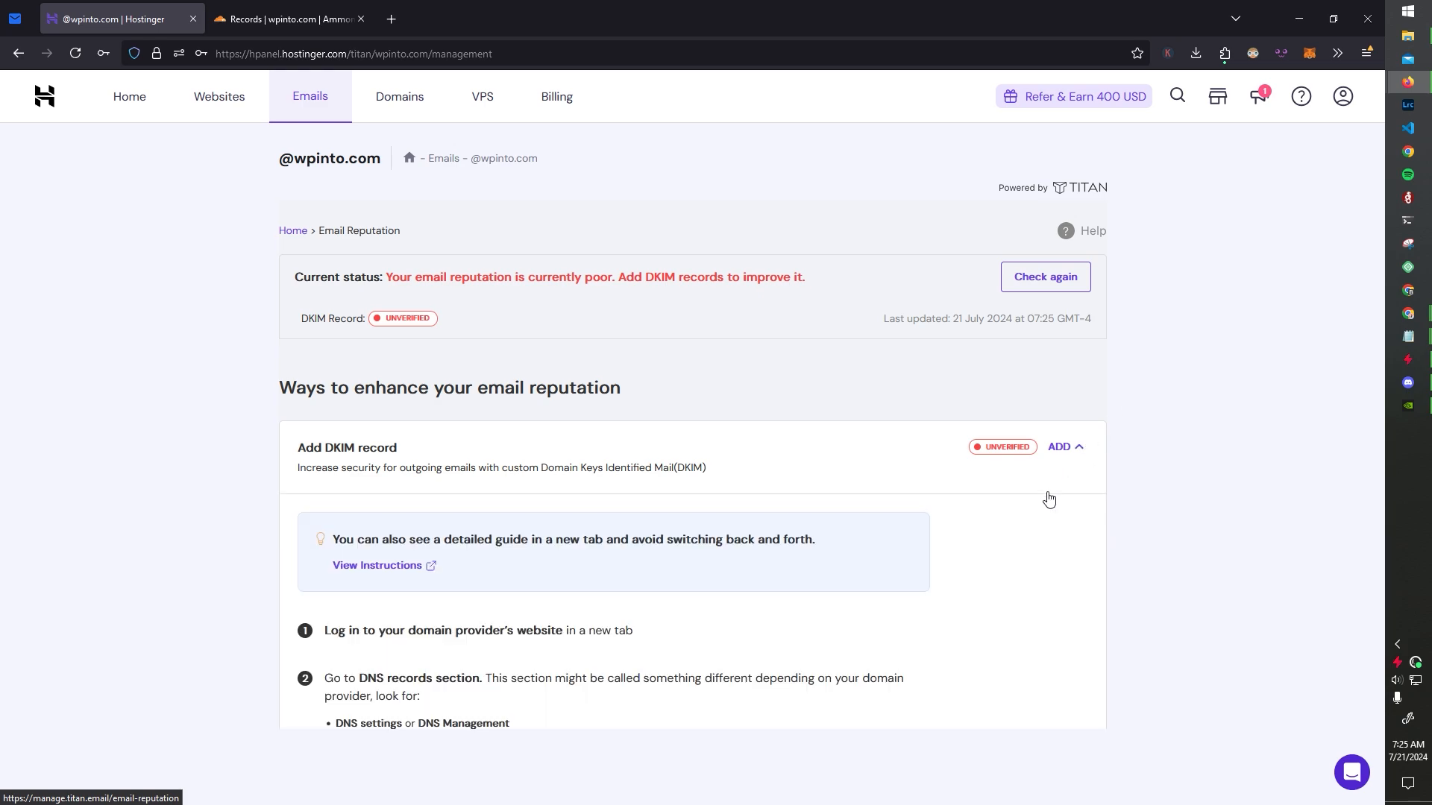
scroll(down, 3)
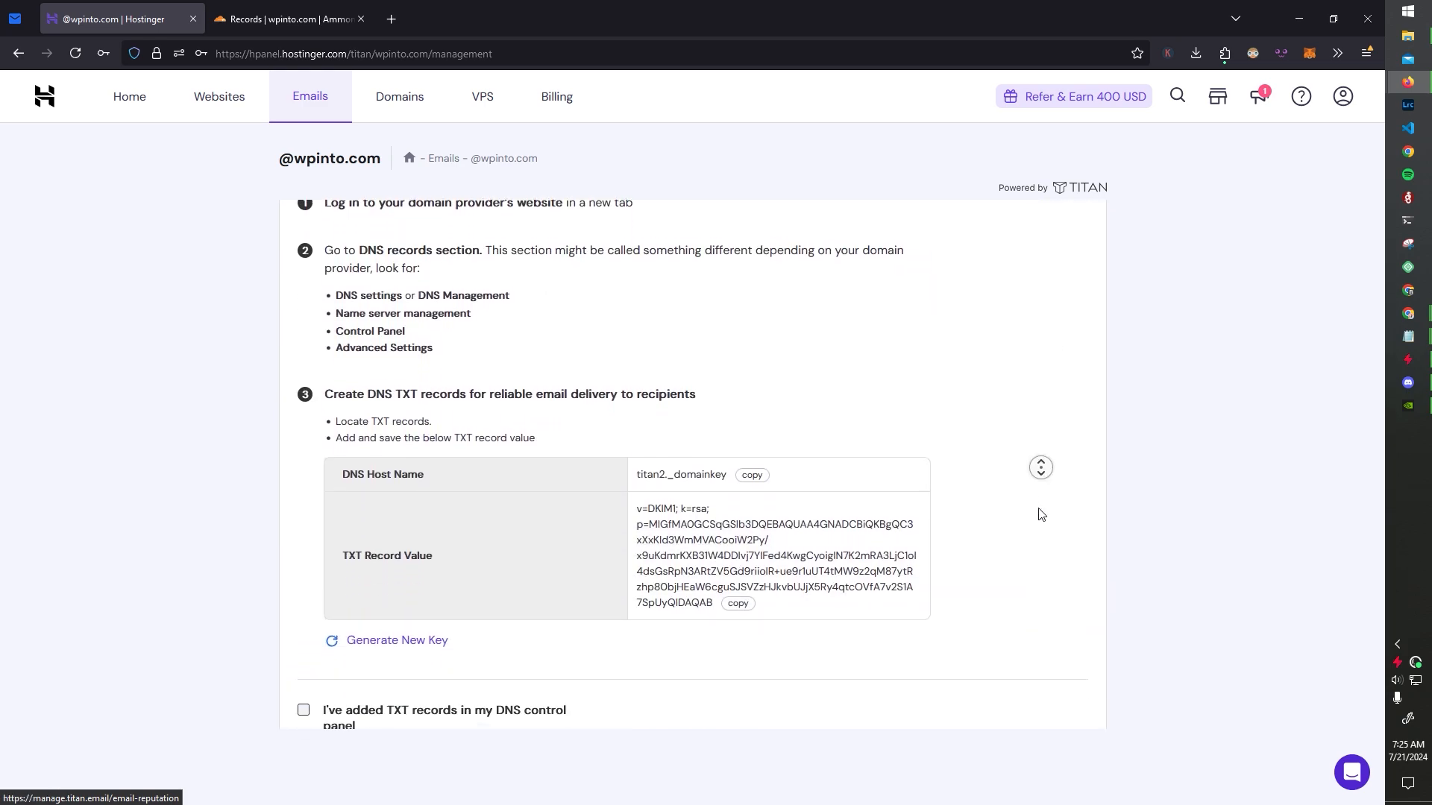
scroll(down, 3)
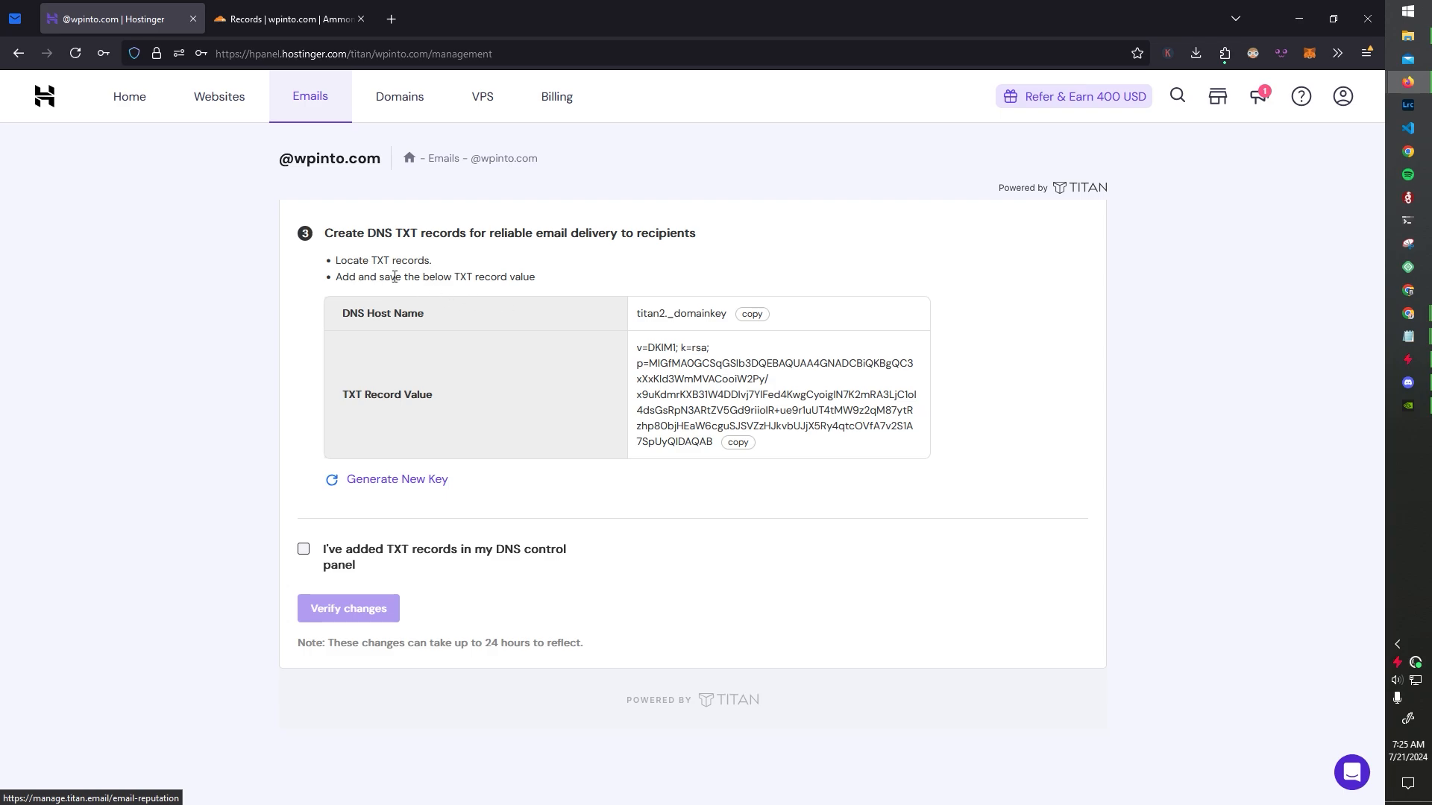
Step: Start a new TXT record in Cloudflare DNS named titan2._domainkey for wpinto.com
click(288, 18)
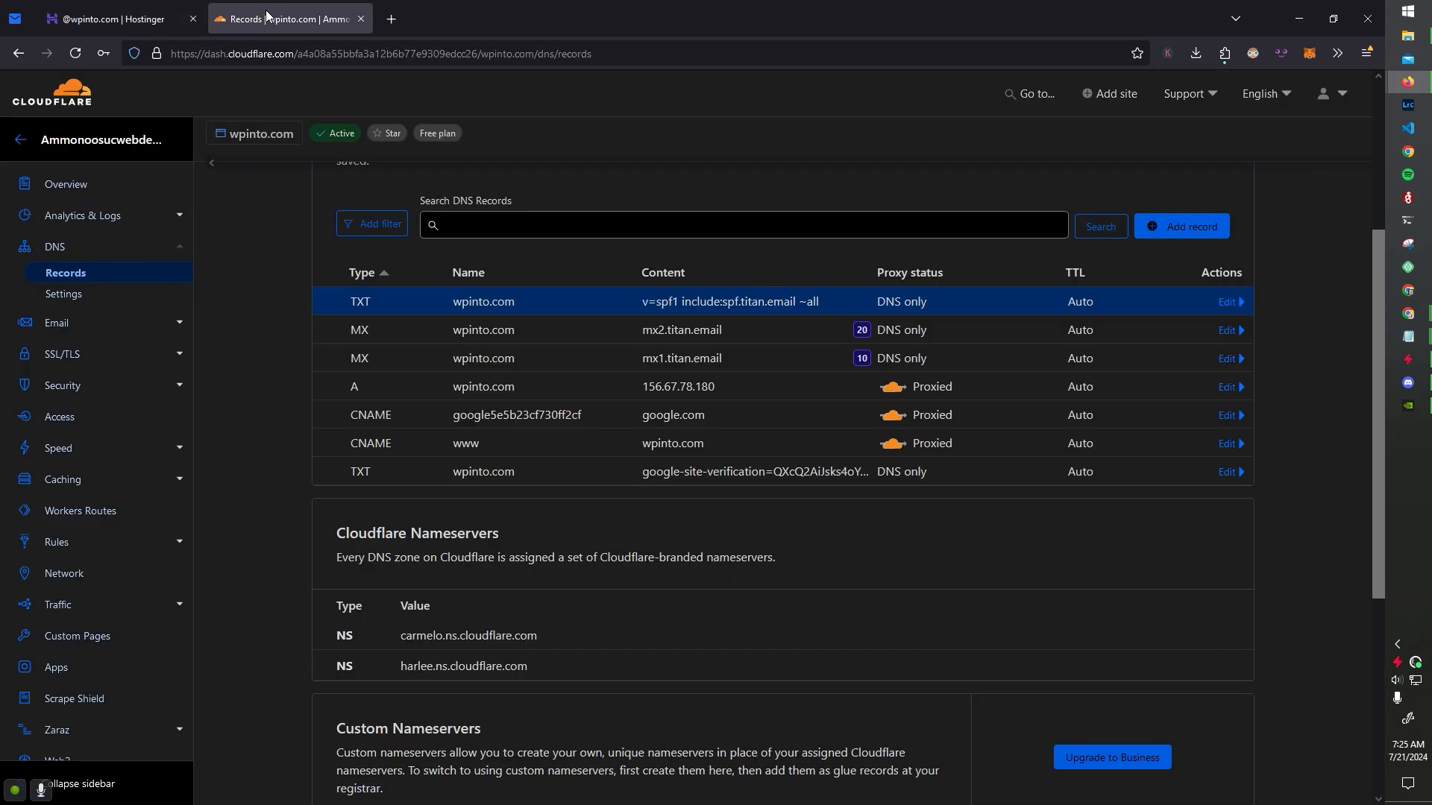
click(1180, 225)
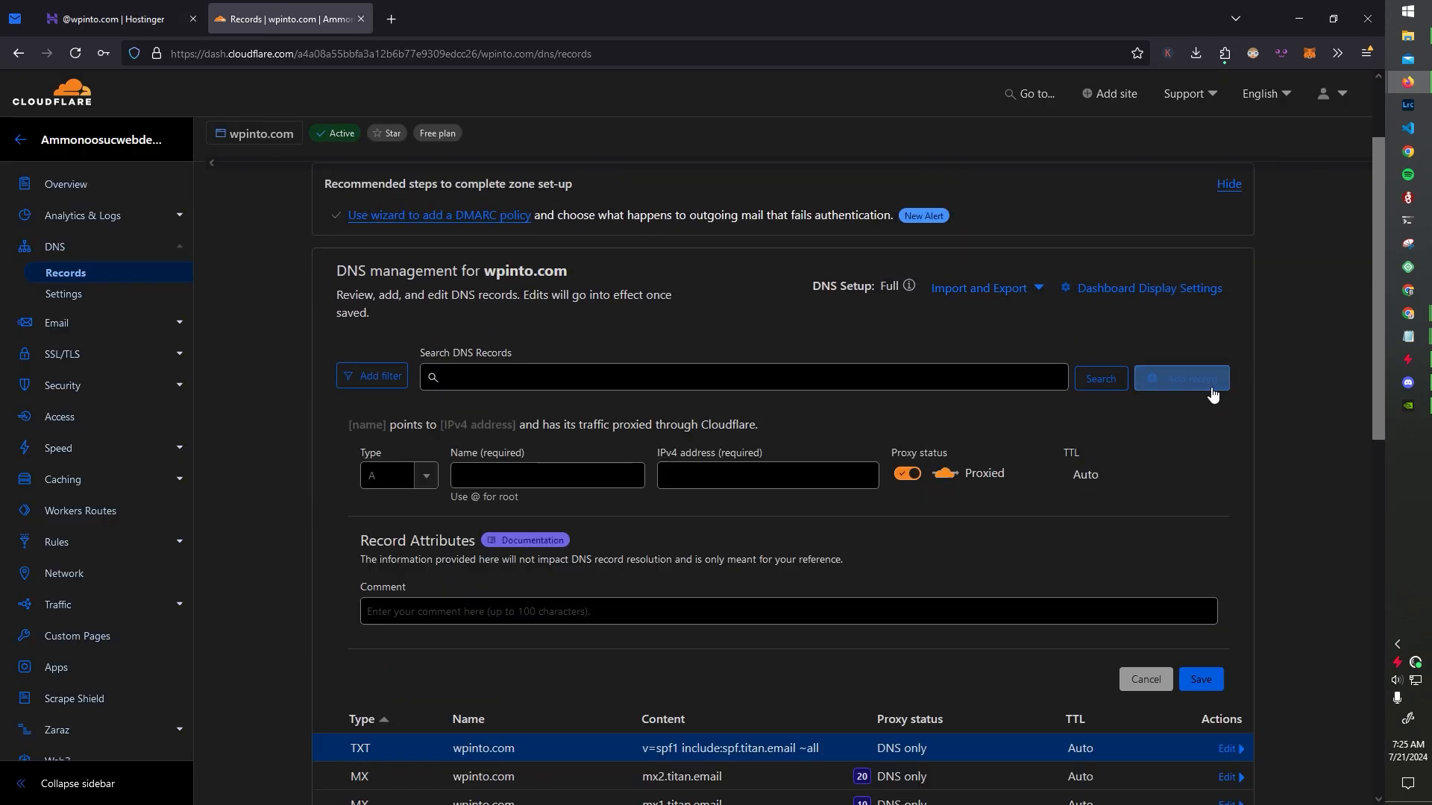
text(txt)
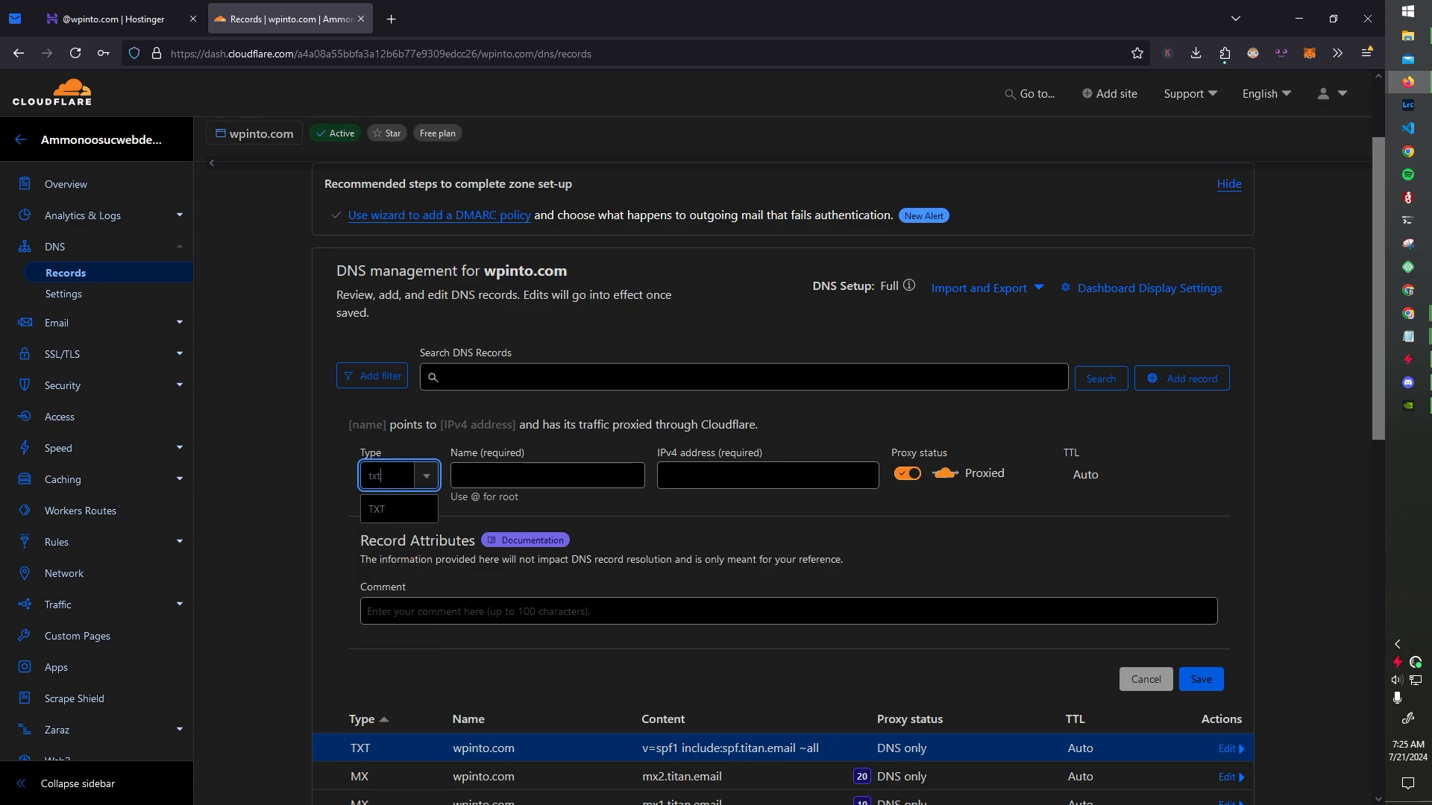
click(110, 18)
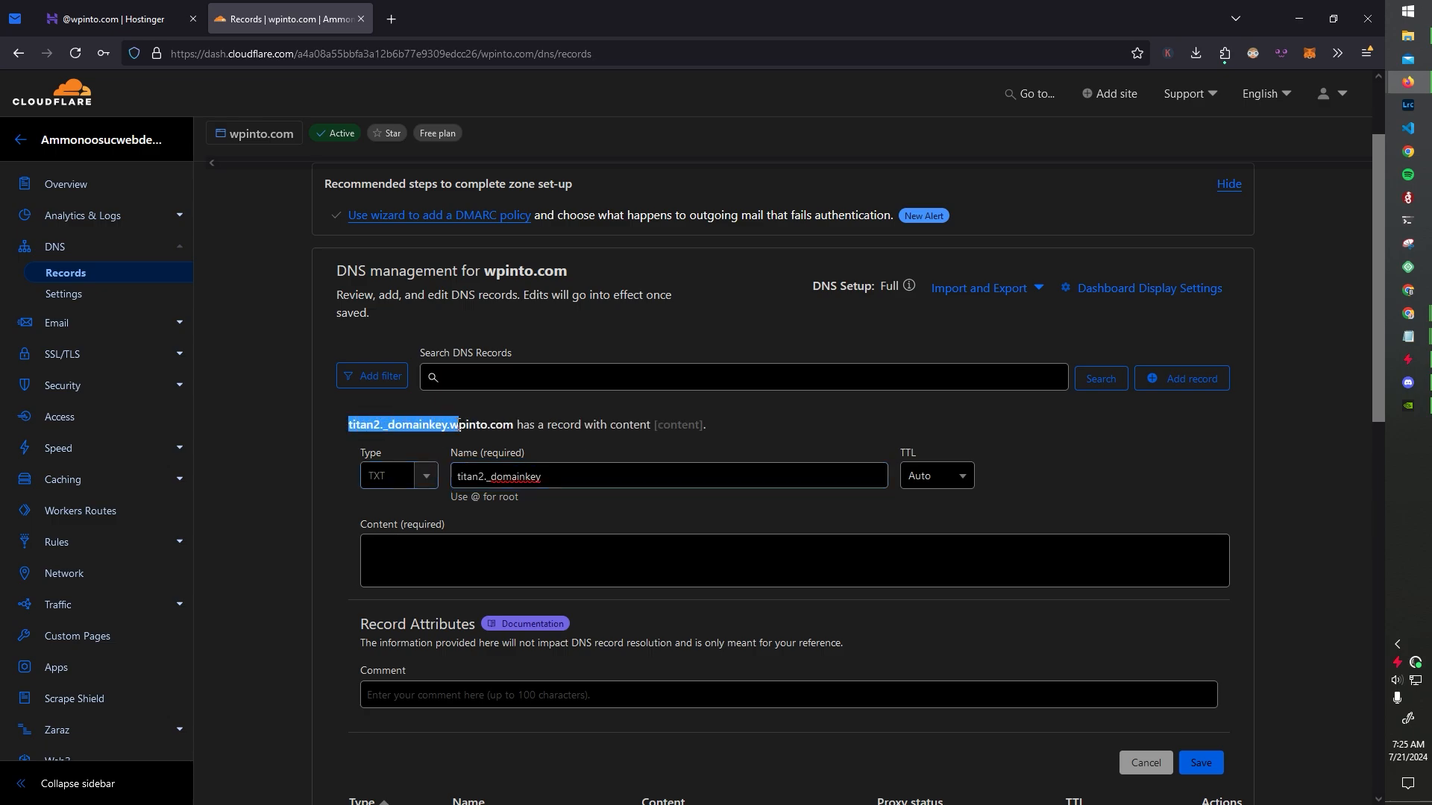
drag(460, 424, 513, 424)
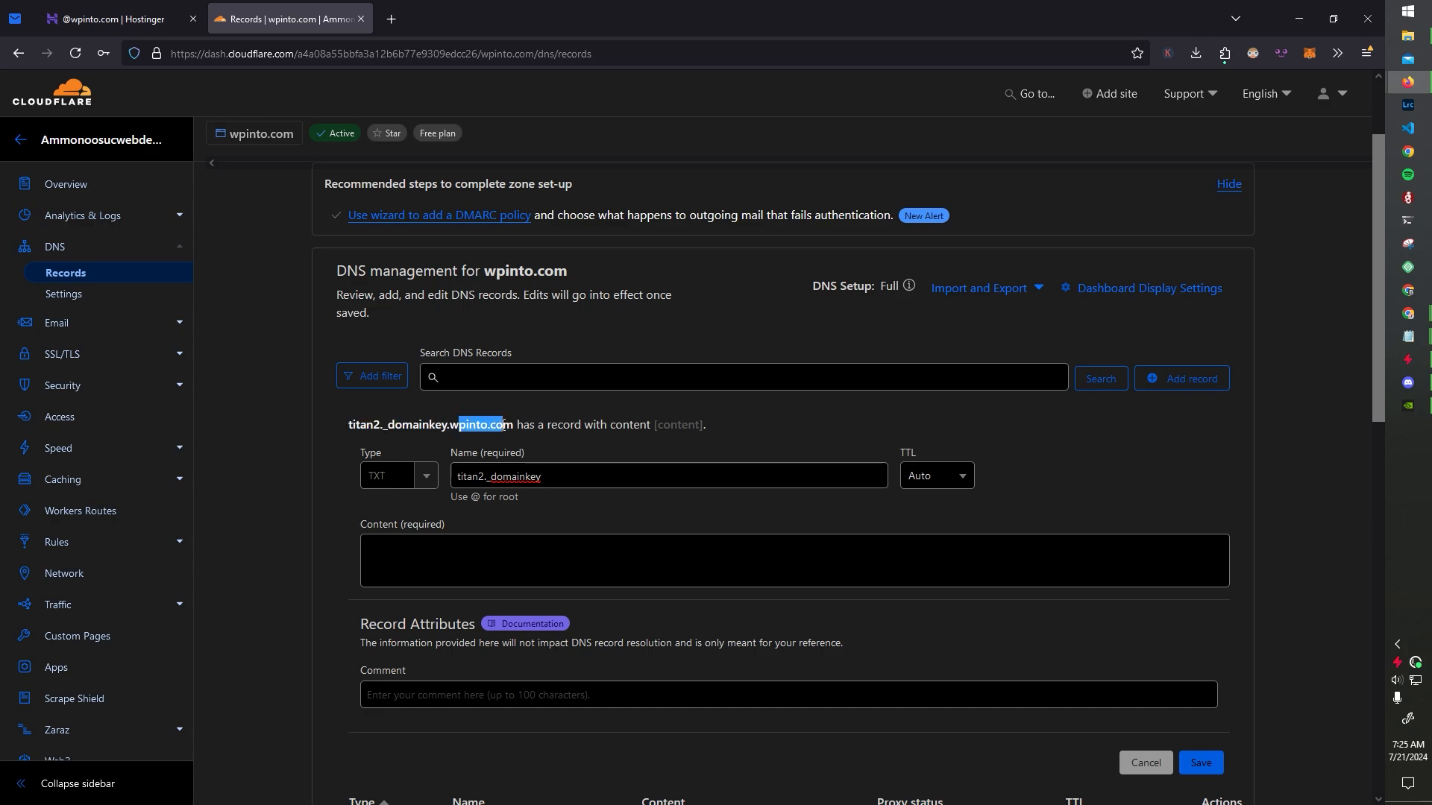
Step: Fill the Content with Titan's DKIM key (v=DKIM1...) copied from Hostinger and save the record
click(110, 17)
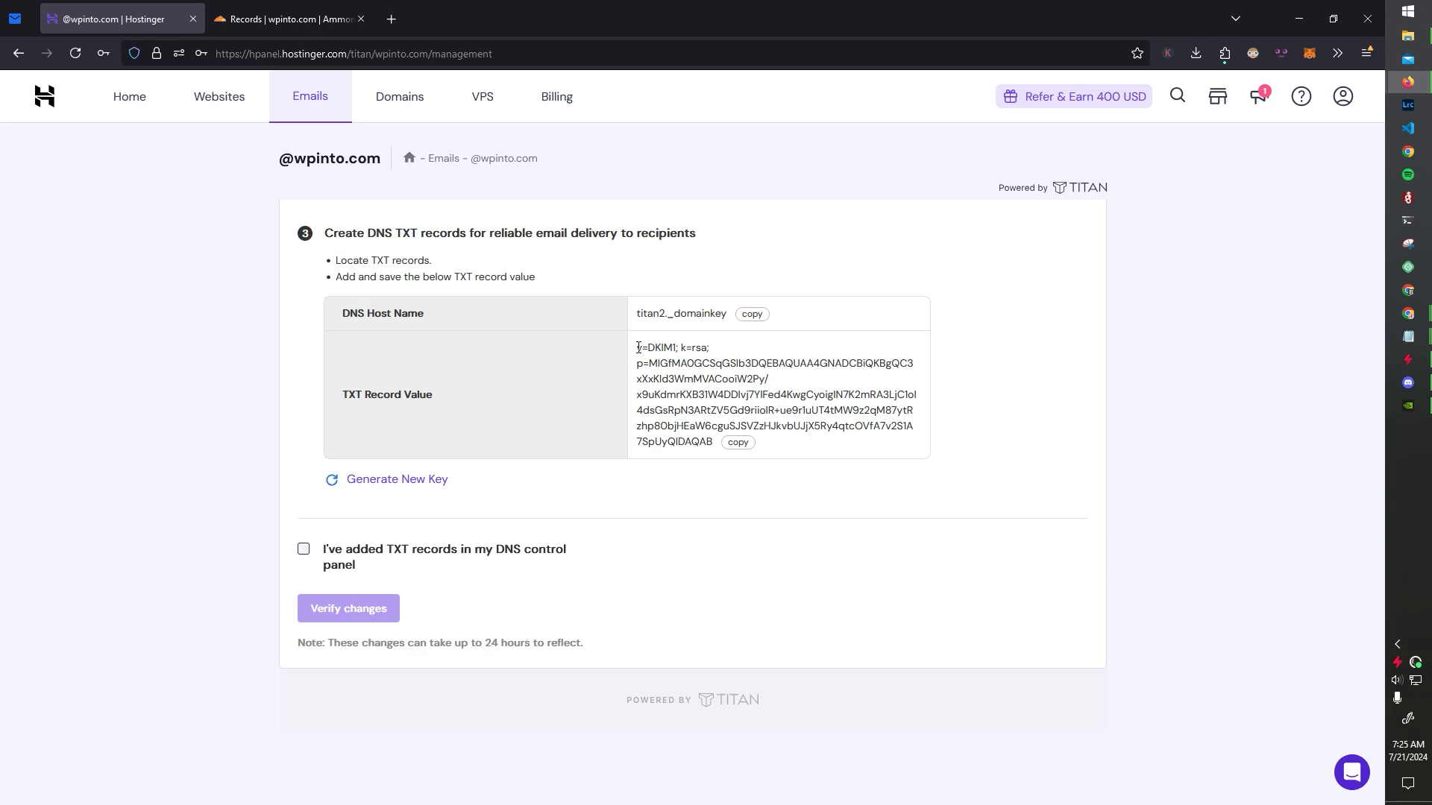
click(288, 18)
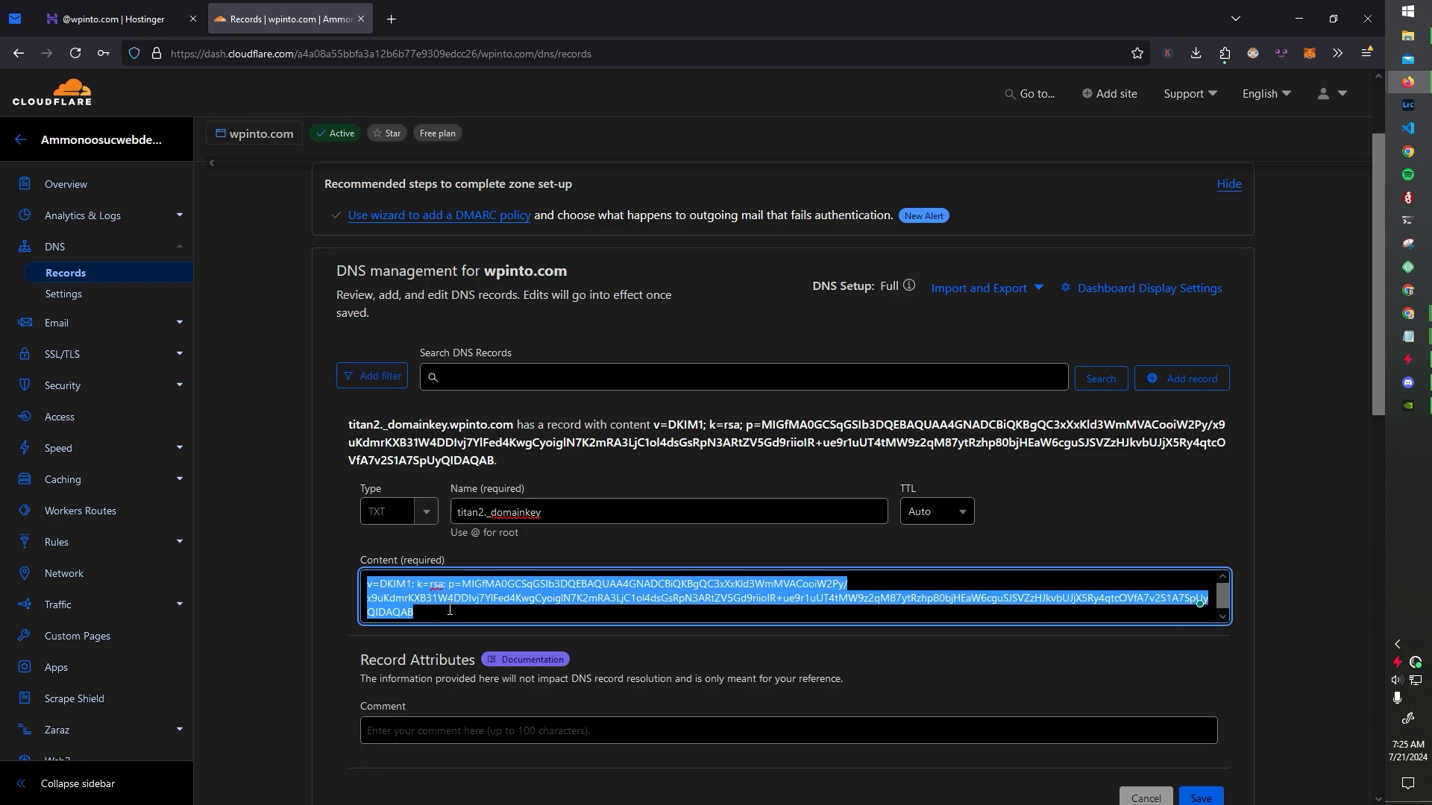
click(768, 602)
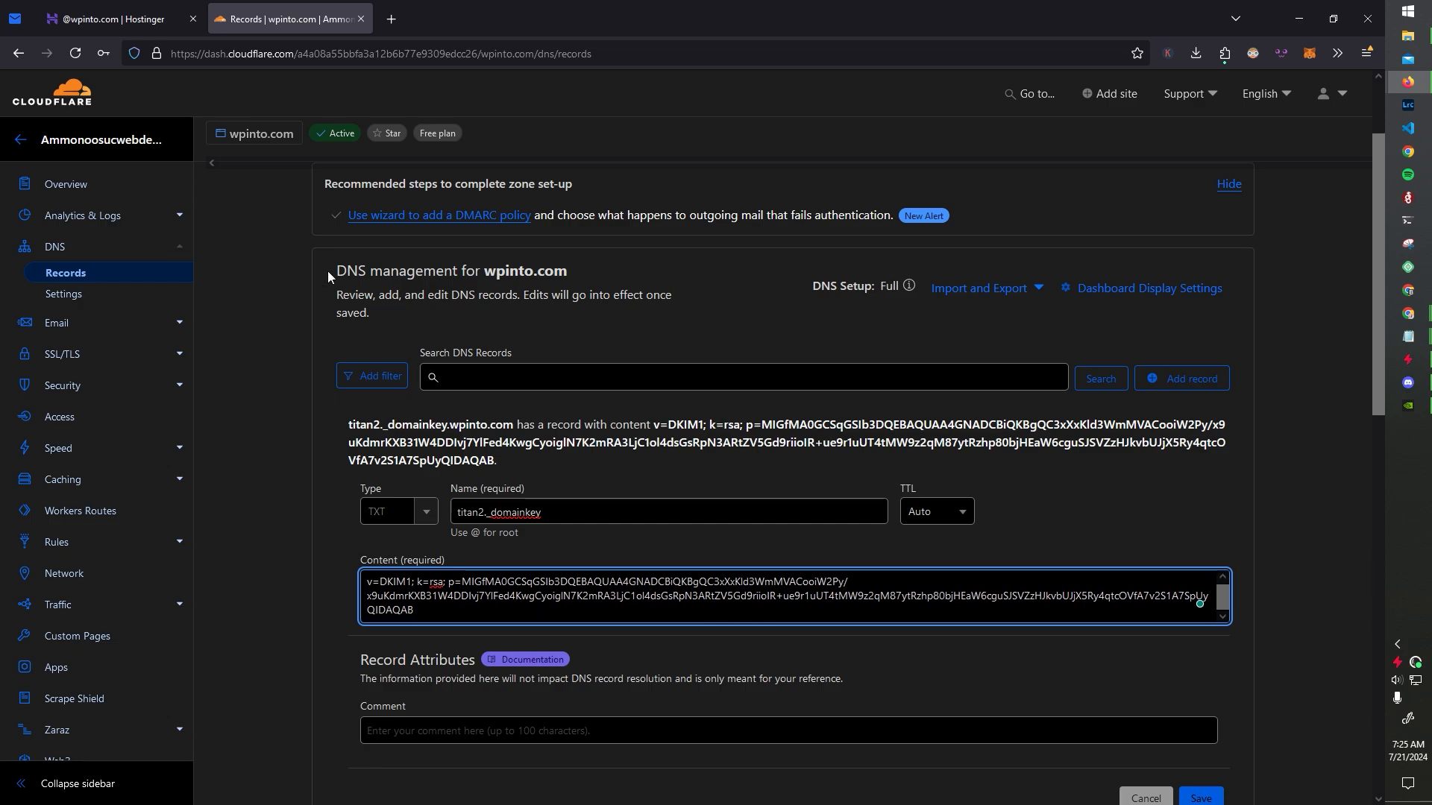
click(107, 18)
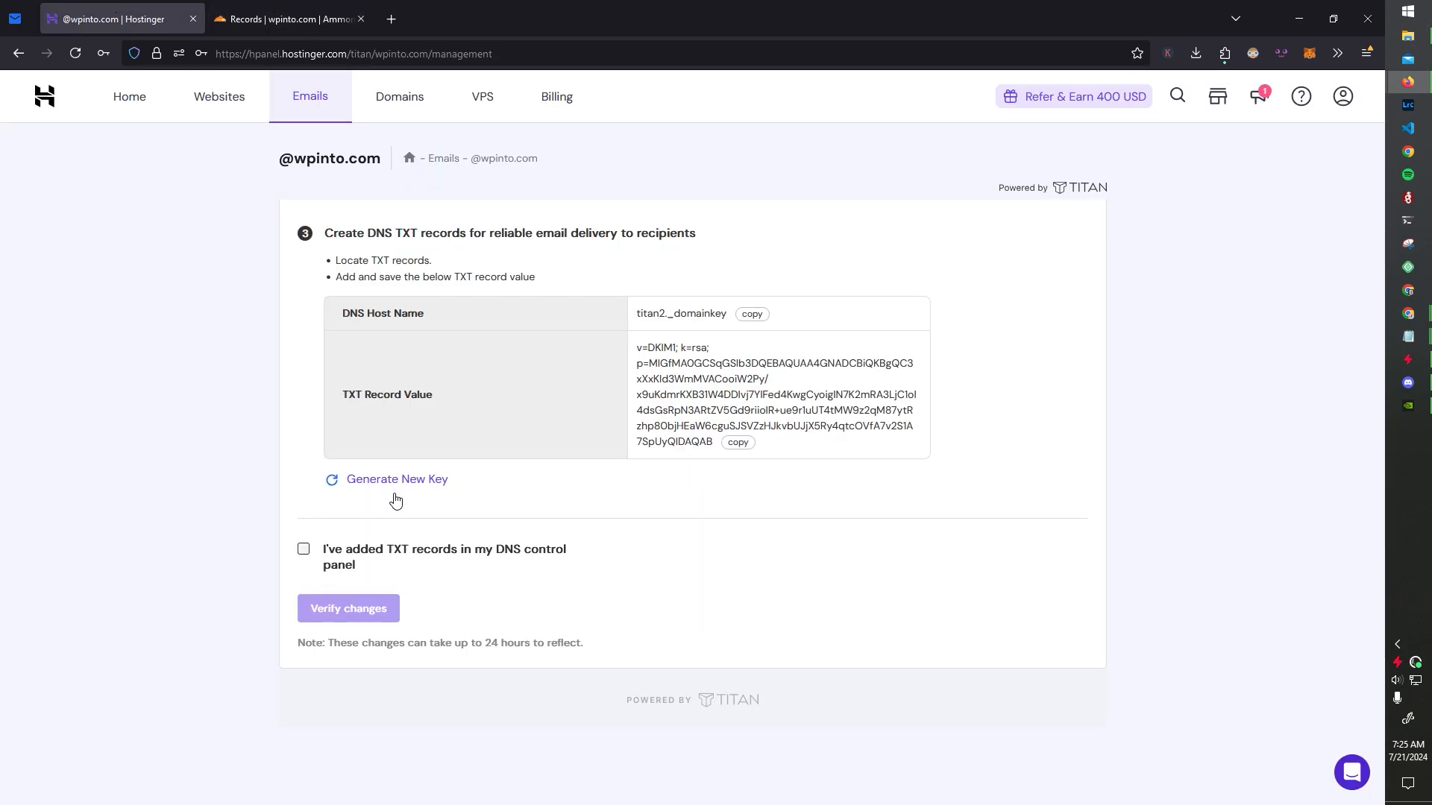
click(288, 18)
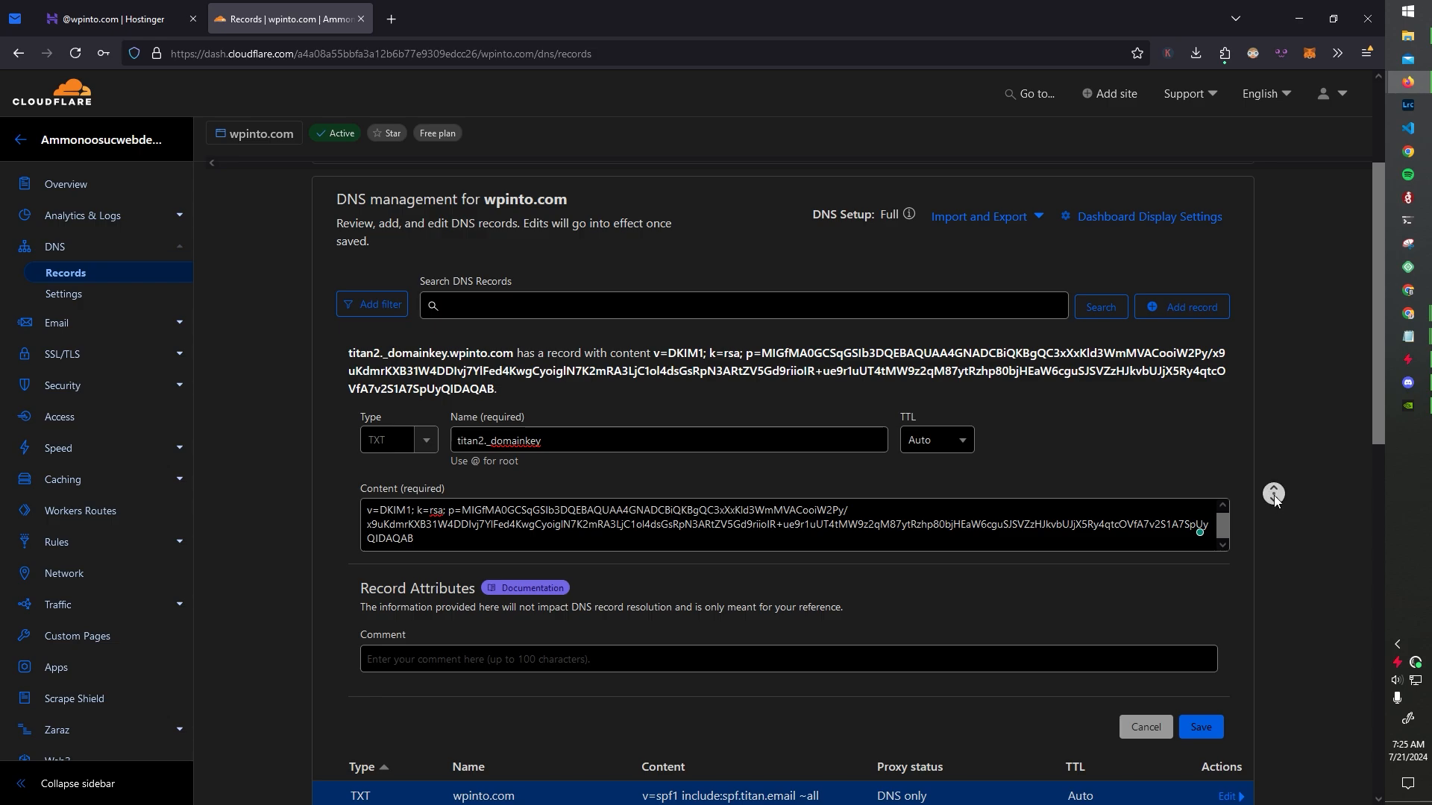
click(1146, 727)
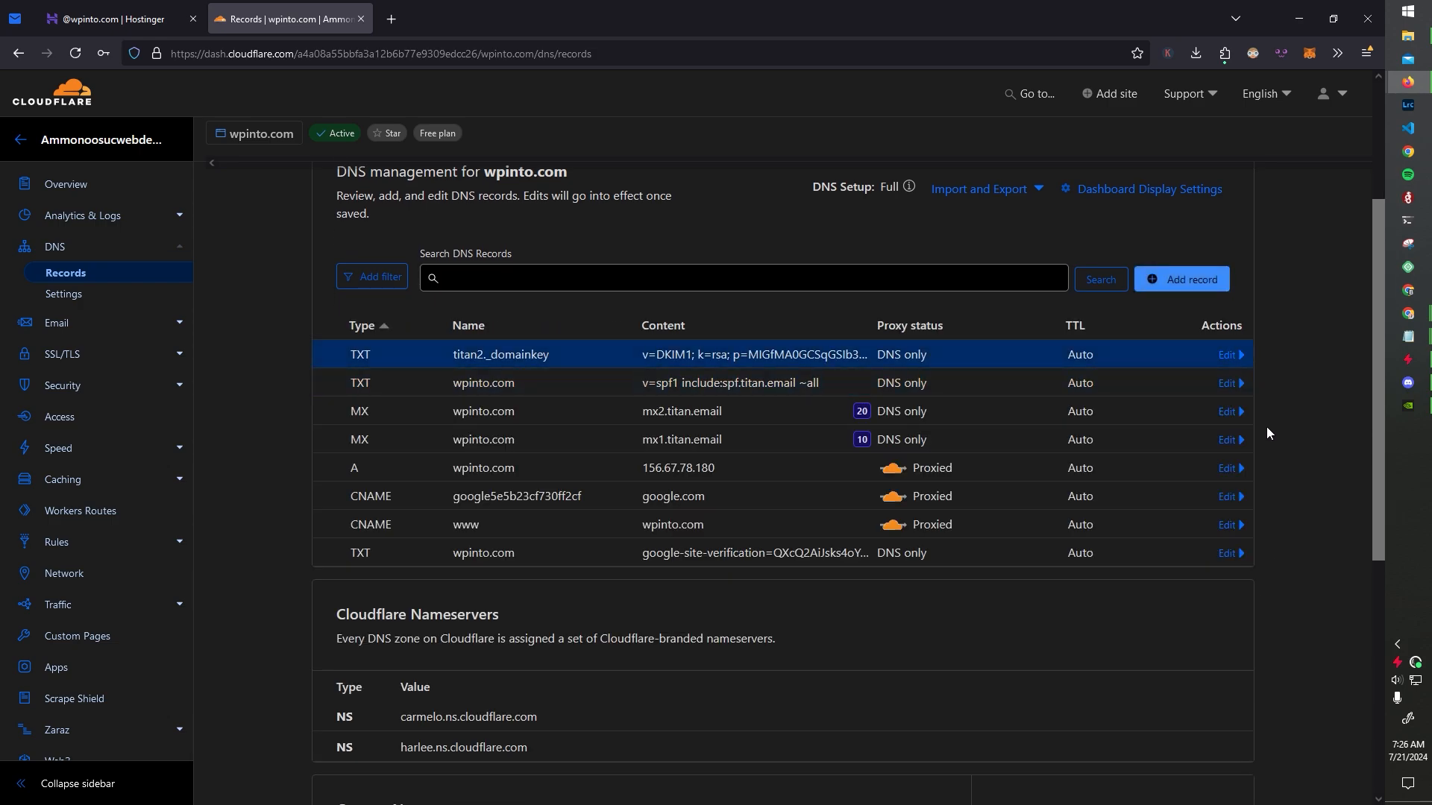
Step: Confirm the TXT records were added and verify changes so DKIM shows Verified
scroll(down, 3)
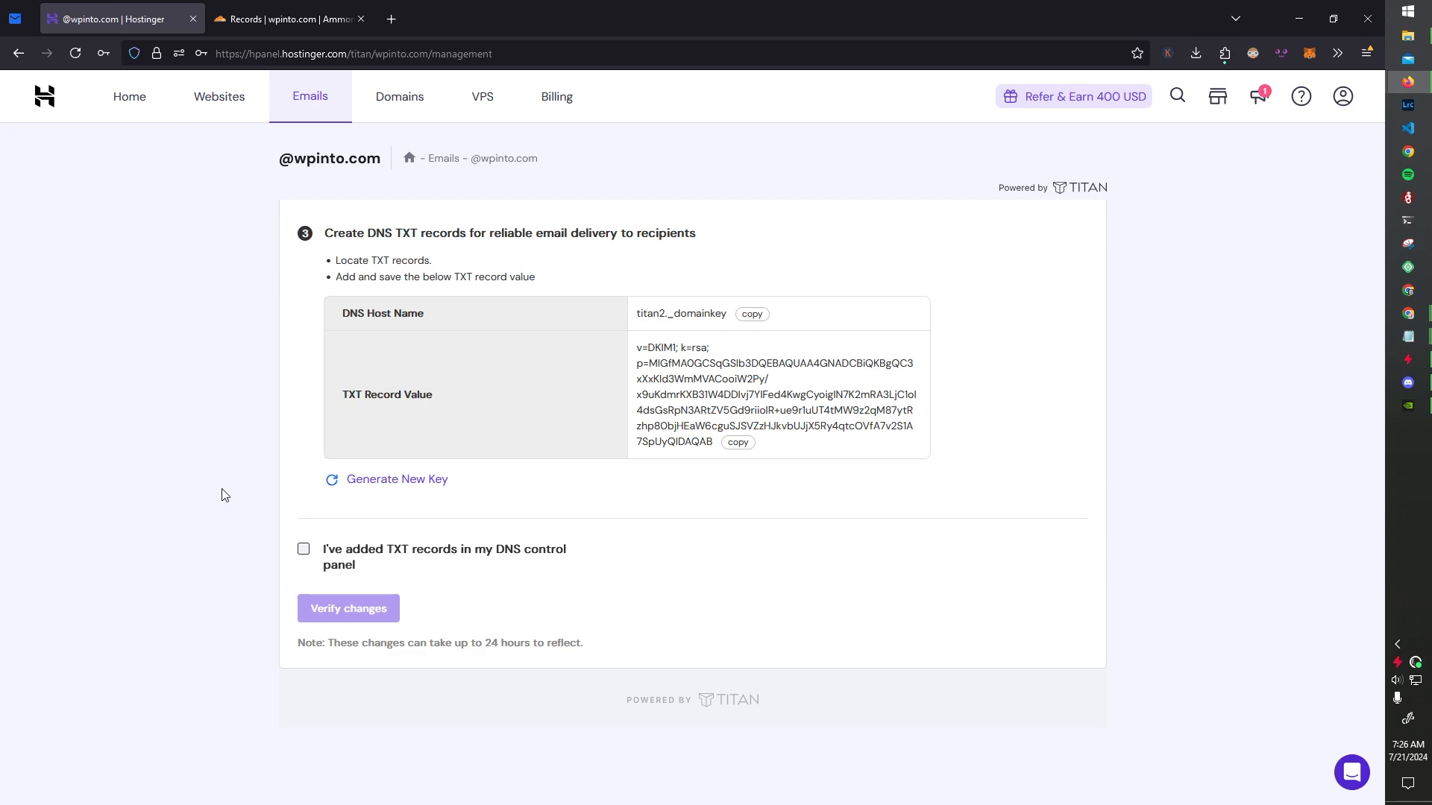
click(303, 549)
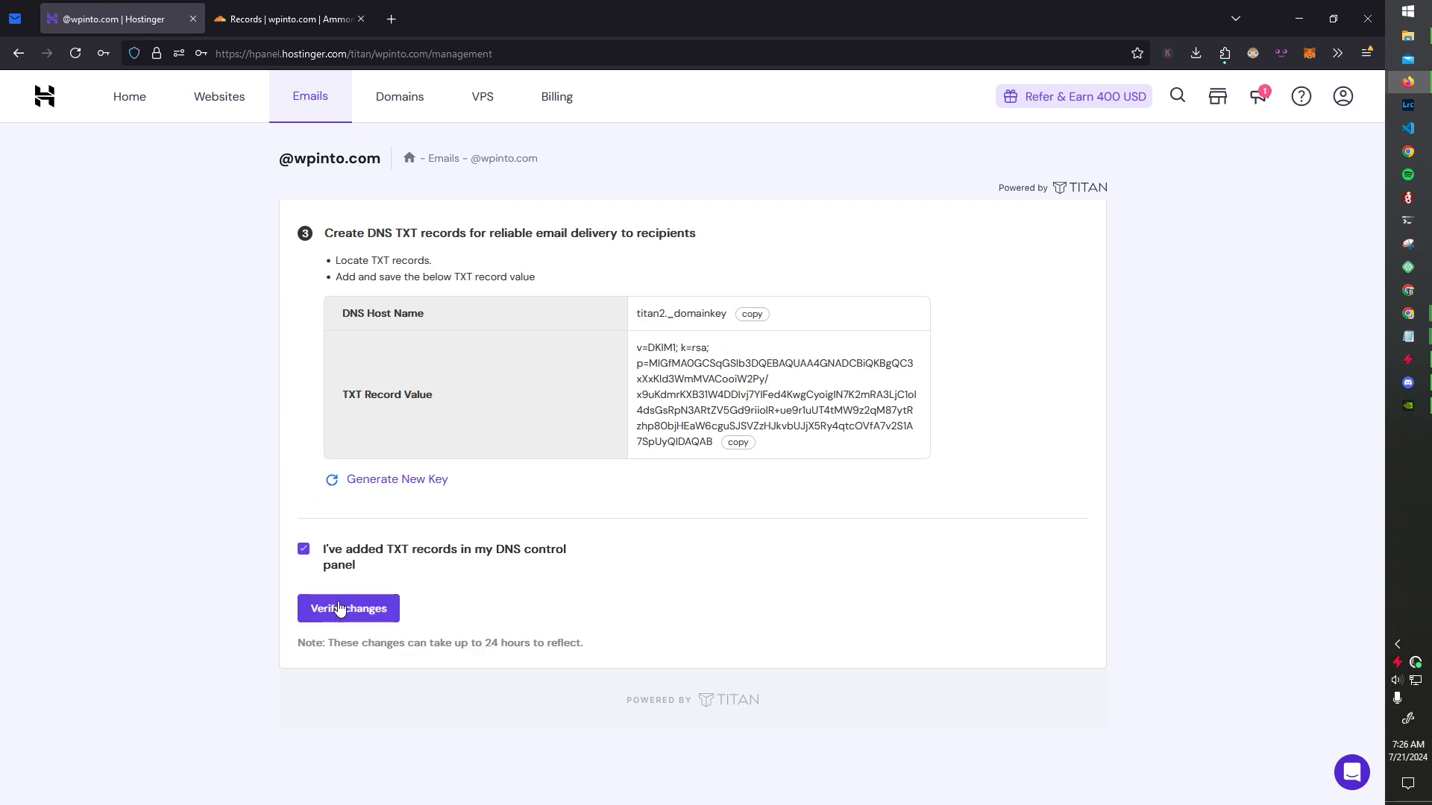
click(348, 609)
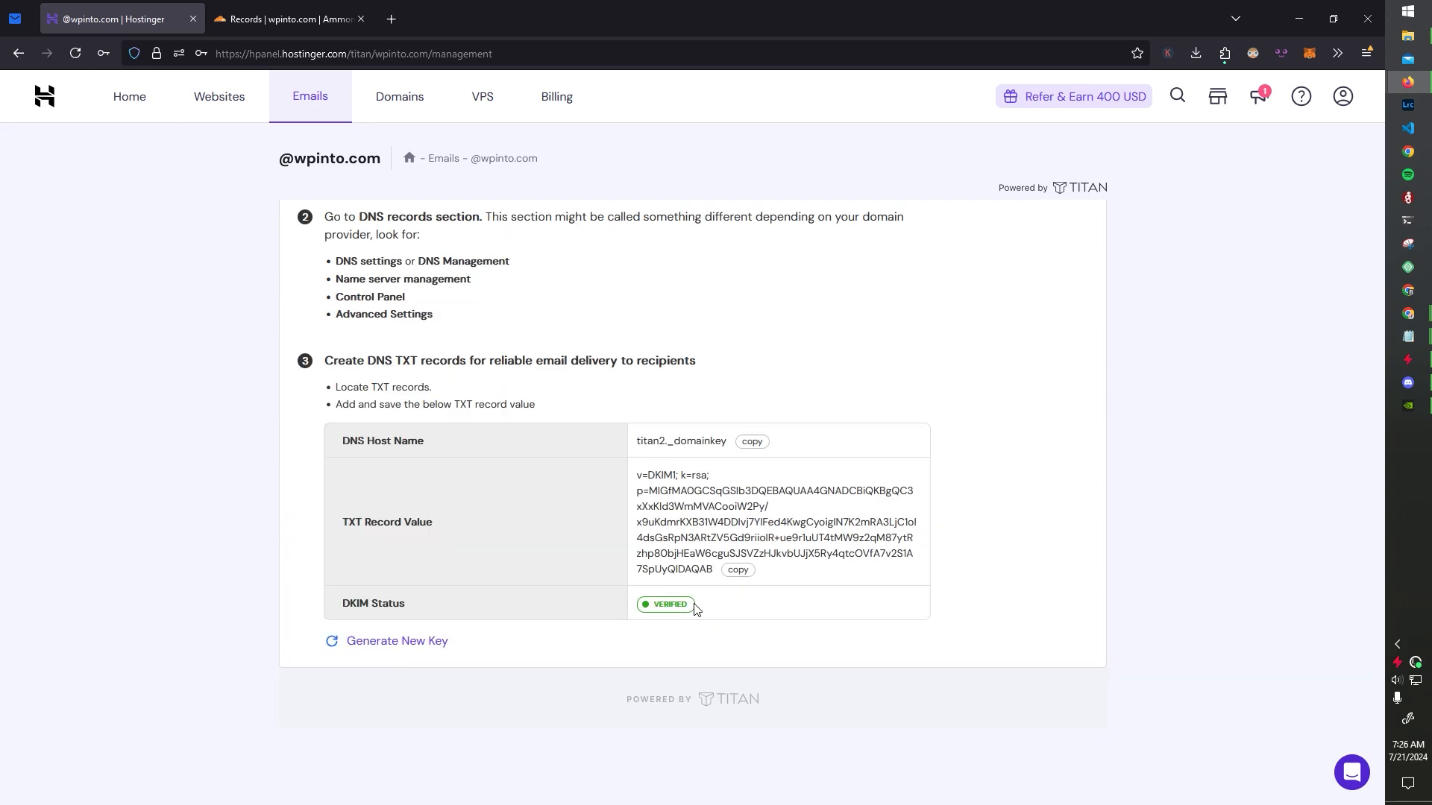
mouse_move(995, 410)
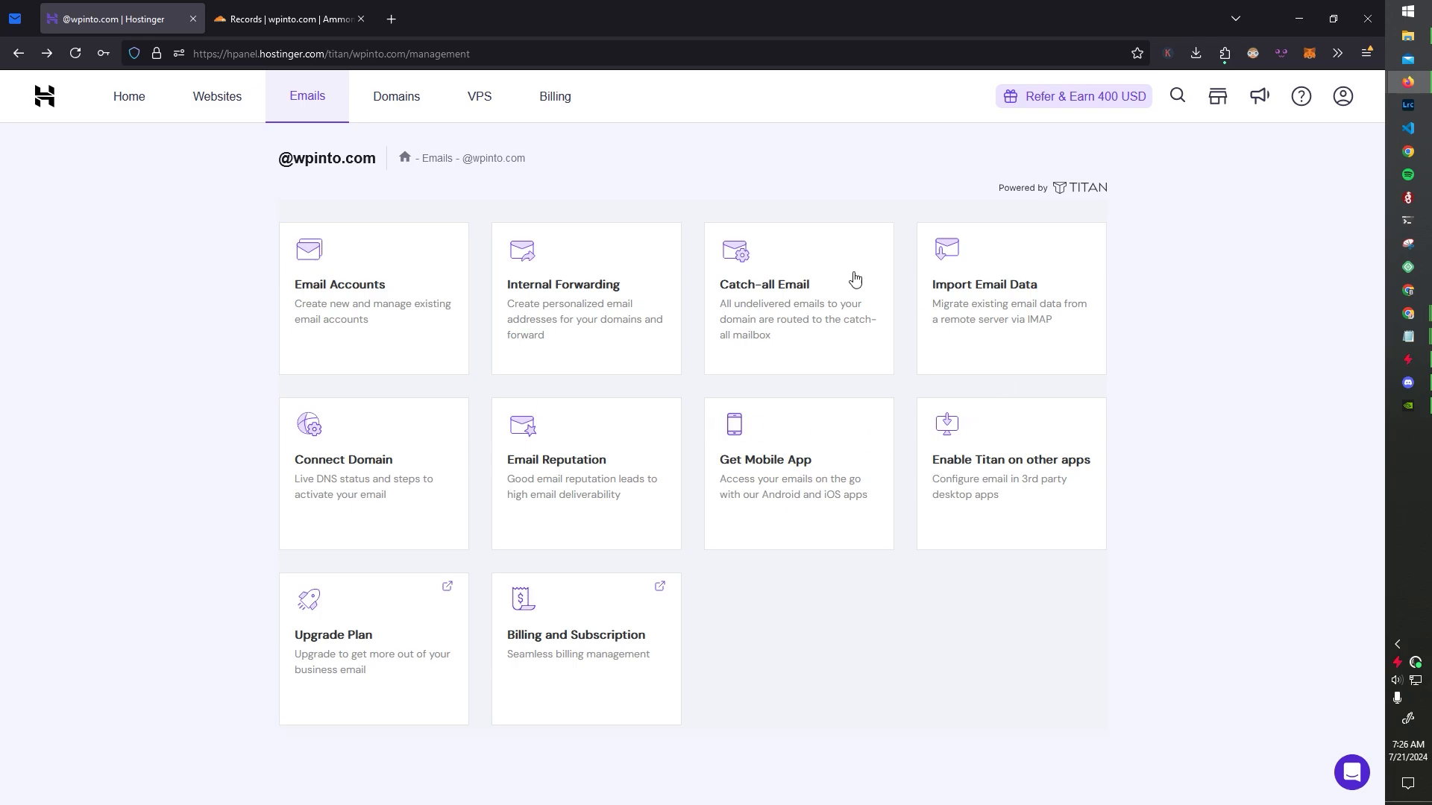
Step: Go through Catch-all Email to the Titan webmail inbox for wpinto.com
click(796, 301)
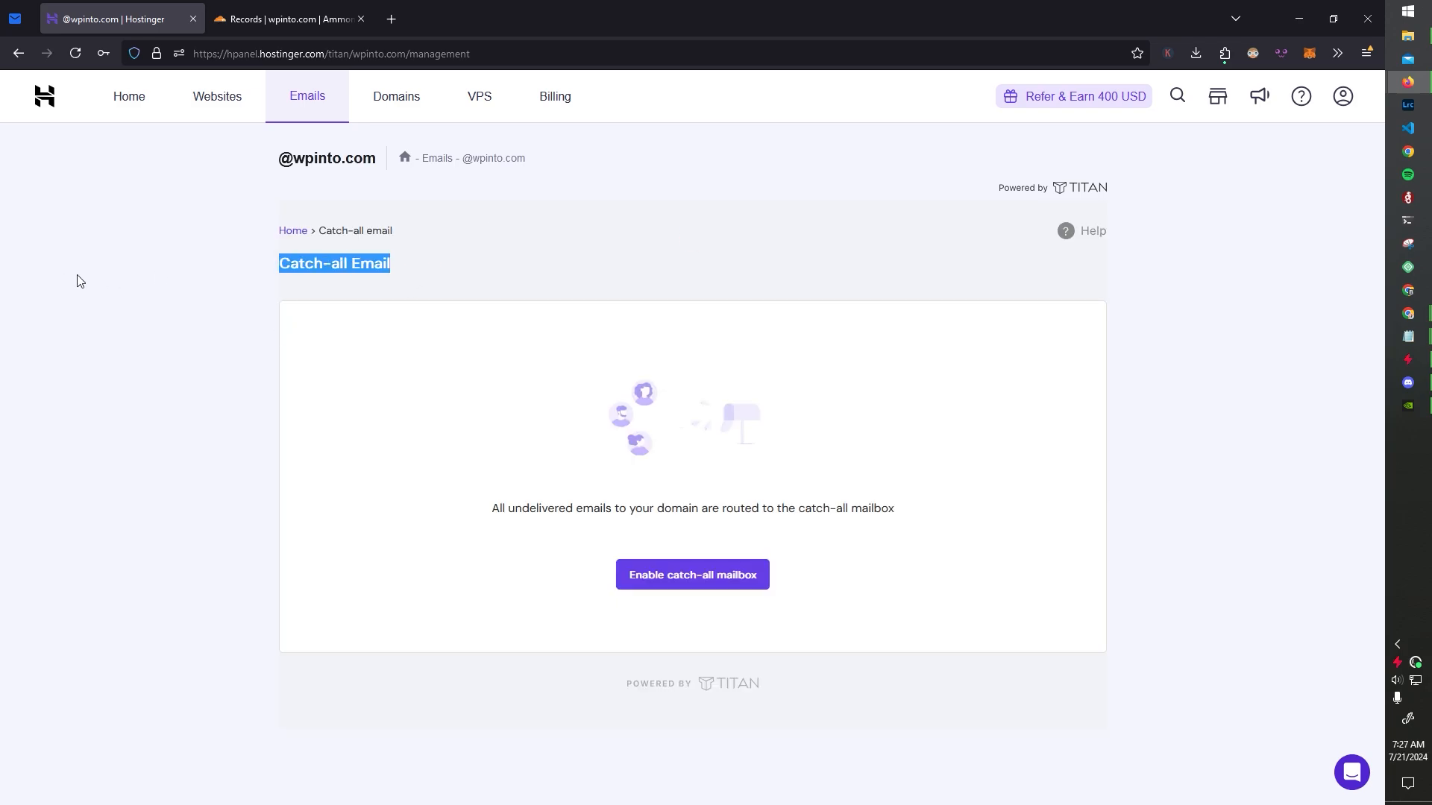
click(18, 53)
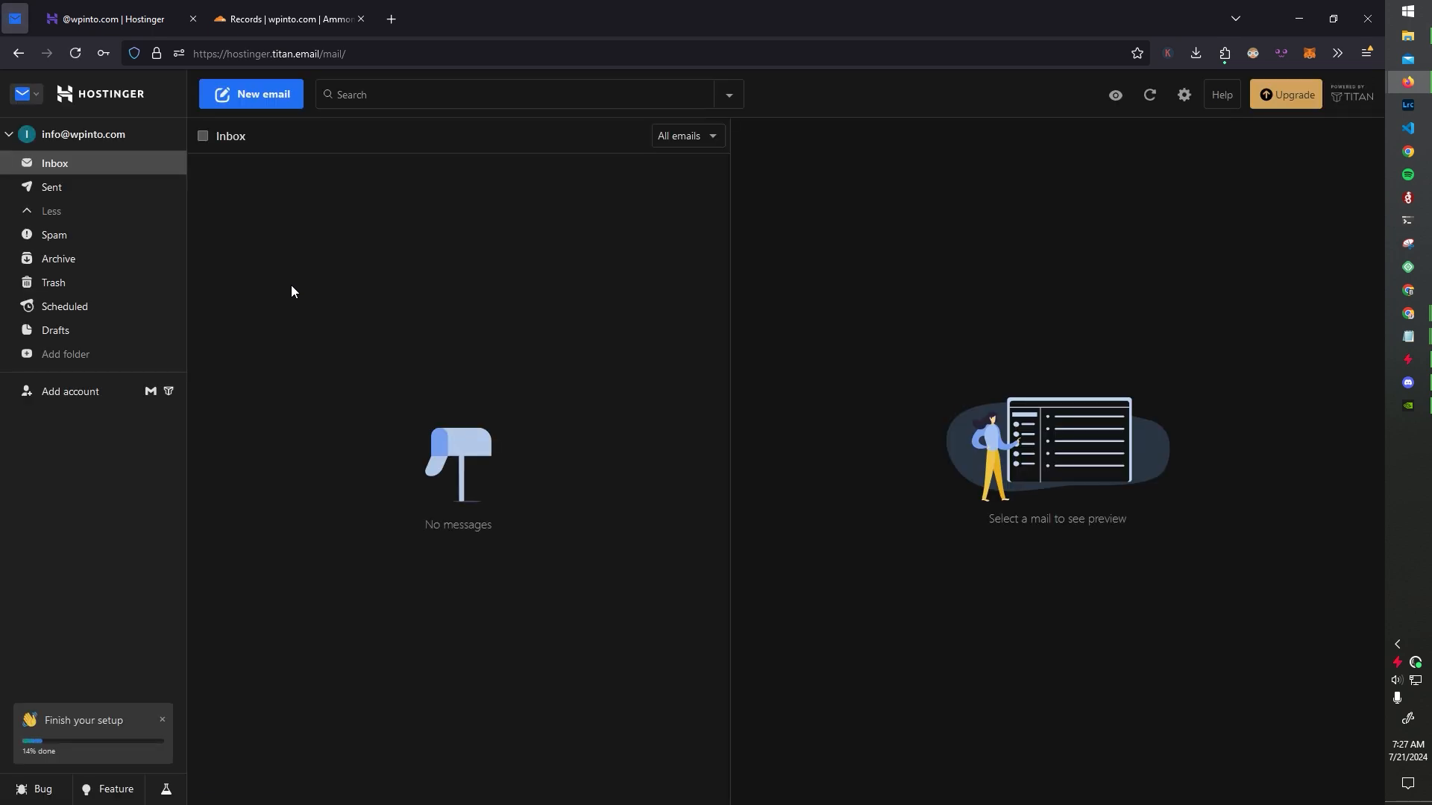
click(251, 94)
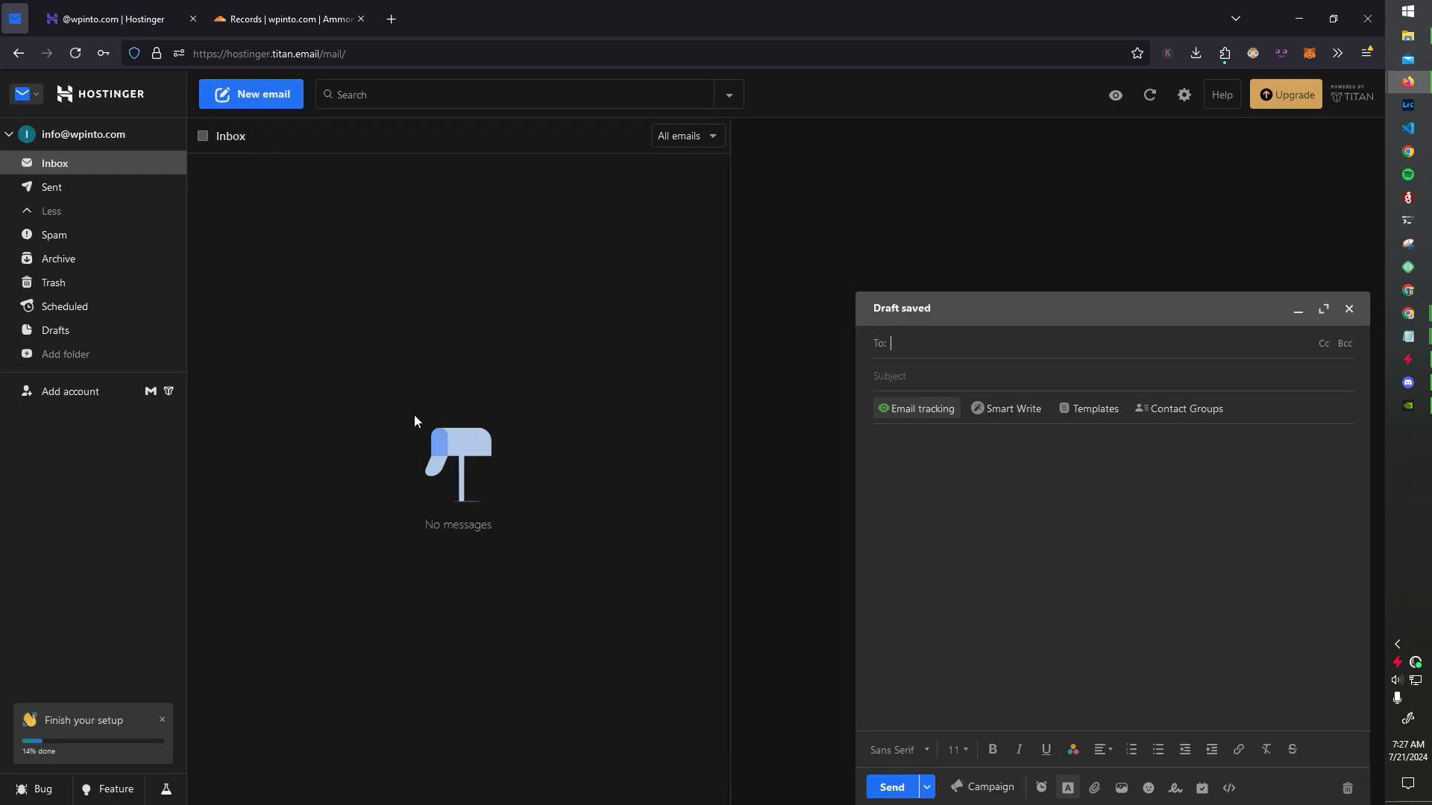
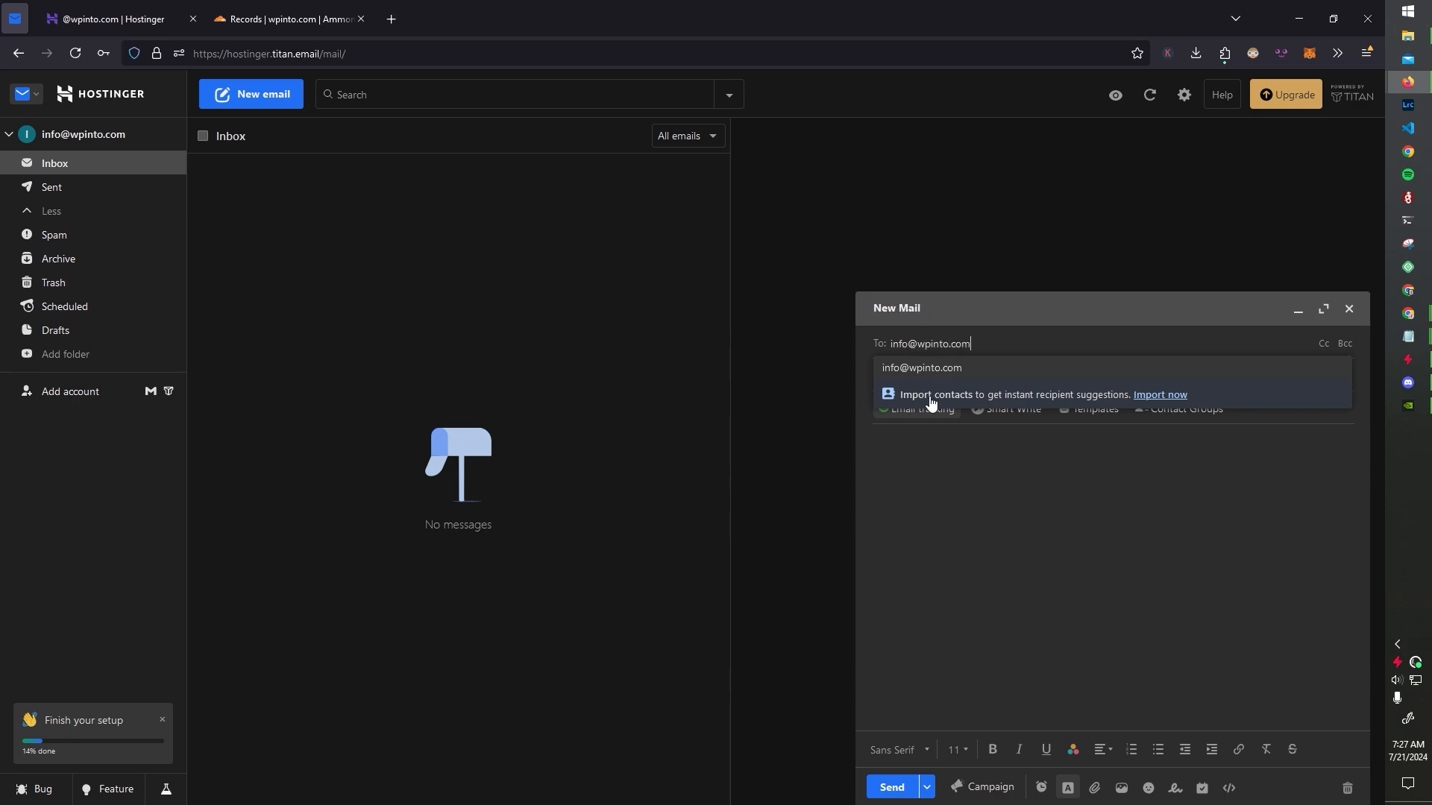
text(This is a test)
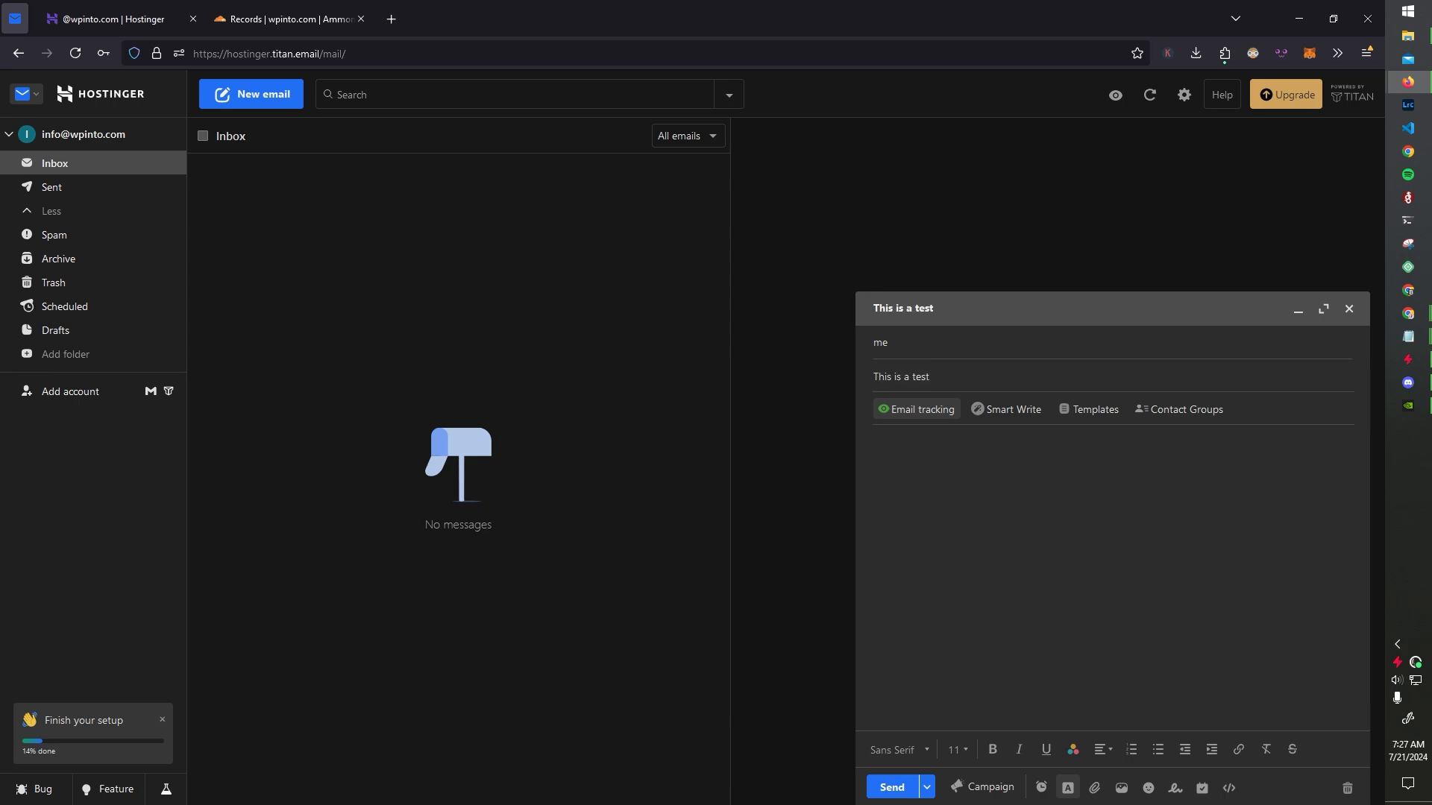
text(:))
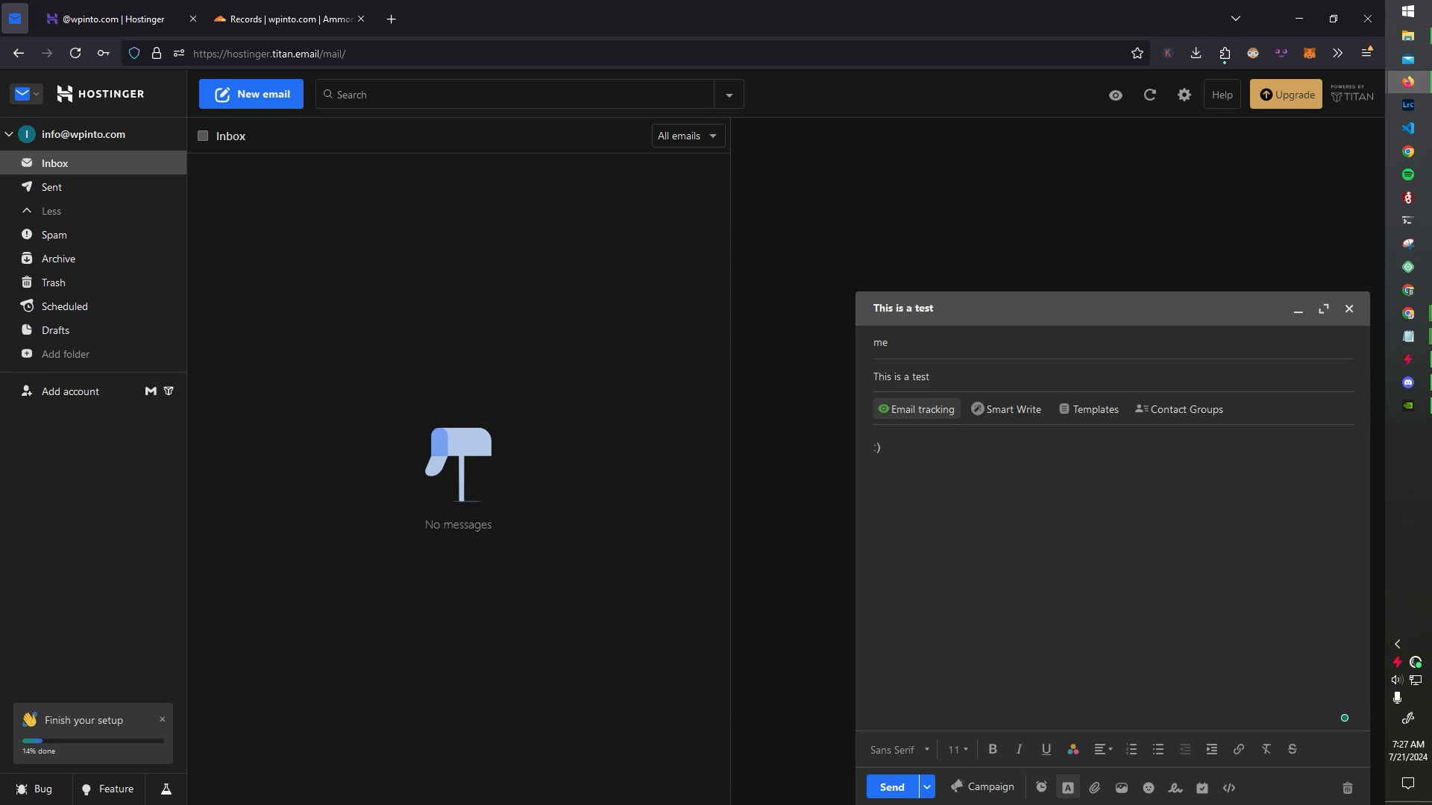
click(891, 786)
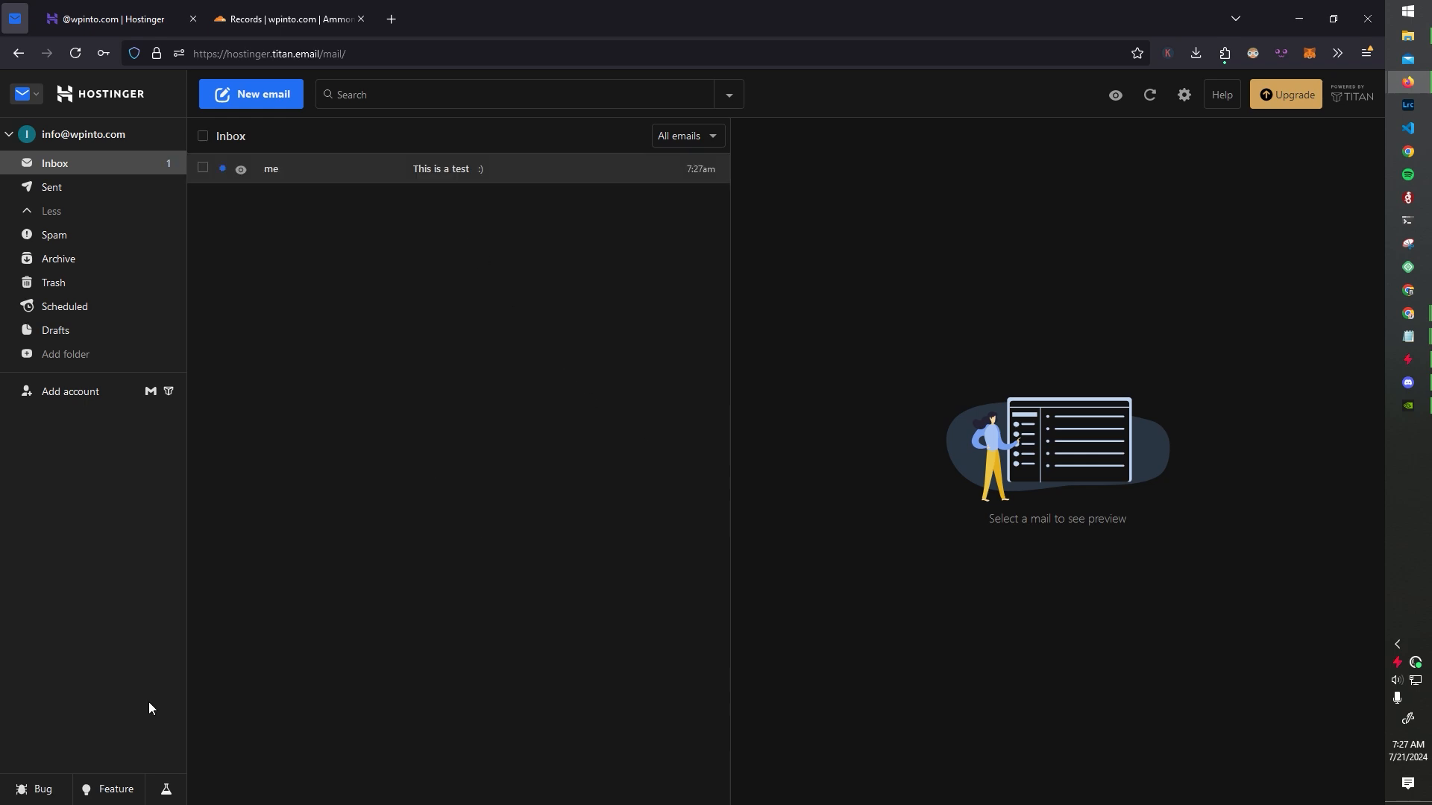
Step: Read the test message in Inbox, mark it read, view its Sent copy, and return to Inbox
click(440, 170)
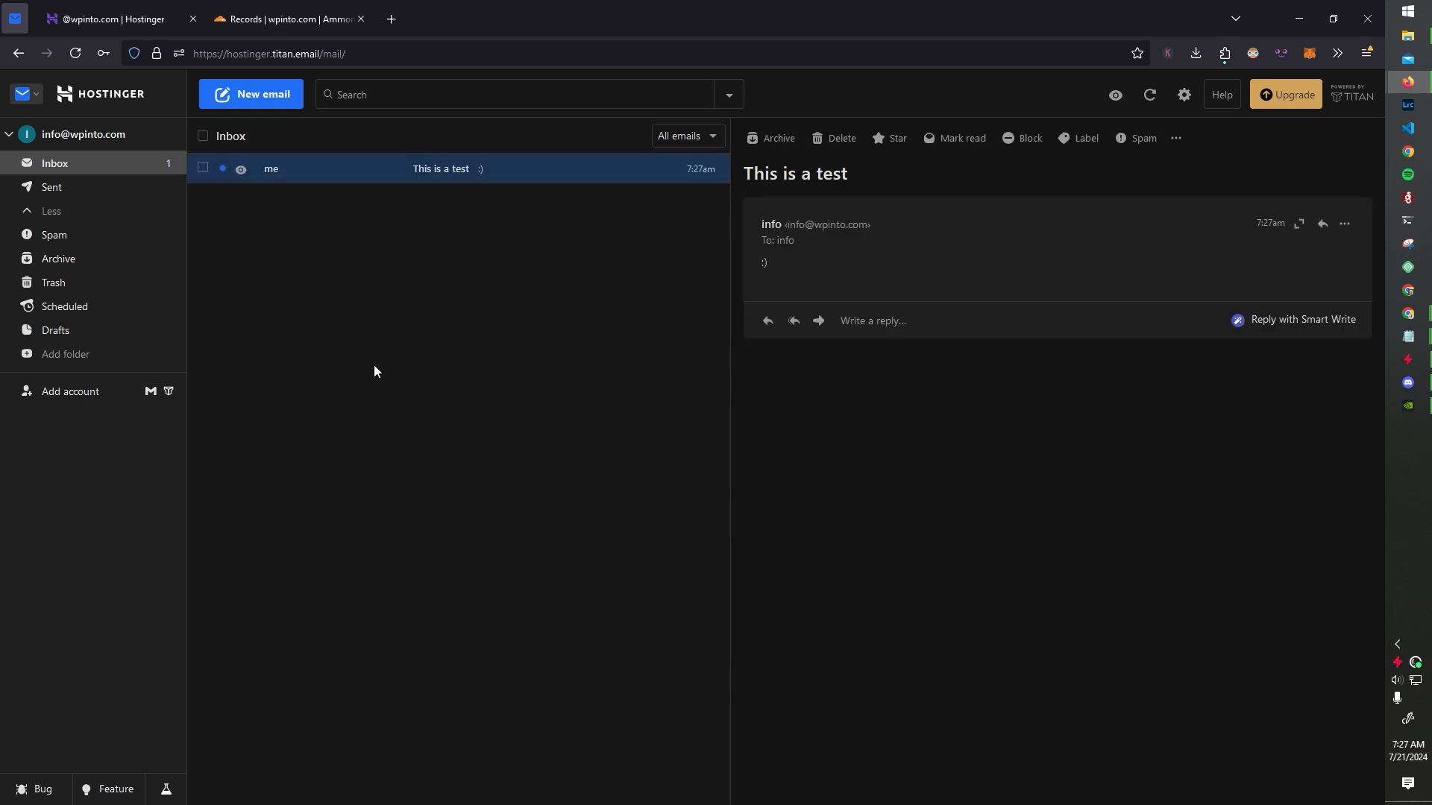
click(953, 138)
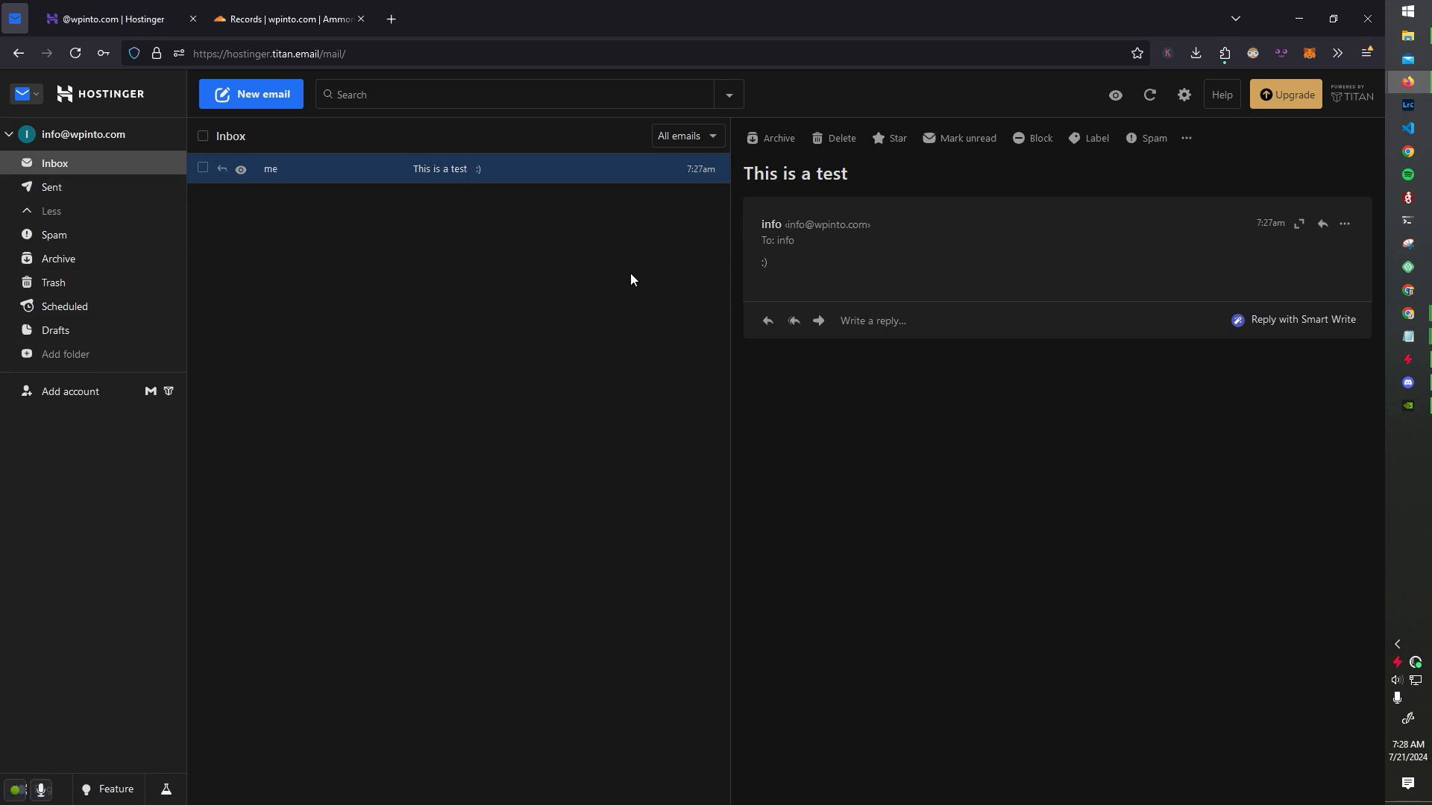
click(53, 187)
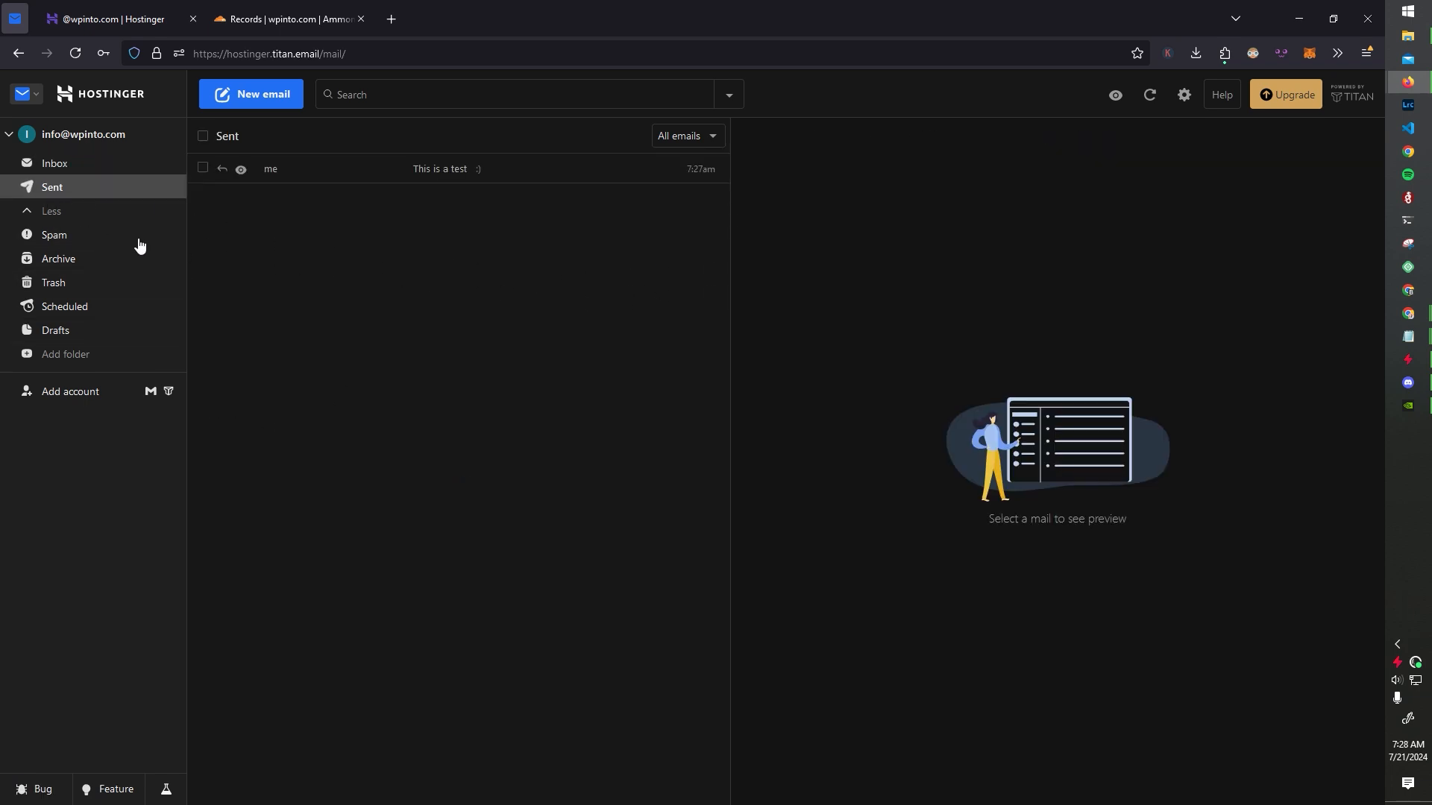
click(439, 169)
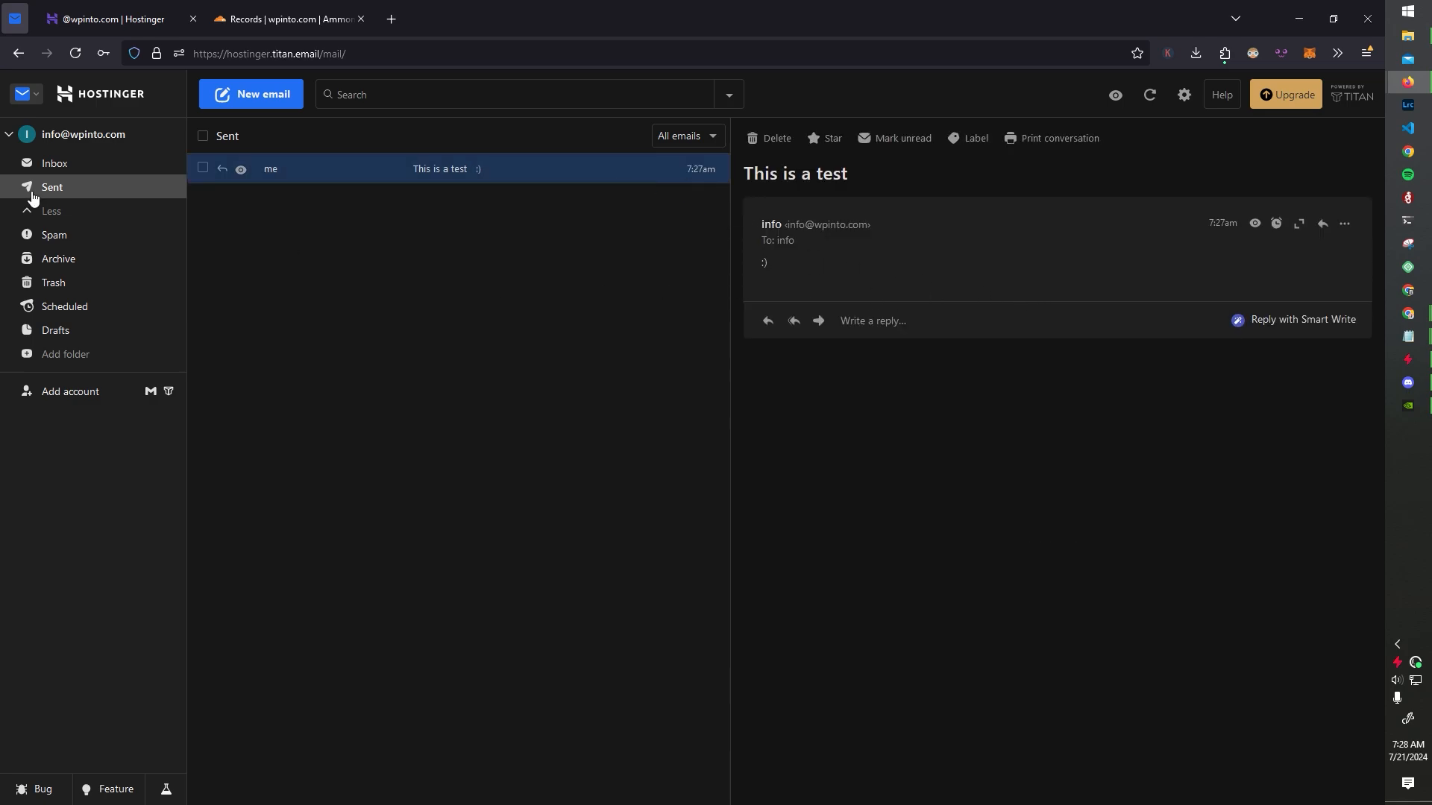
click(55, 163)
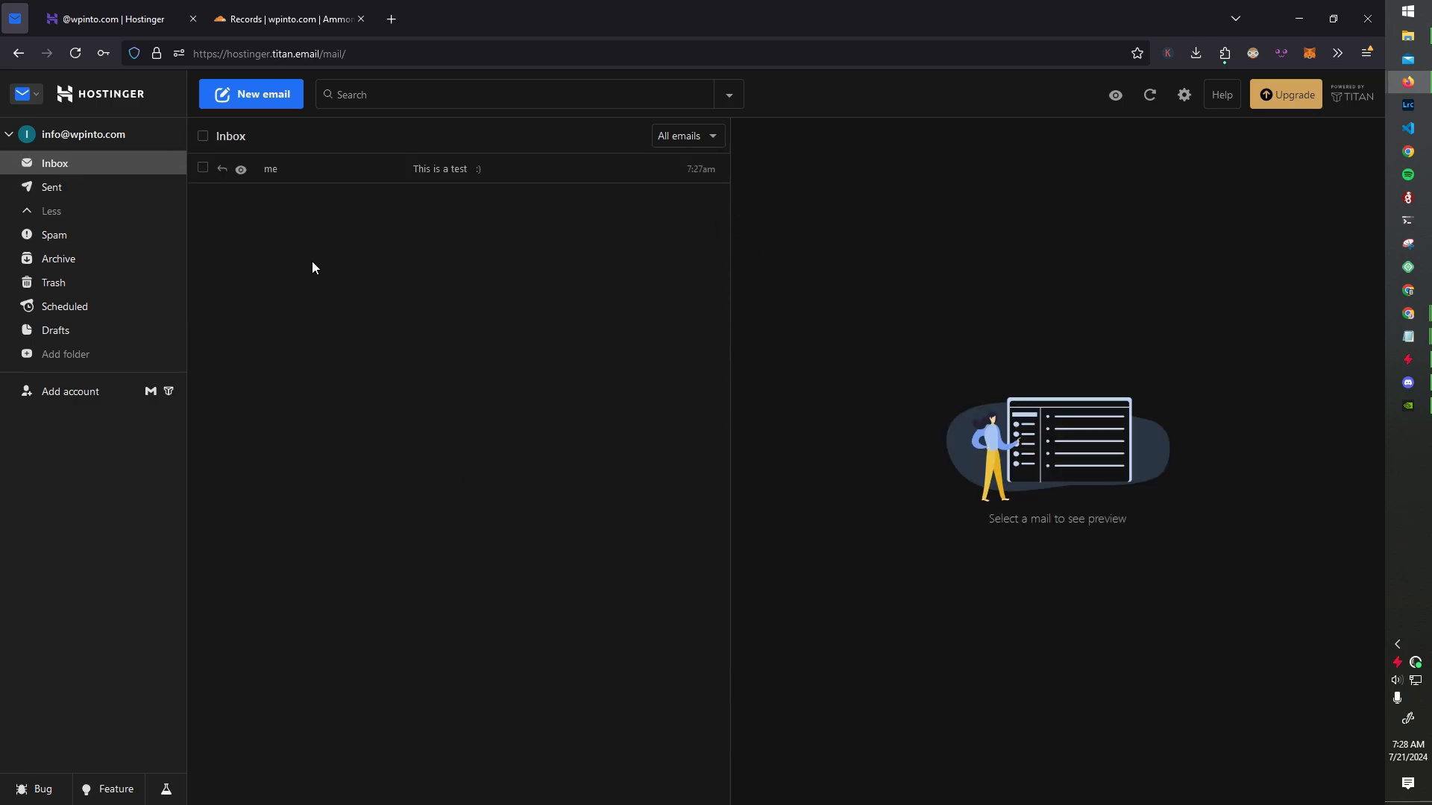